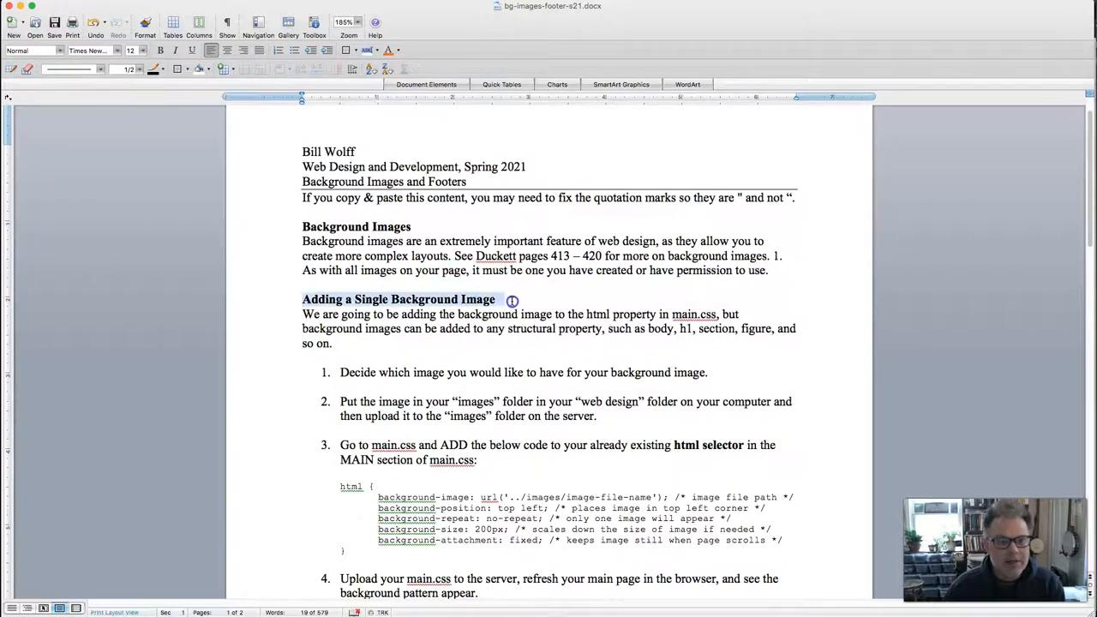
Check half-flower.png inside the images folder, then return to the web-design-s21 folder.
scroll(down, 3)
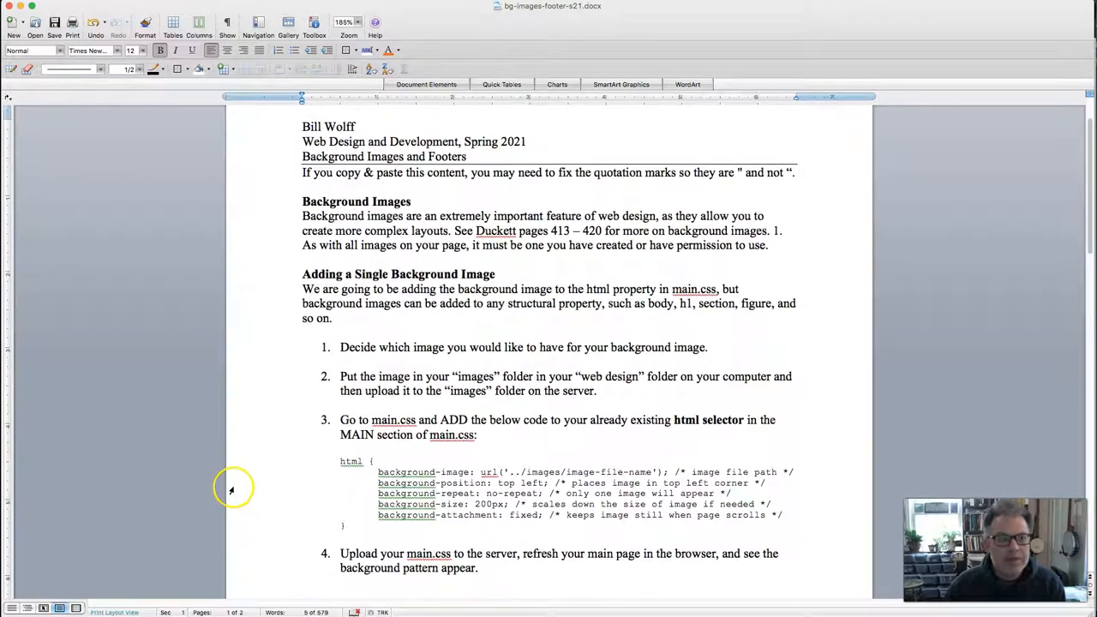
mouse_move(463, 346)
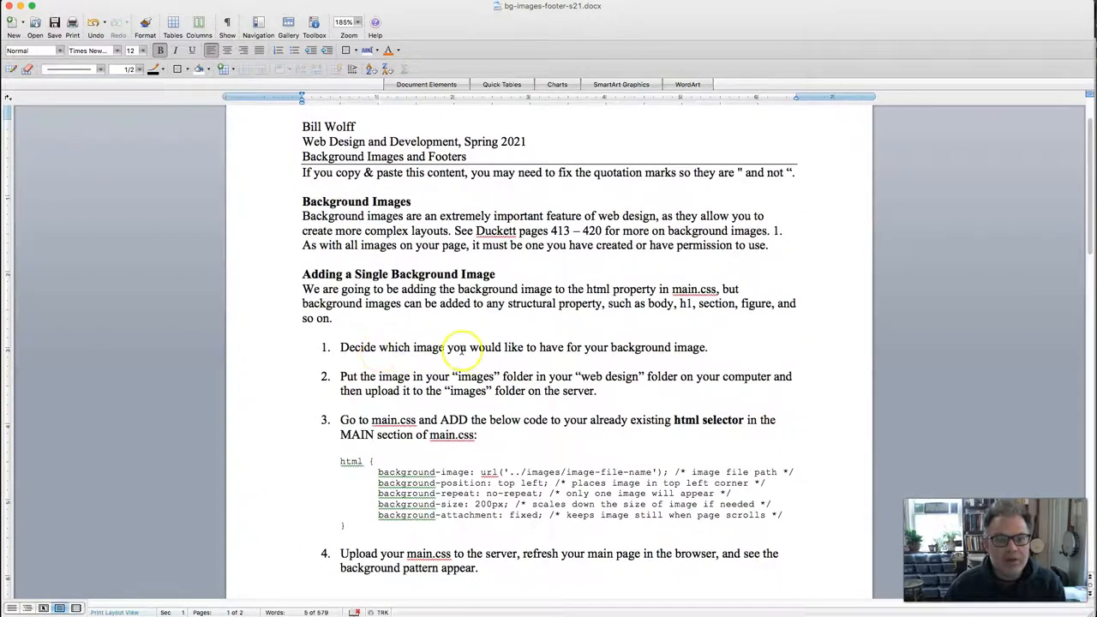
mouse_move(689, 352)
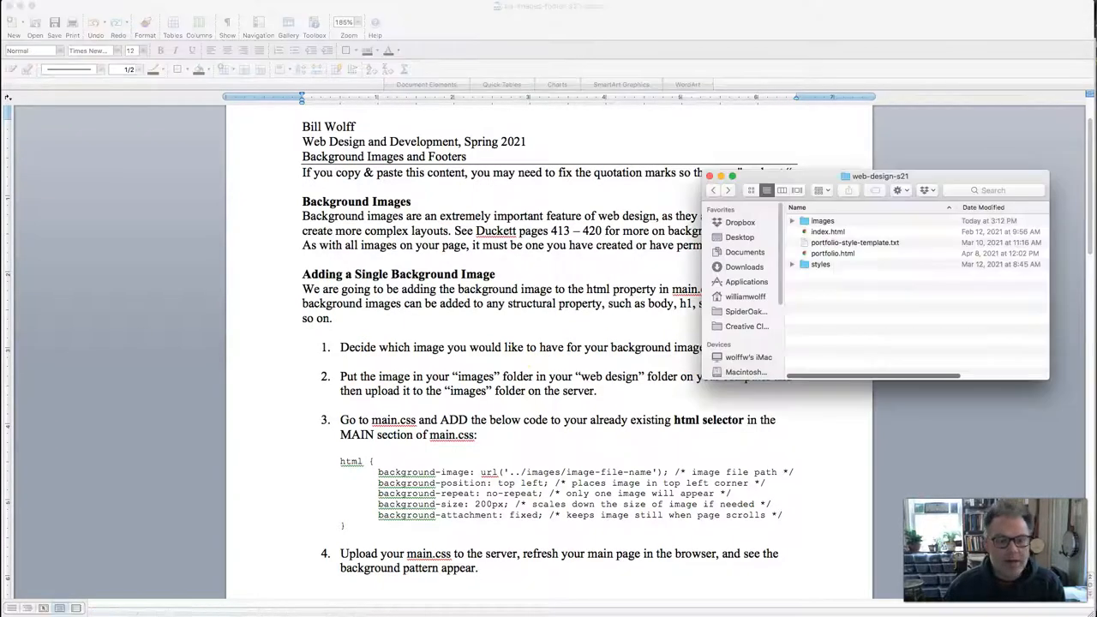
double_click(823, 220)
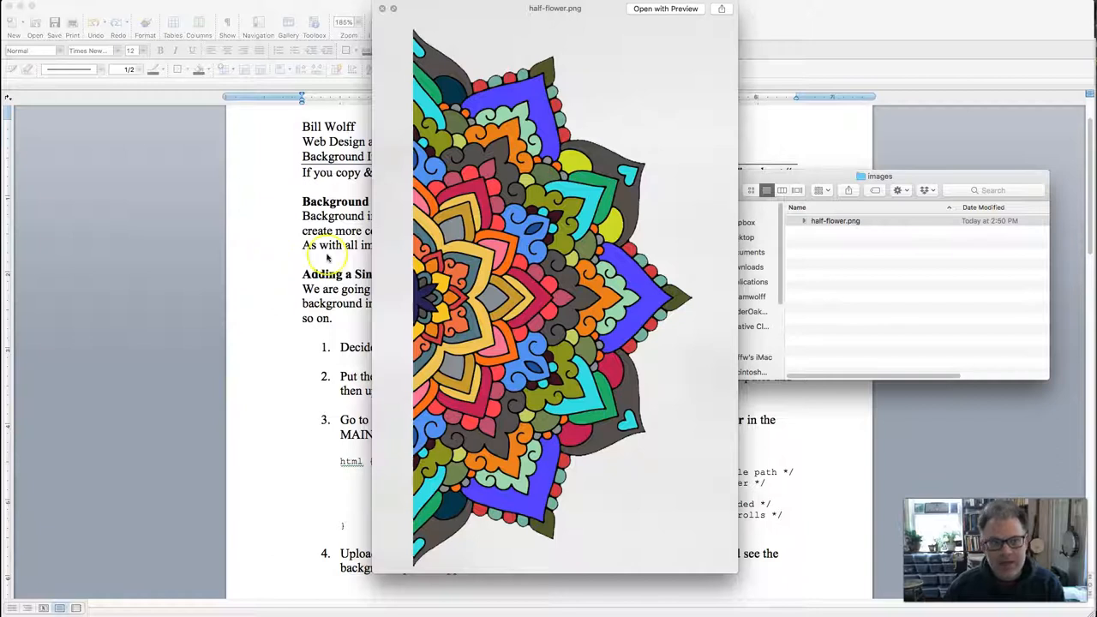
mouse_move(437, 161)
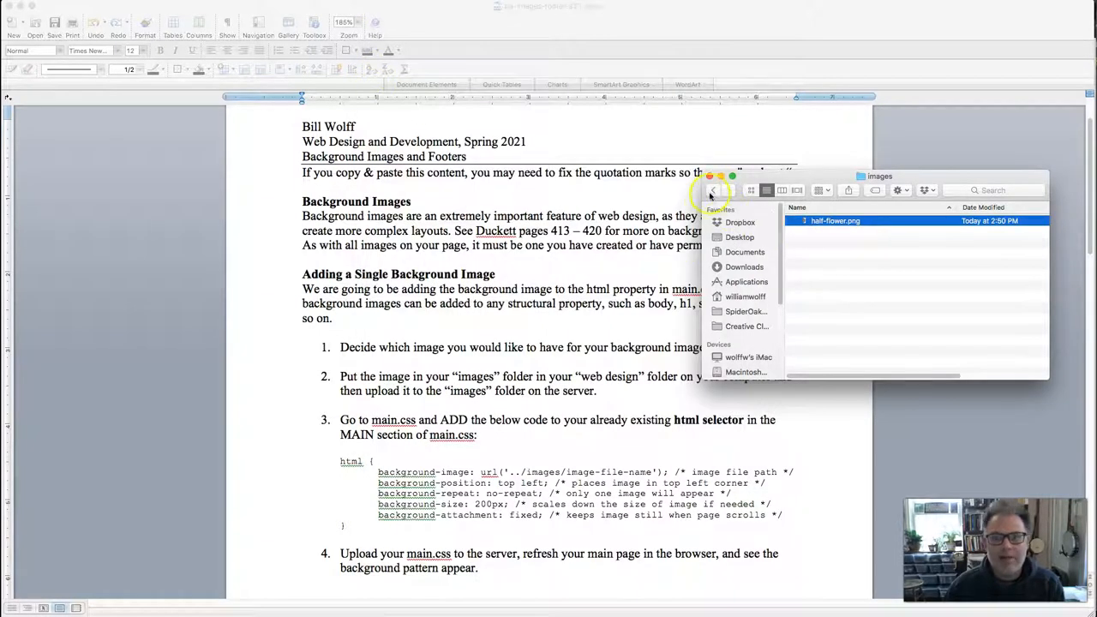
click(714, 190)
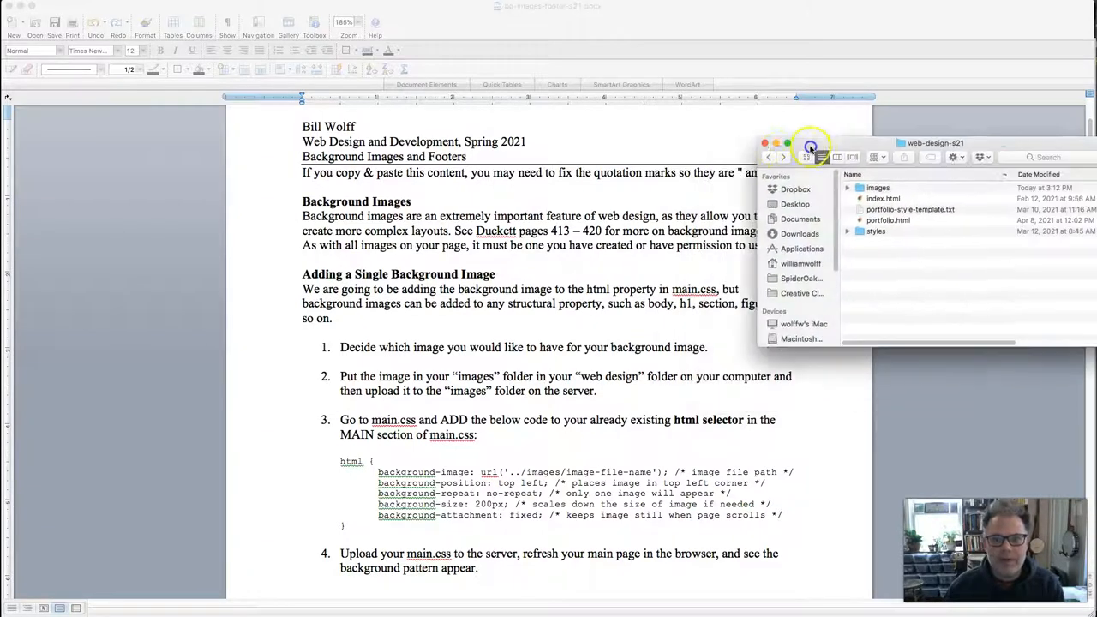
drag(936, 144, 821, 104)
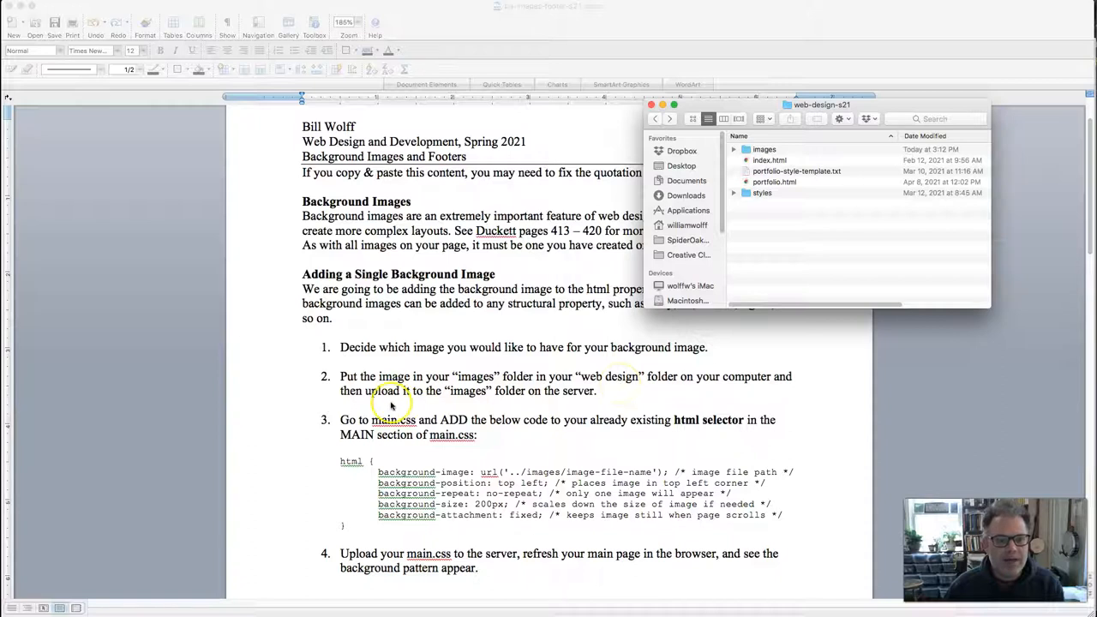
mouse_move(662, 109)
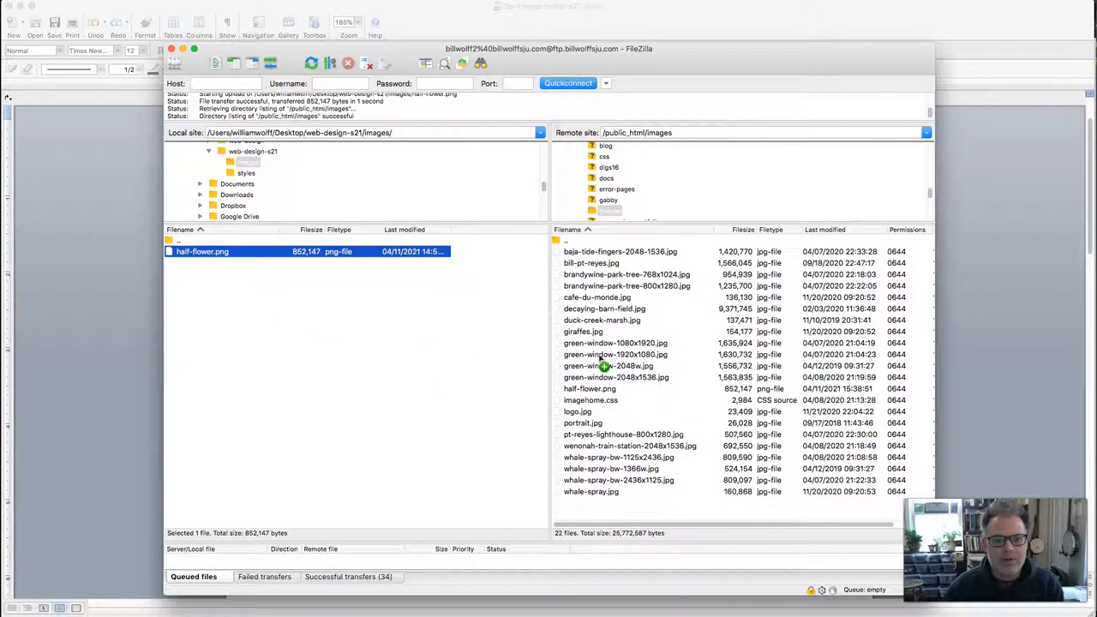
Show the server's public_html folder and the local web-design-s21 folder side by side.
click(589, 401)
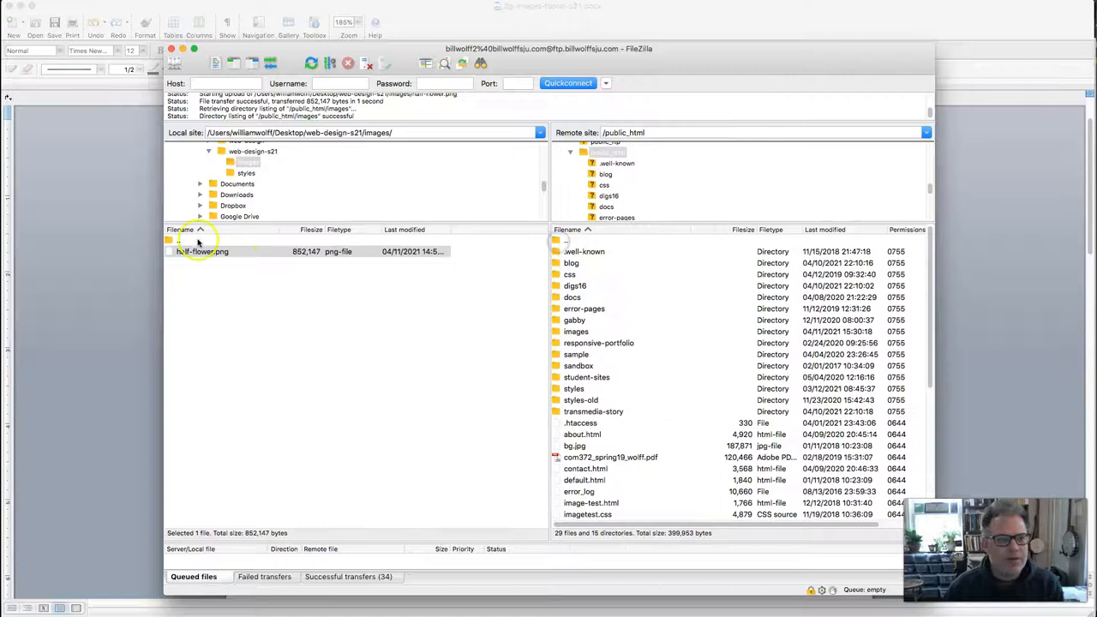
double_click(180, 240)
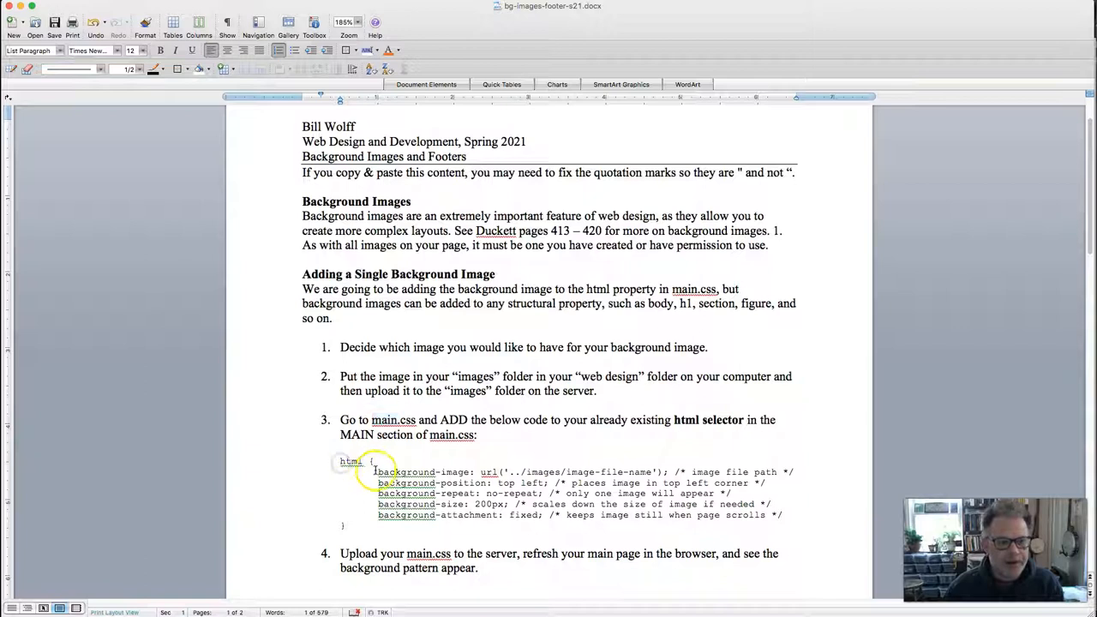
Select the five background declaration lines of the html example and copy them.
drag(374, 471, 693, 514)
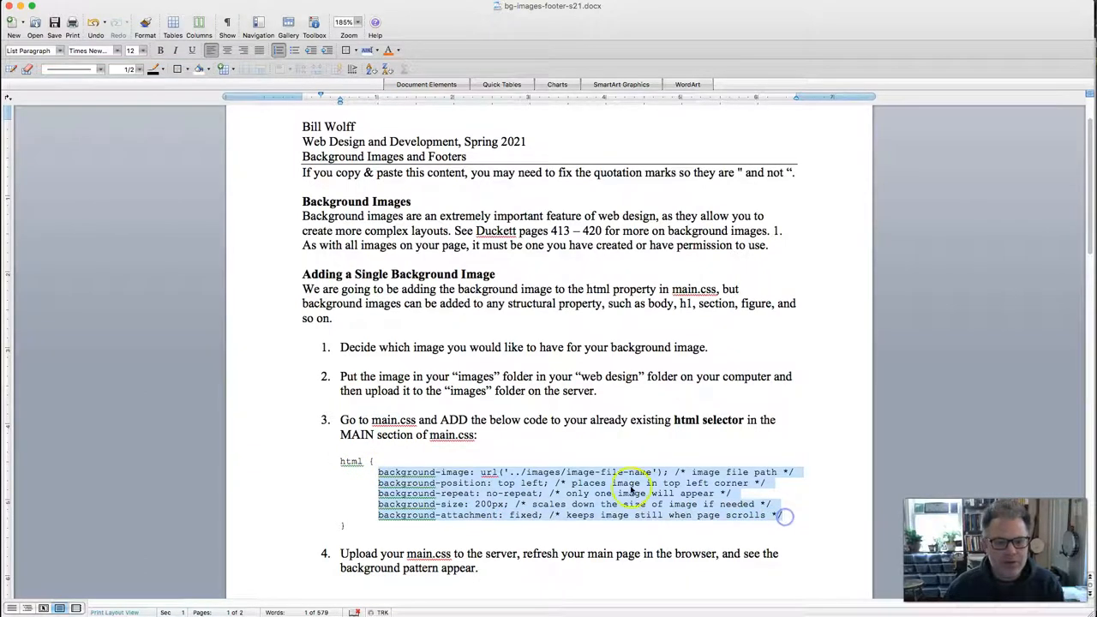
right_click(626, 493)
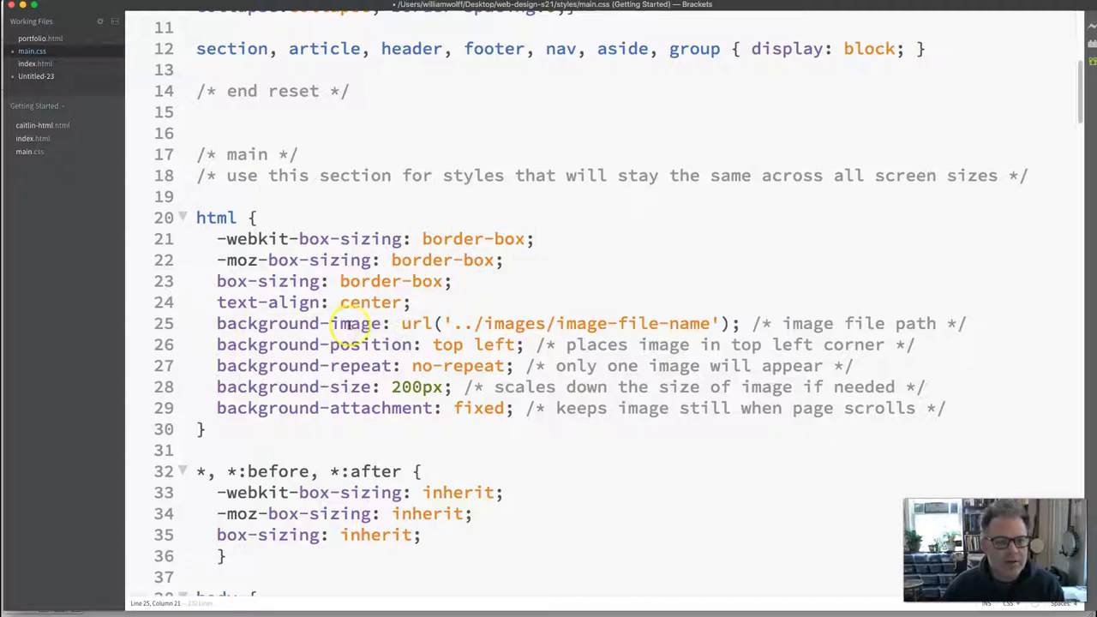
mouse_move(408, 322)
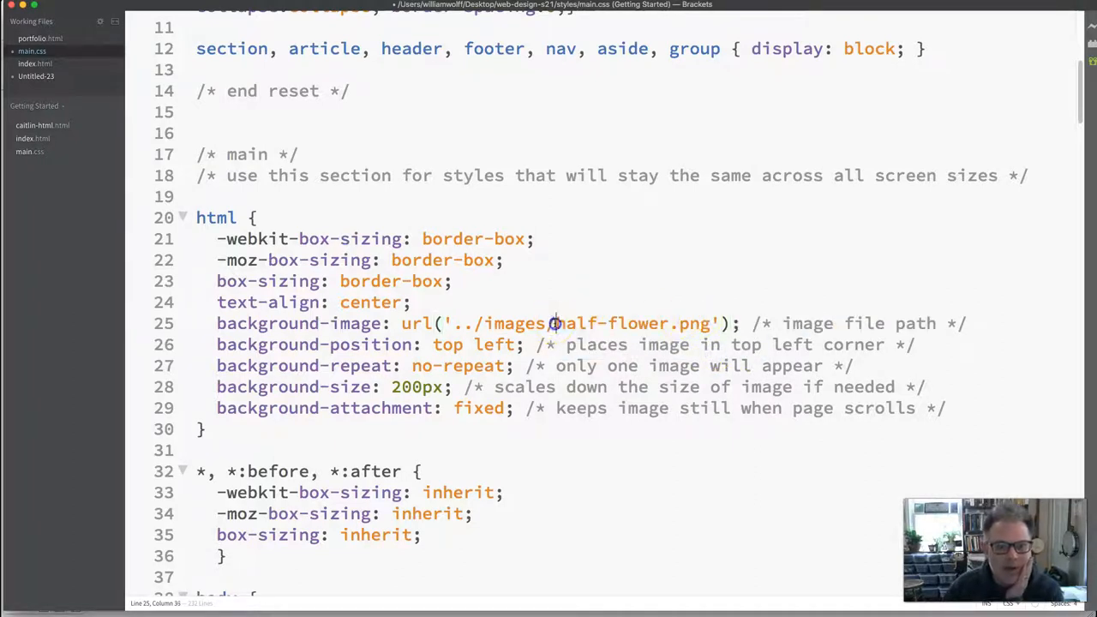
Replace the placeholder image-file-name in the background-image url with half-flower.png.
drag(555, 323, 706, 322)
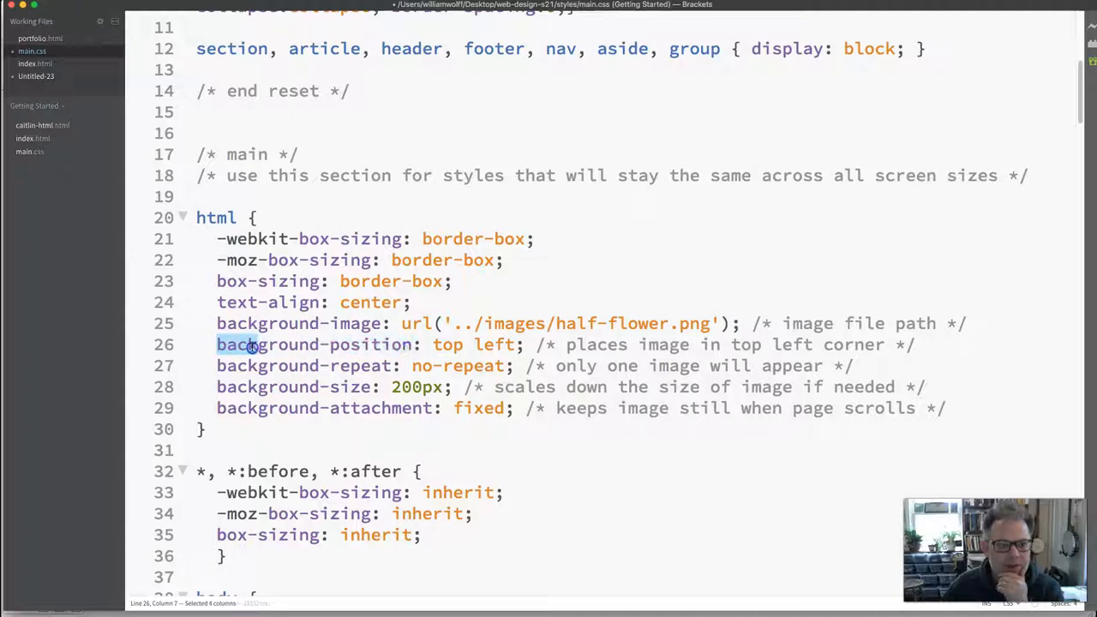
click(216, 344)
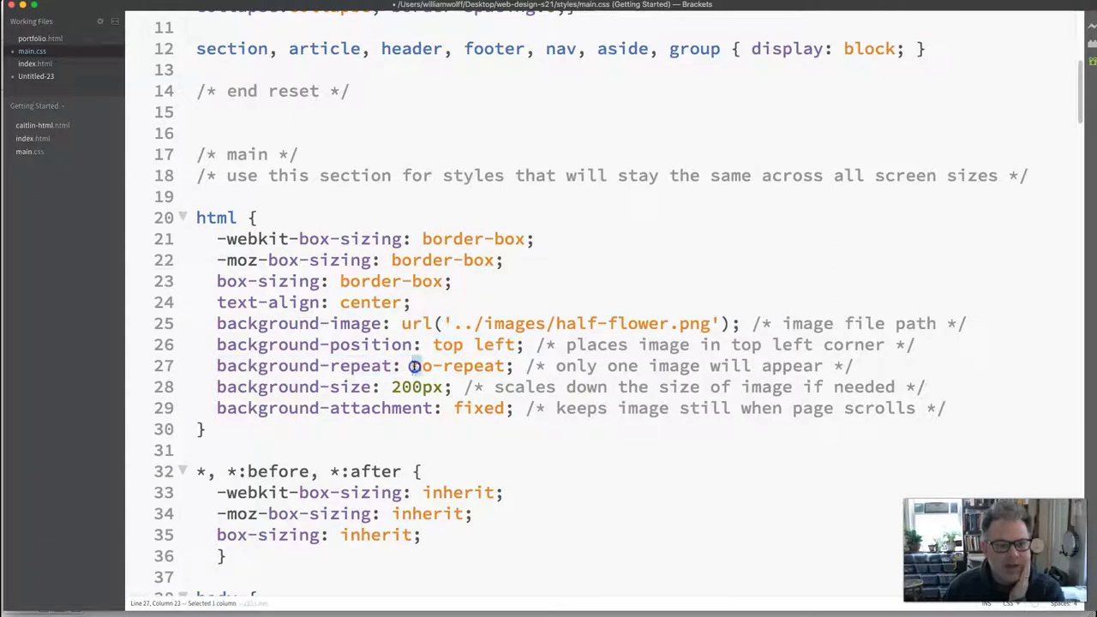
double_click(461, 365)
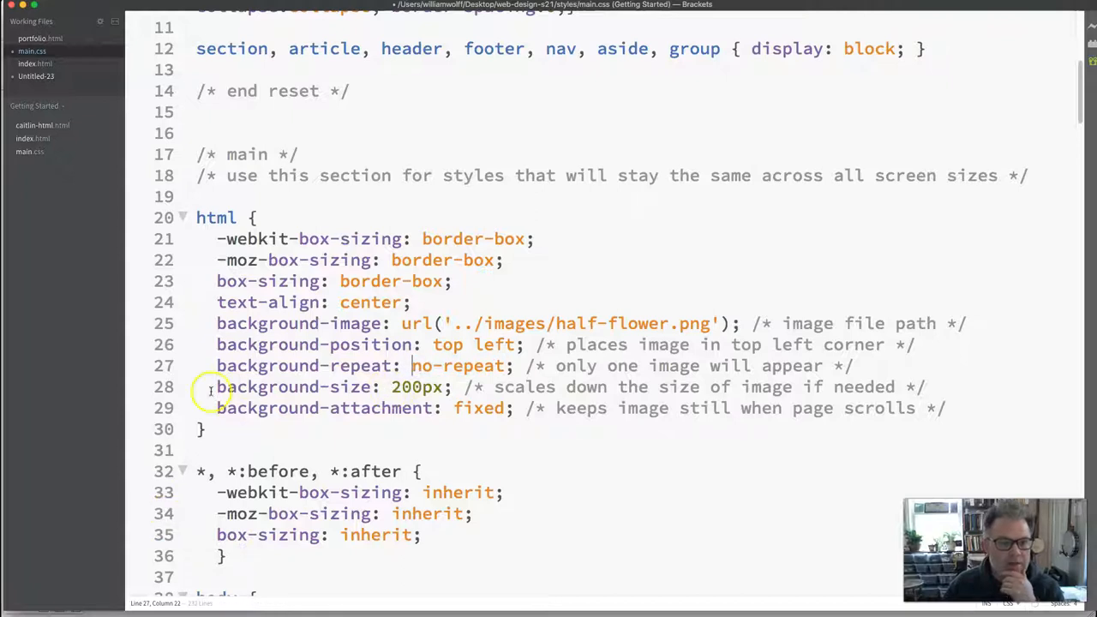
click(394, 388)
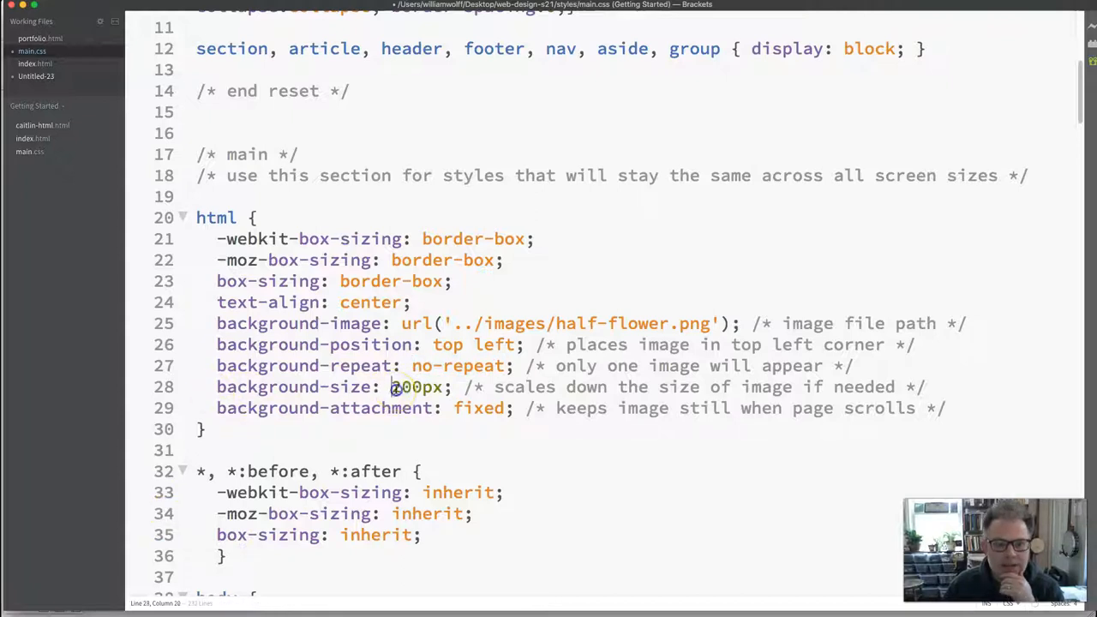
double_click(415, 388)
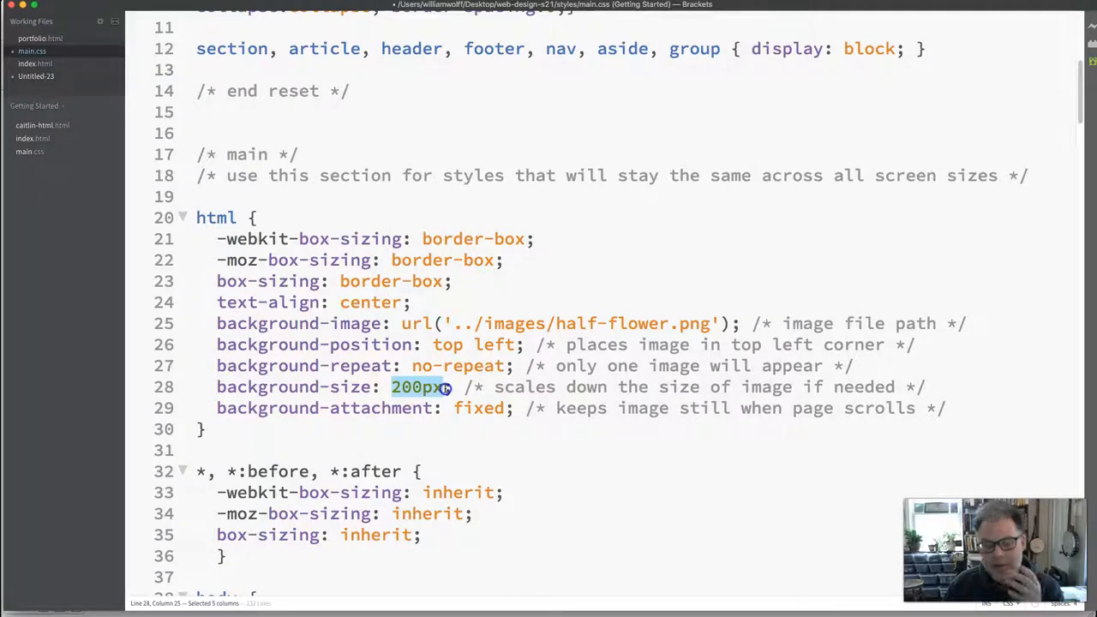
click(394, 388)
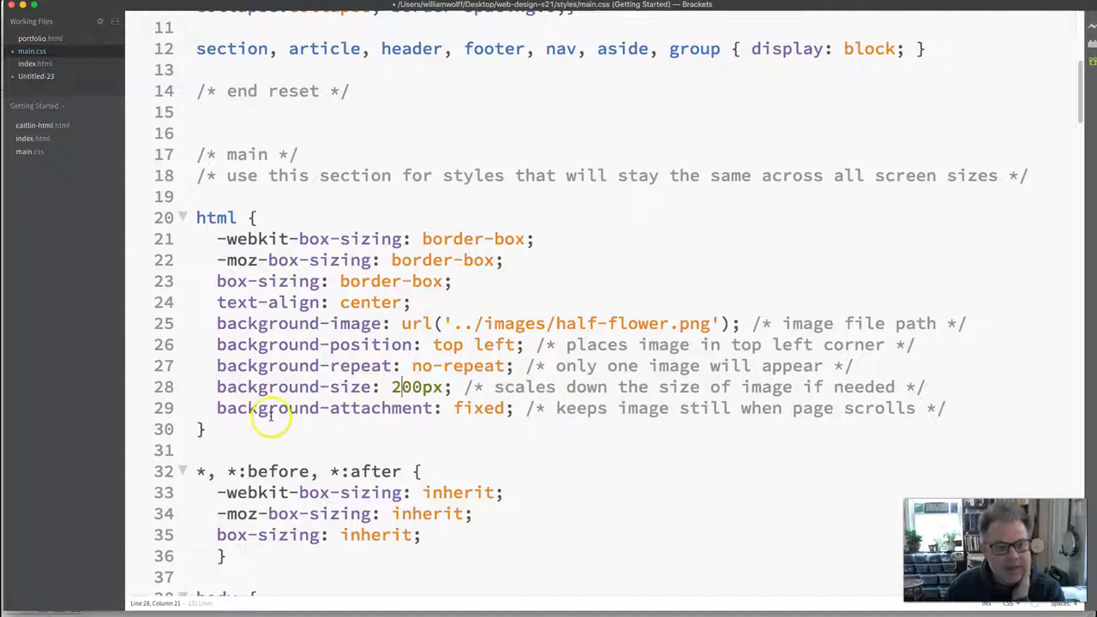
double_click(480, 408)
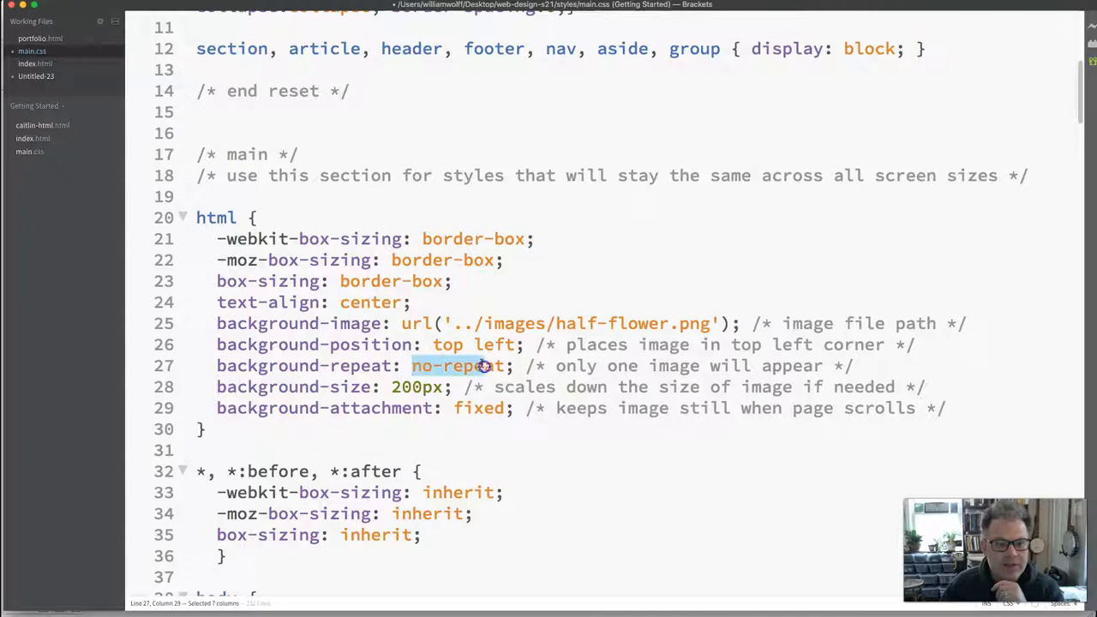
click(435, 343)
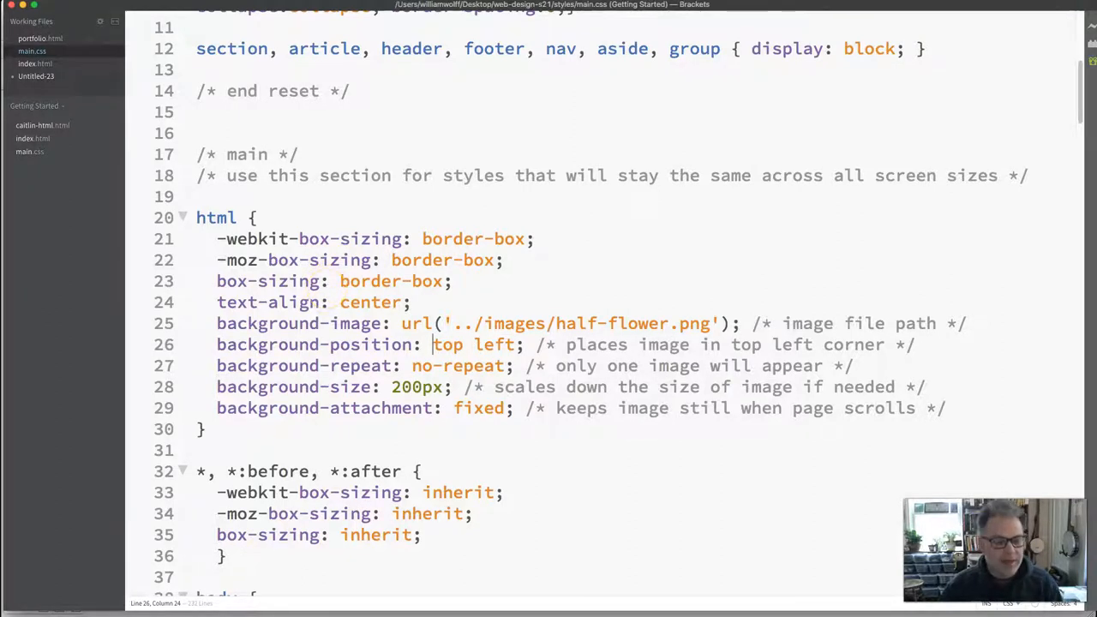
mouse_move(549, 600)
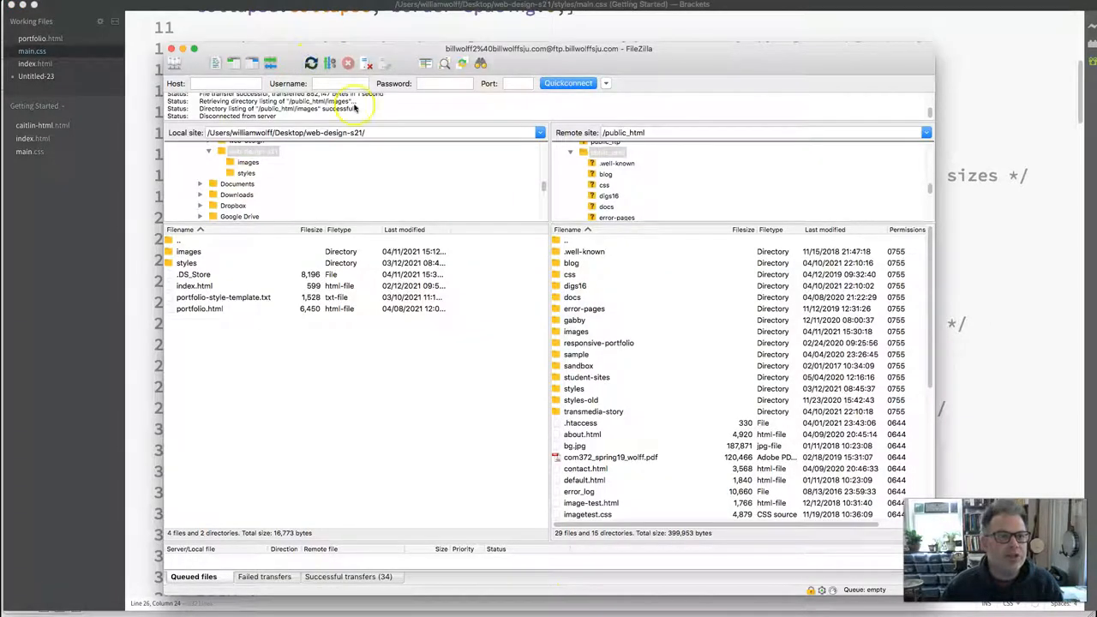
Upload main.css from the local styles folder, overwriting the server's copy.
double_click(247, 171)
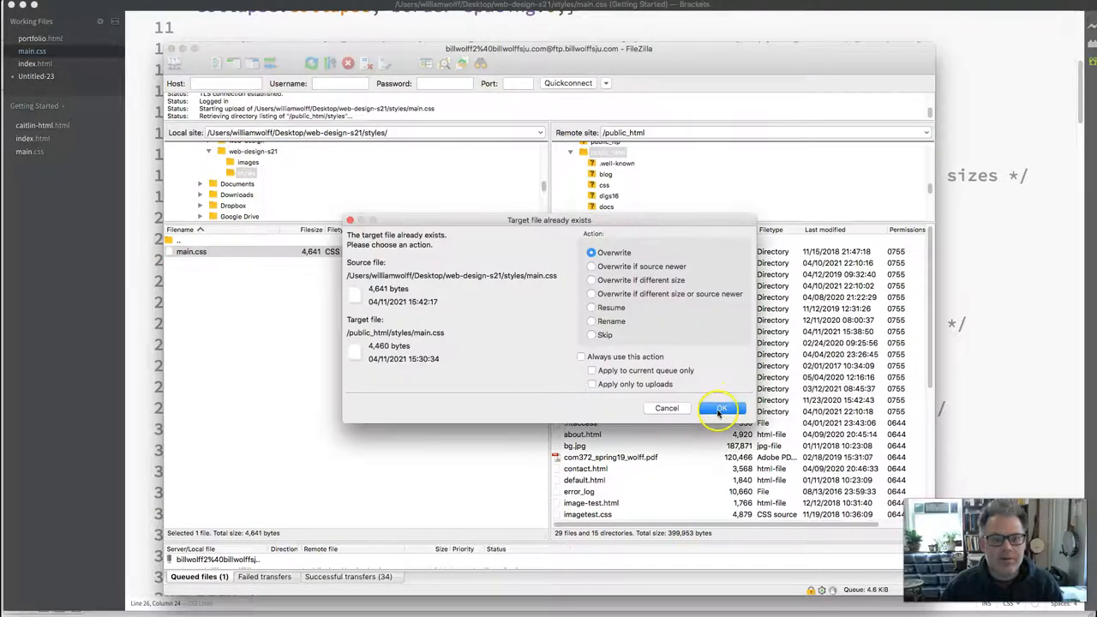
click(721, 408)
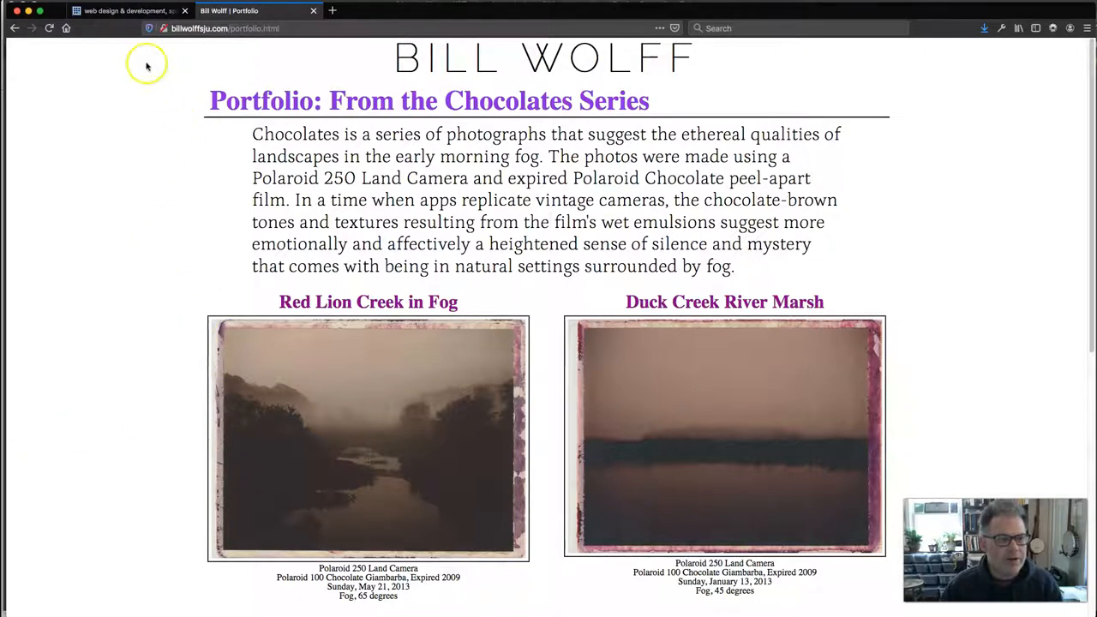
mouse_move(197, 219)
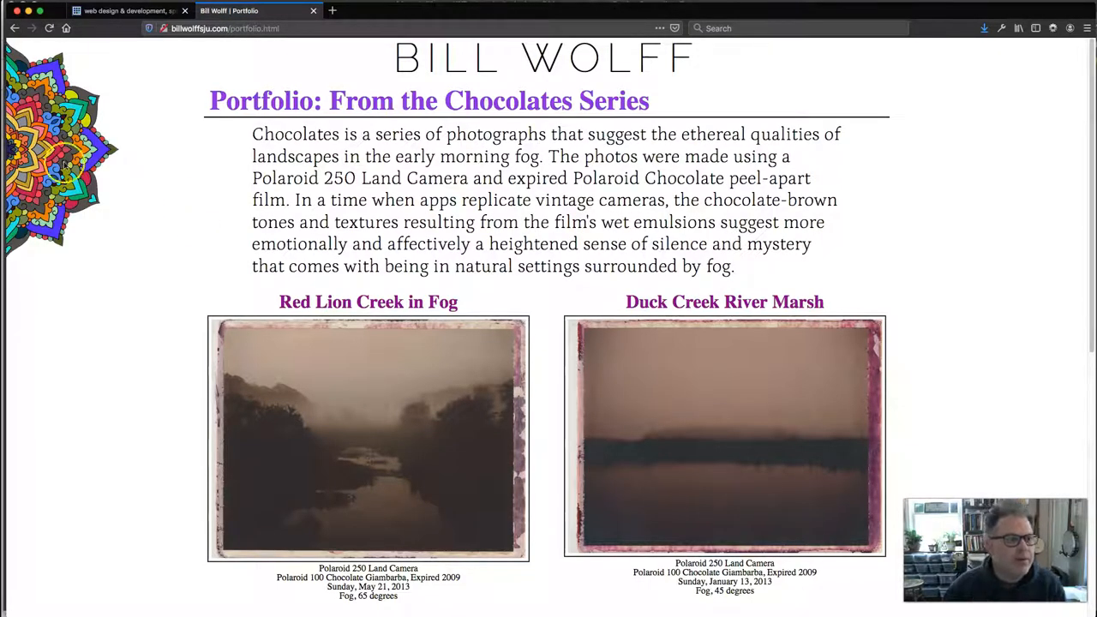
Scroll the reloaded page down and back up to confirm the half-flower stays fixed top-left.
scroll(down, 3)
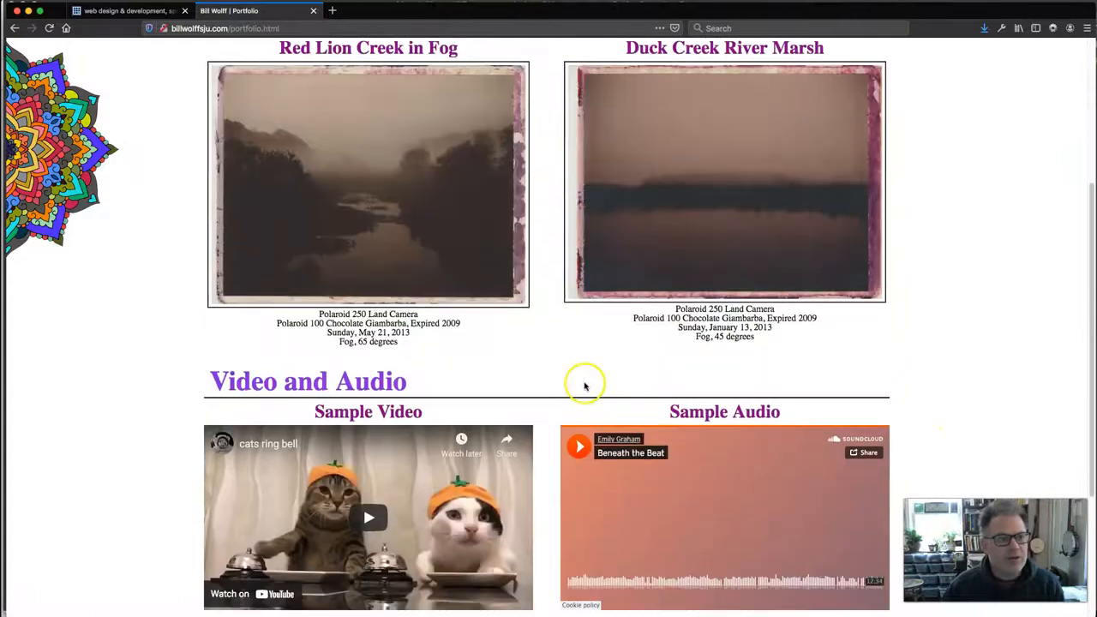
scroll(up, 3)
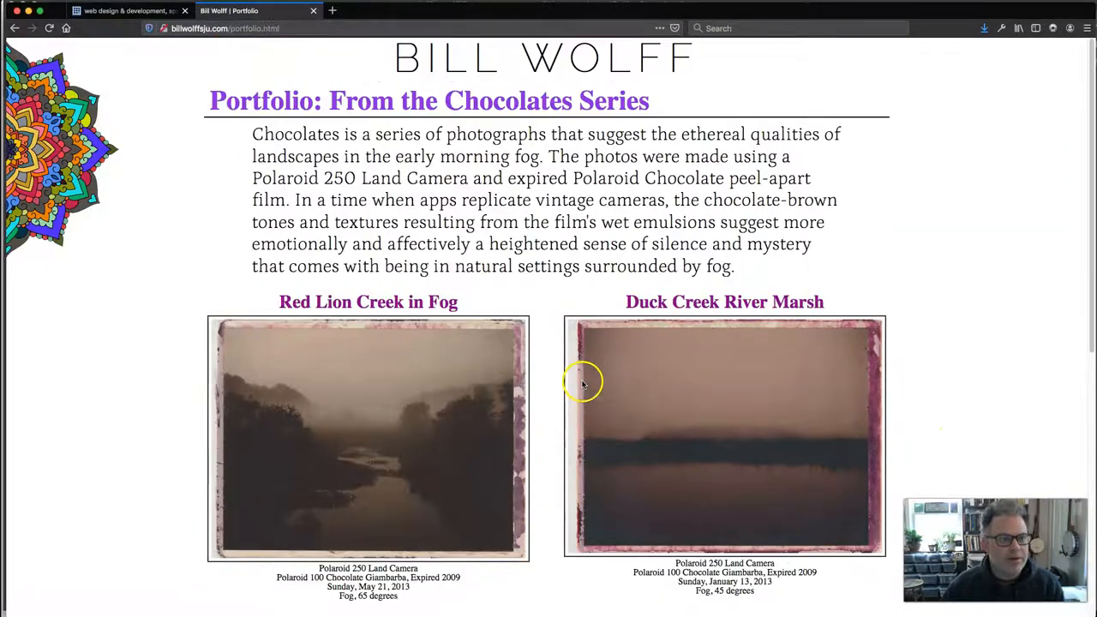
mouse_move(1089, 360)
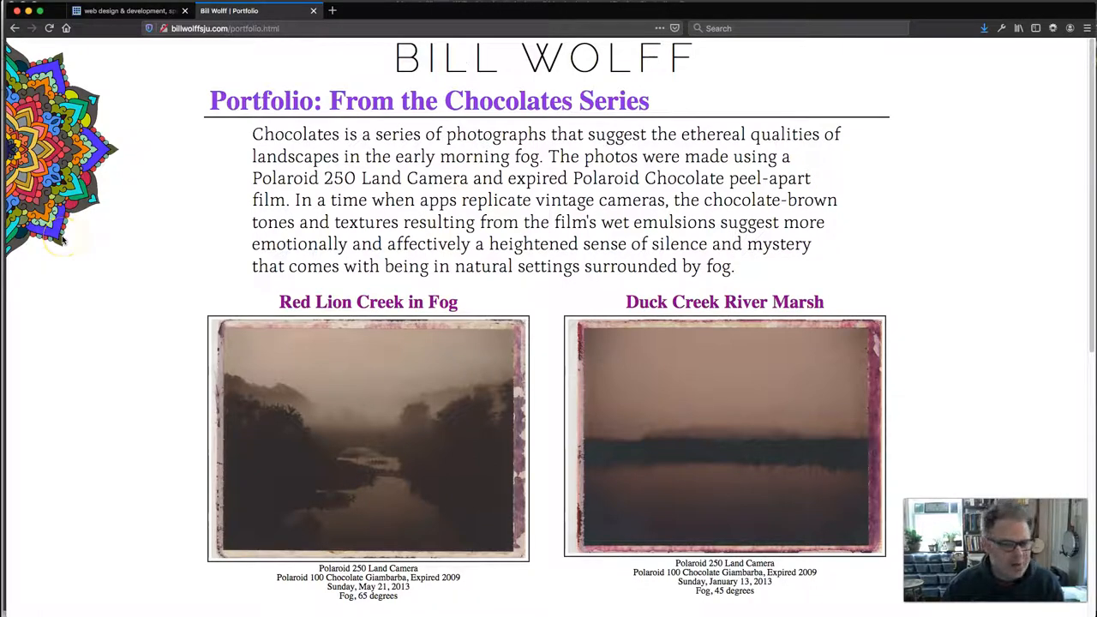
mouse_move(947, 355)
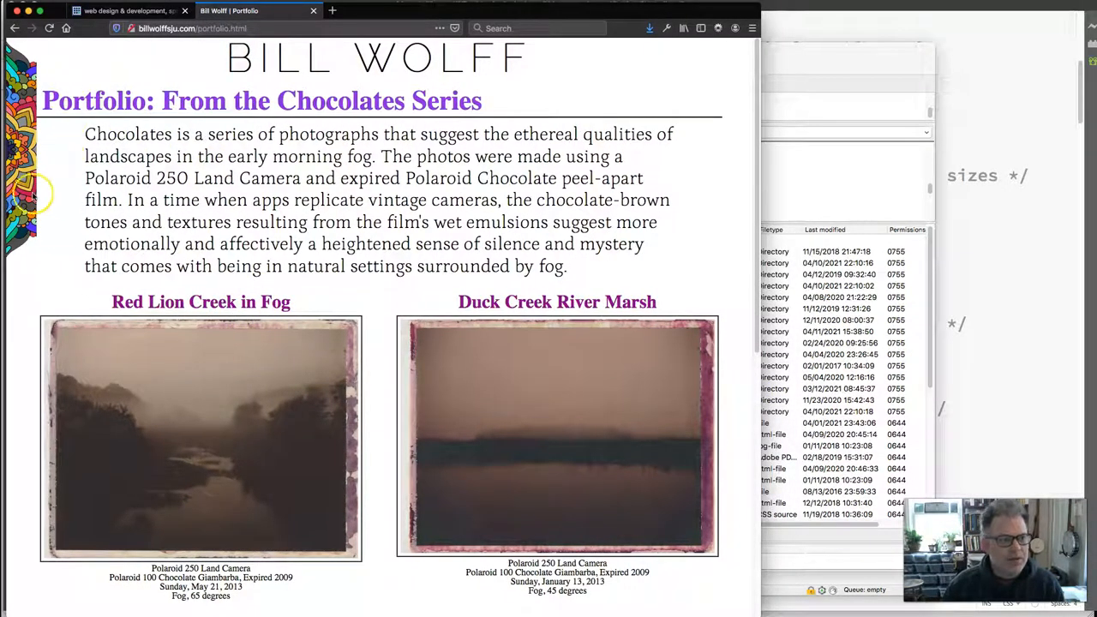
mouse_move(50, 146)
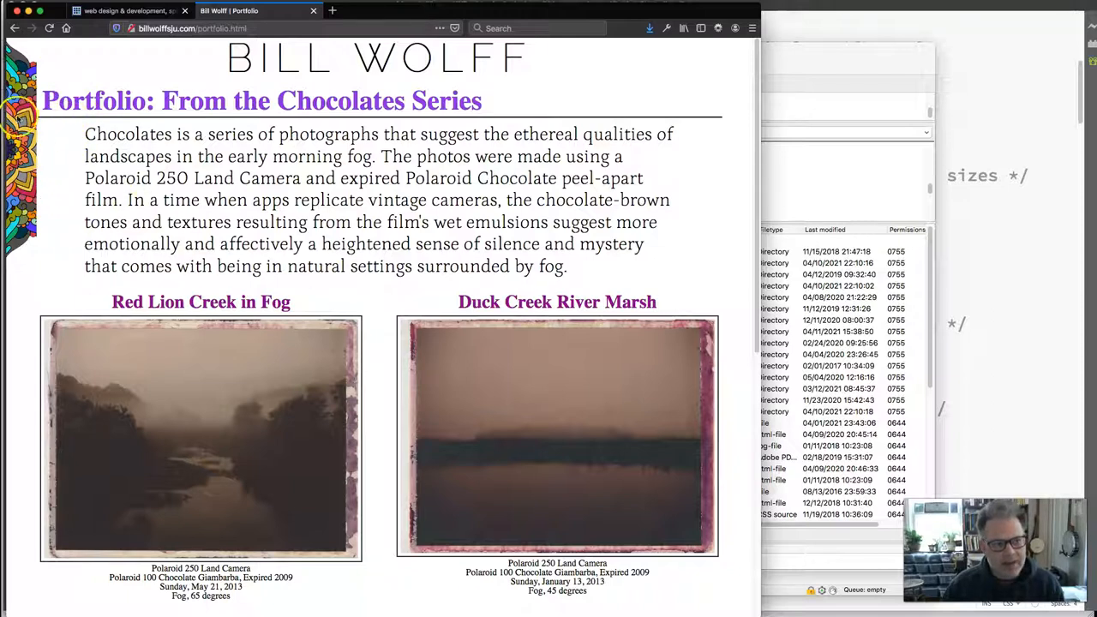
mouse_move(58, 209)
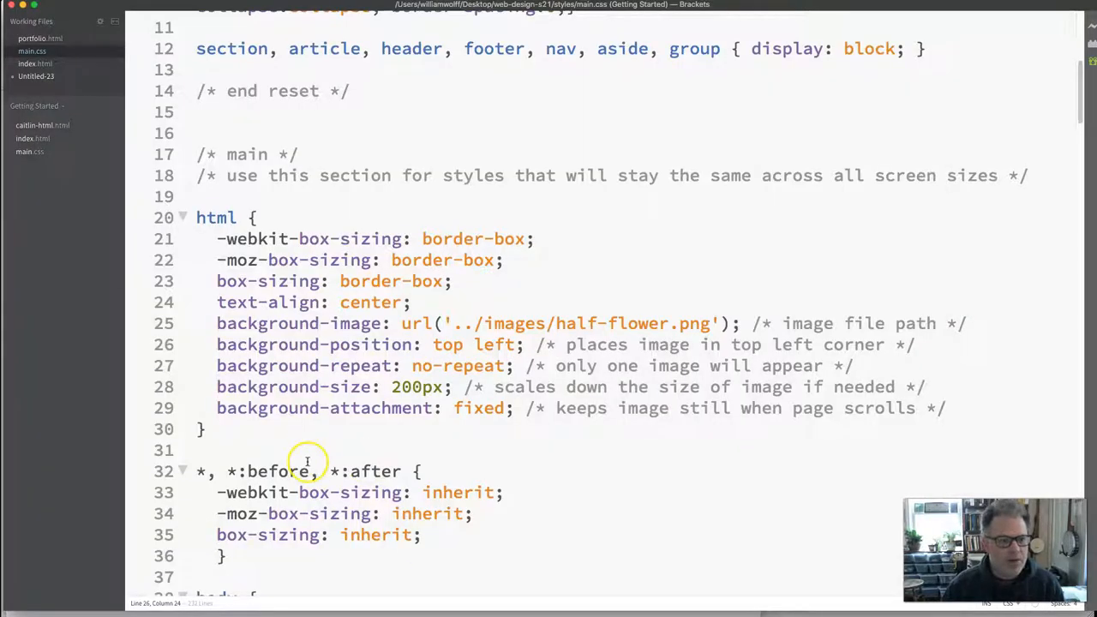
Change the body rule's background from #fff to transparent.
scroll(down, 3)
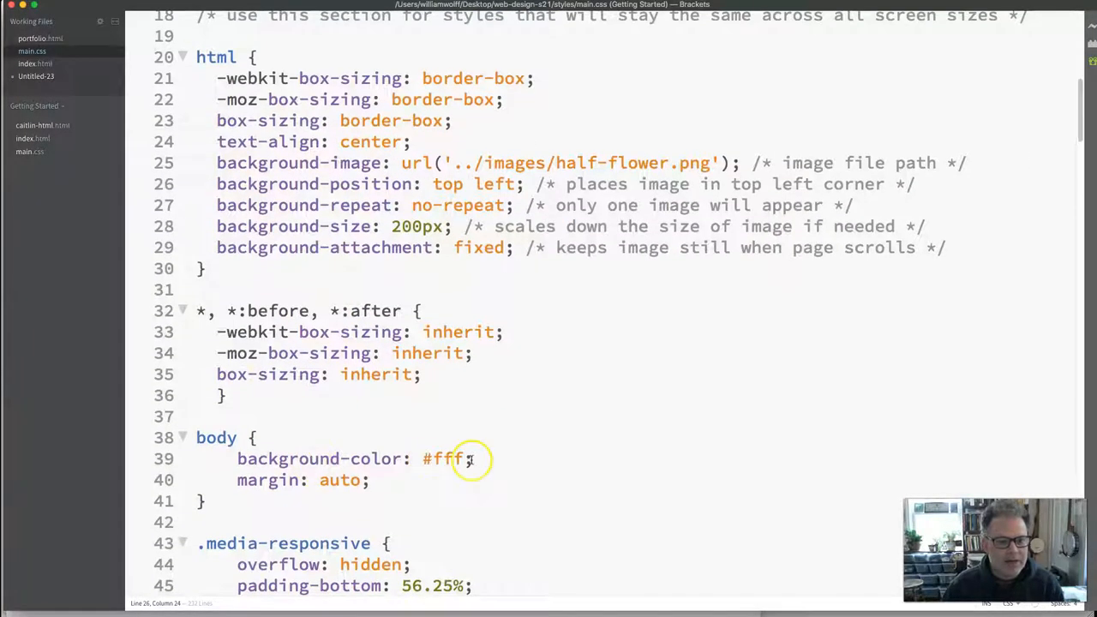
double_click(442, 459)
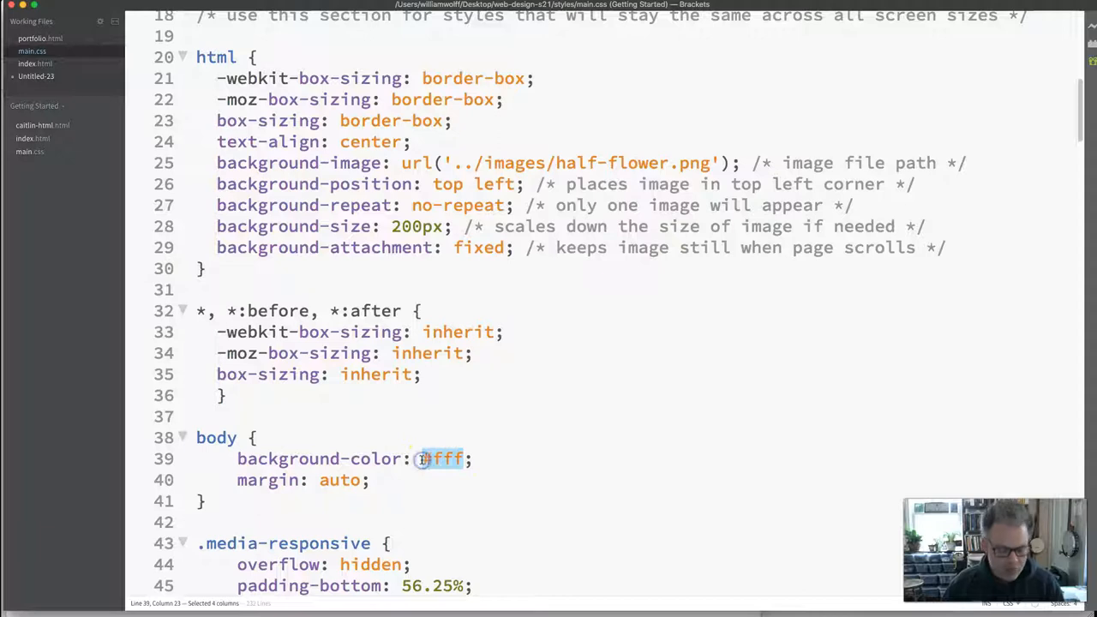
text(trans)
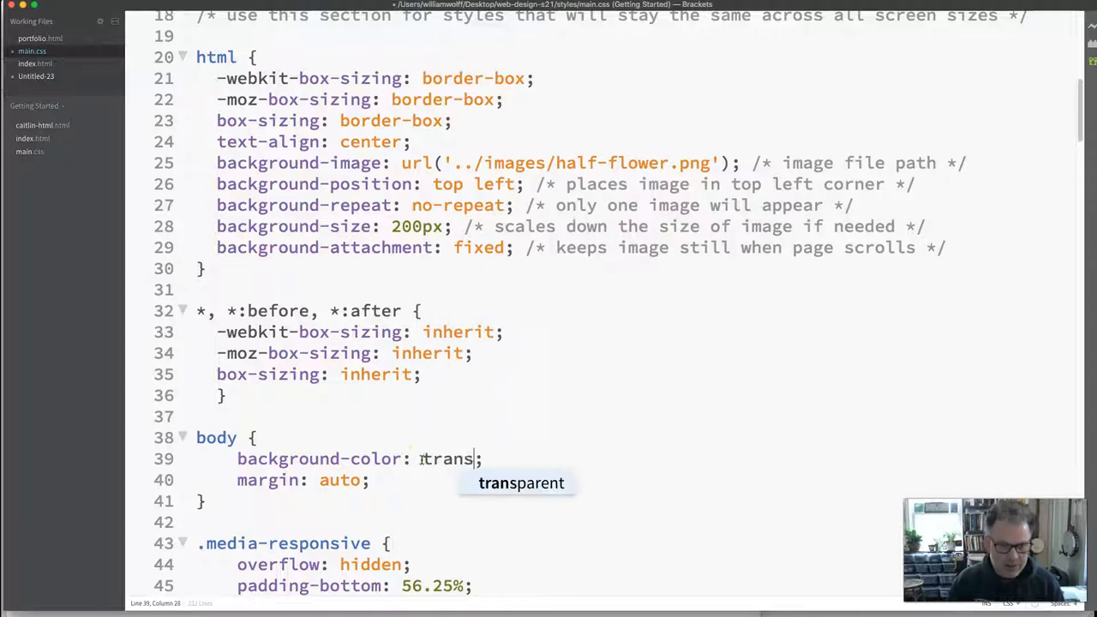
key(Tab)
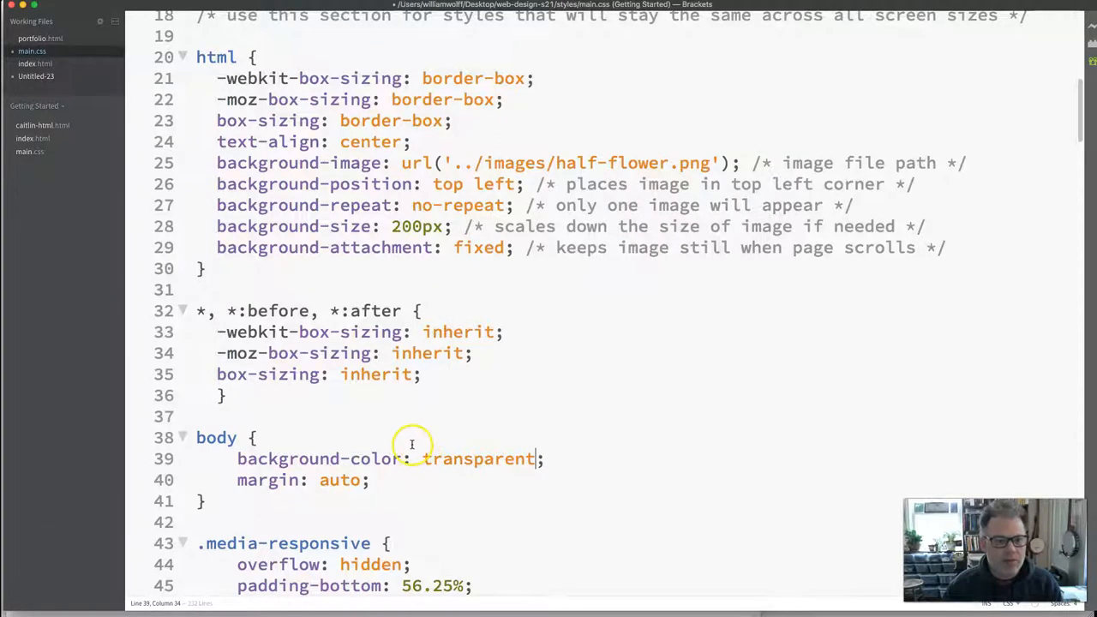
Scroll through main.css's mobile, tablet and widescreen media query rules.
scroll(down, 3)
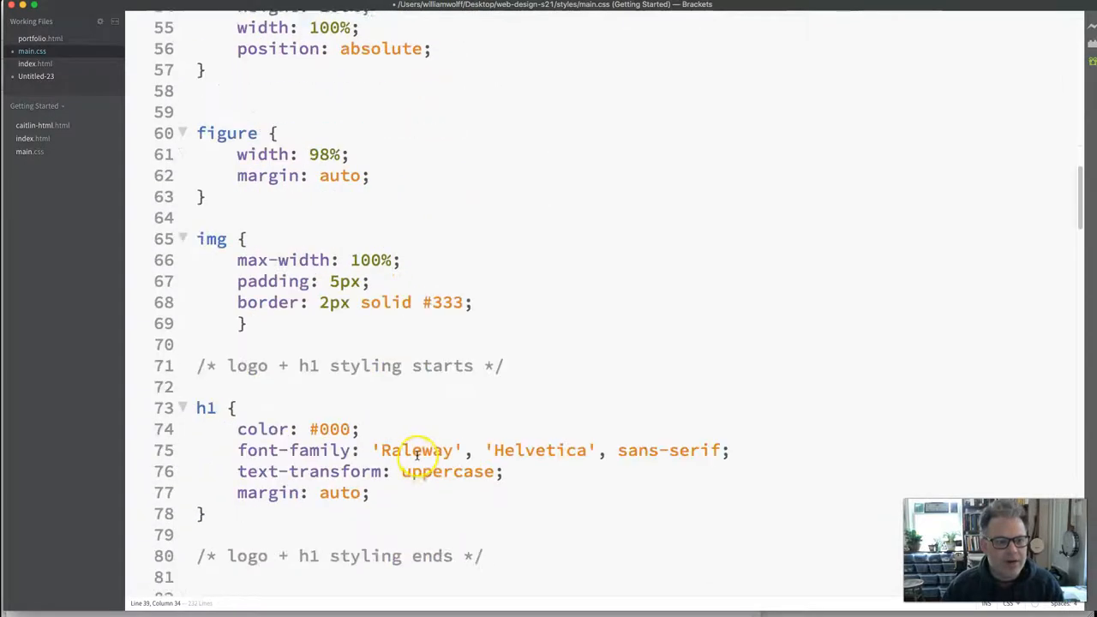
scroll(down, 3)
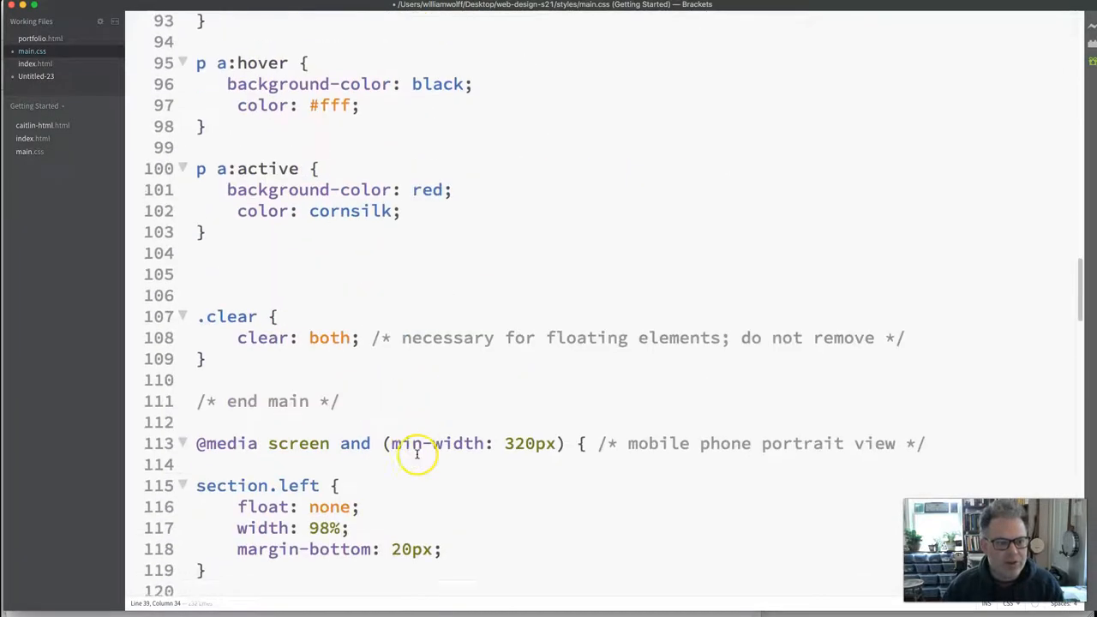
scroll(down, 3)
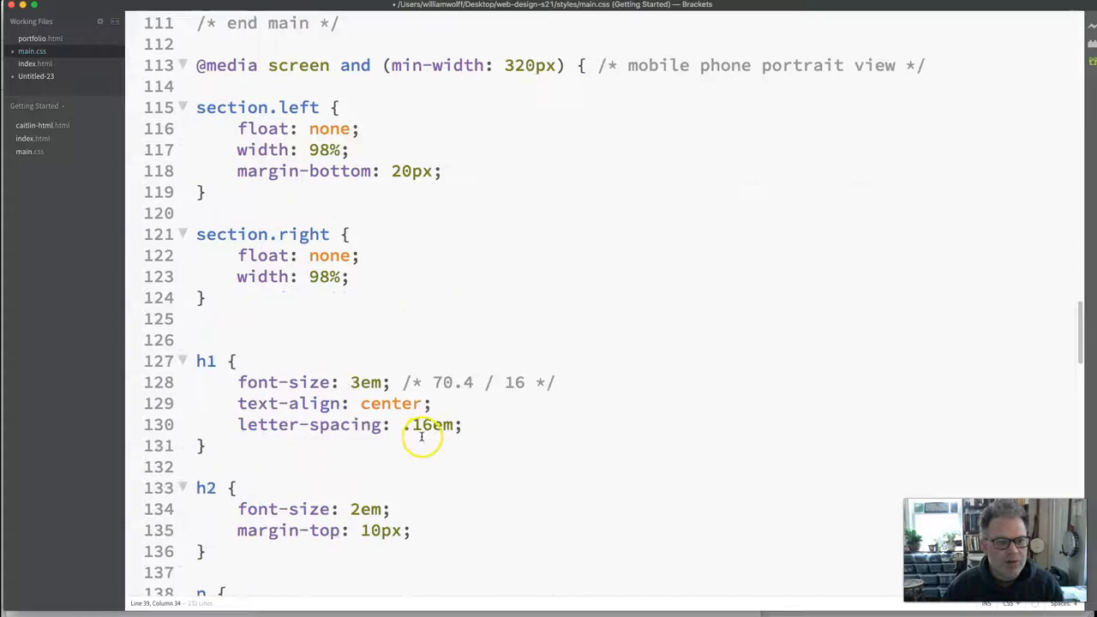
scroll(down, 3)
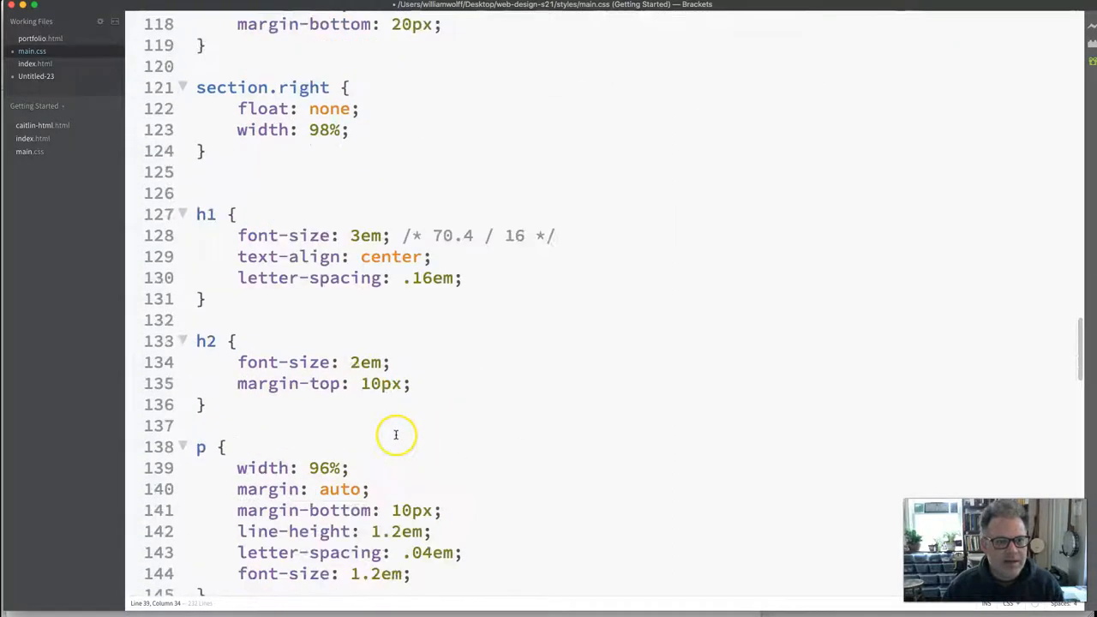
scroll(down, 3)
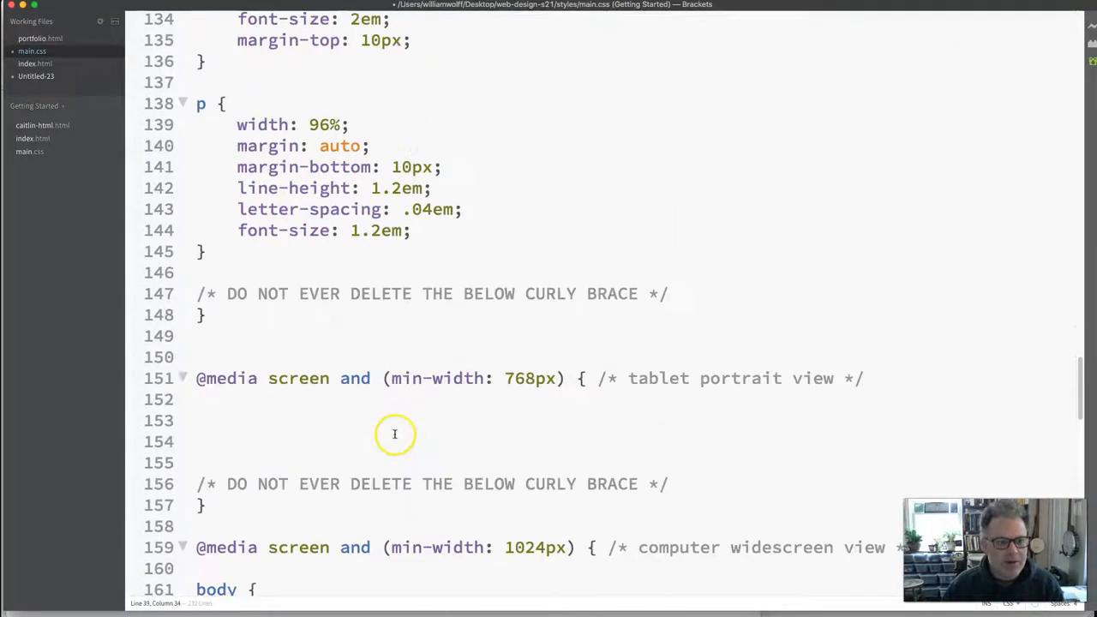
scroll(down, 3)
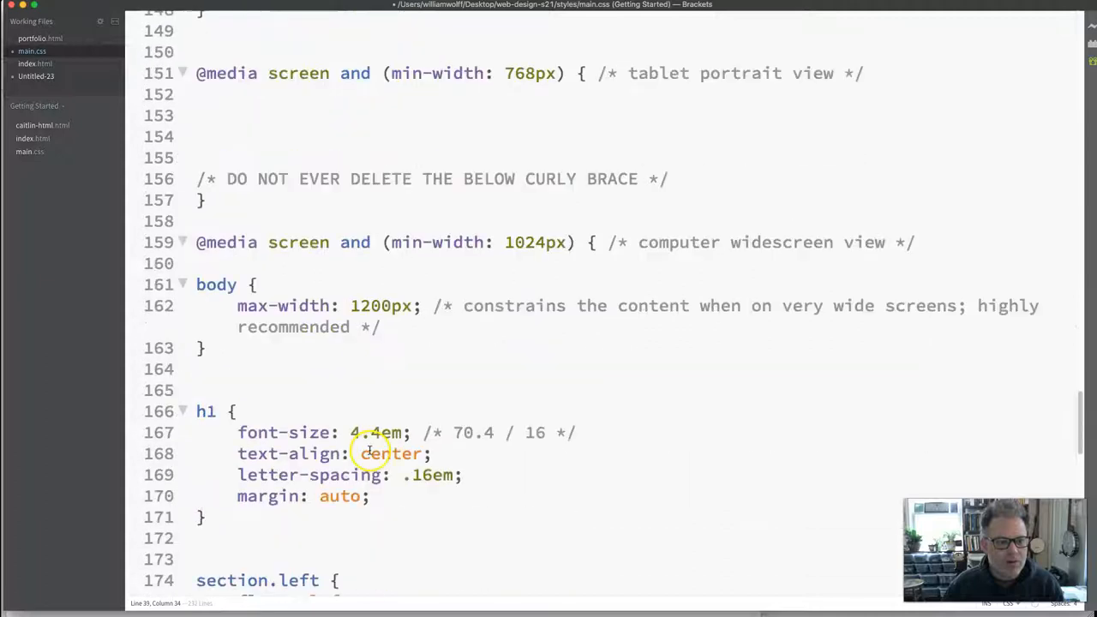
scroll(down, 3)
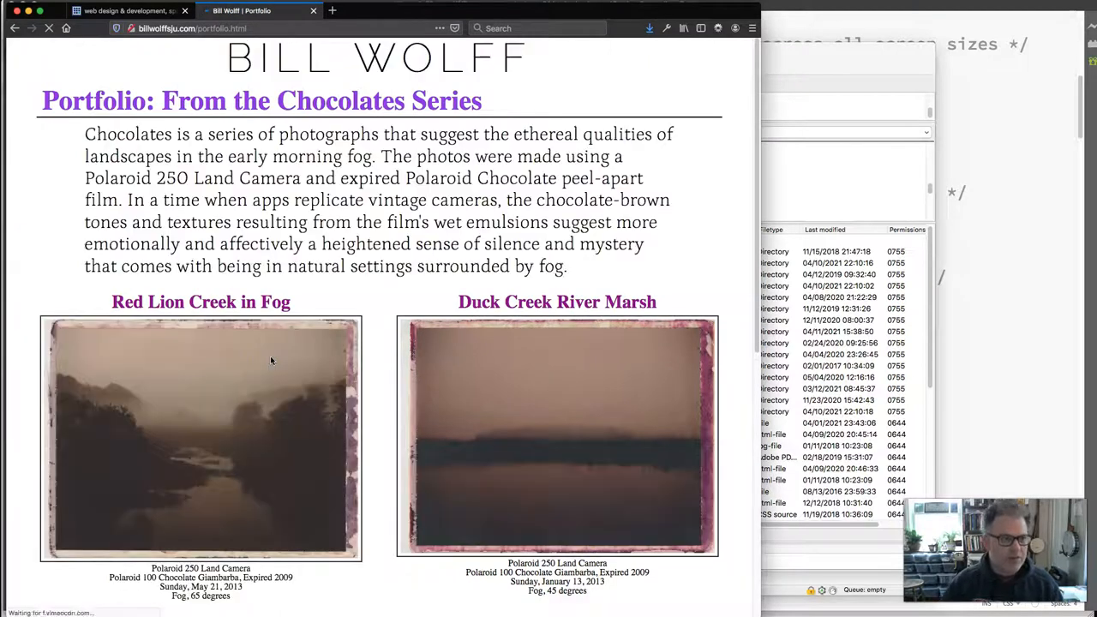
Scroll the live page to confirm the half-flower image stays fixed while scrolling.
scroll(down, 3)
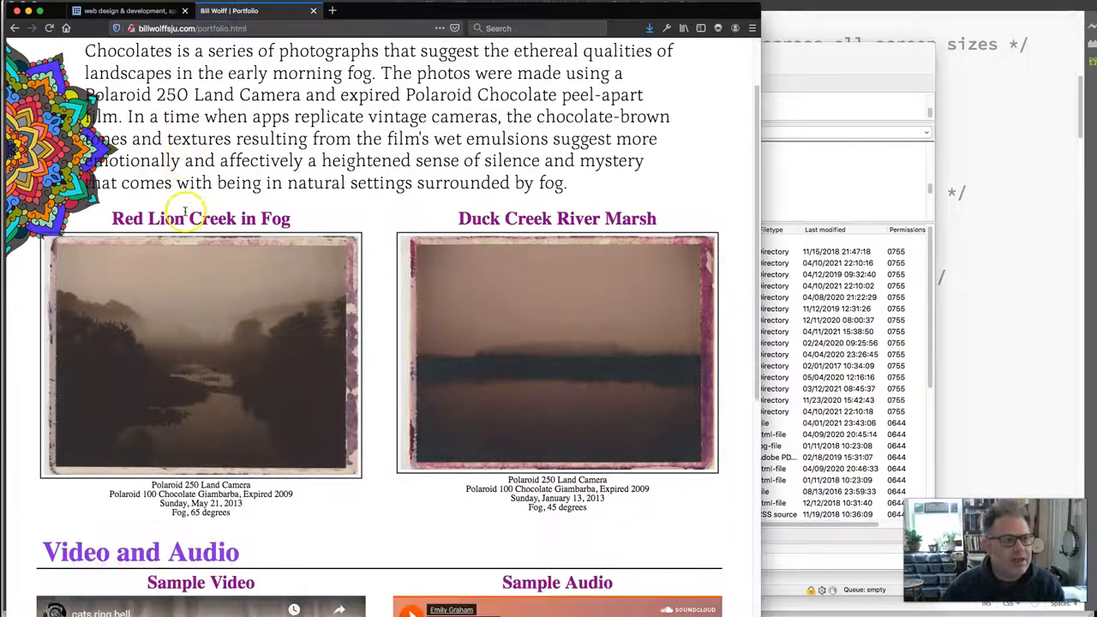
scroll(down, 3)
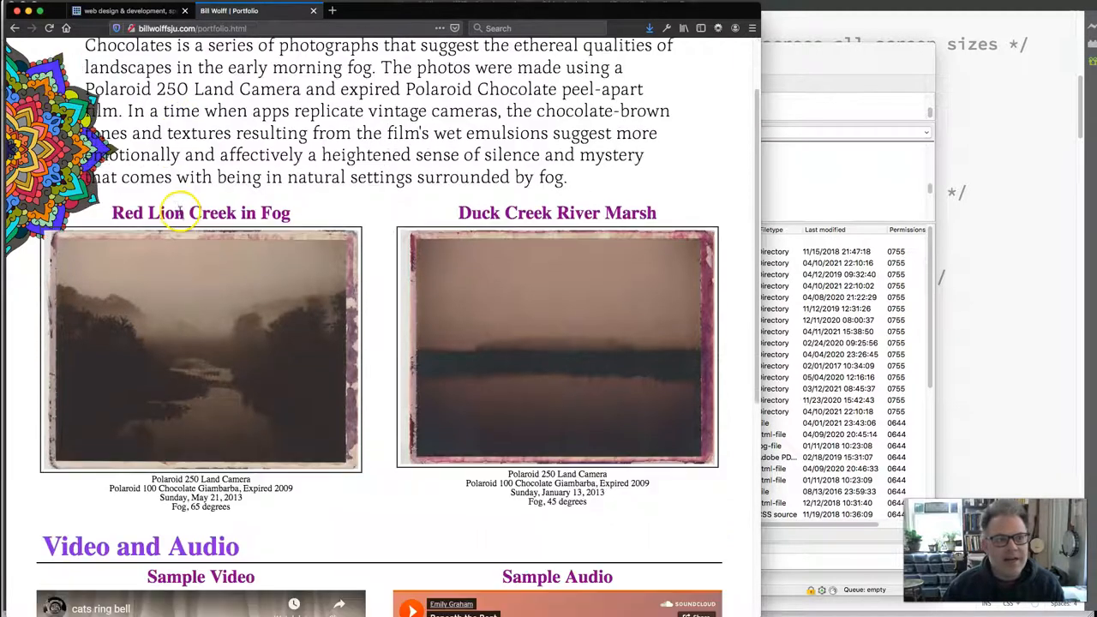
scroll(down, 3)
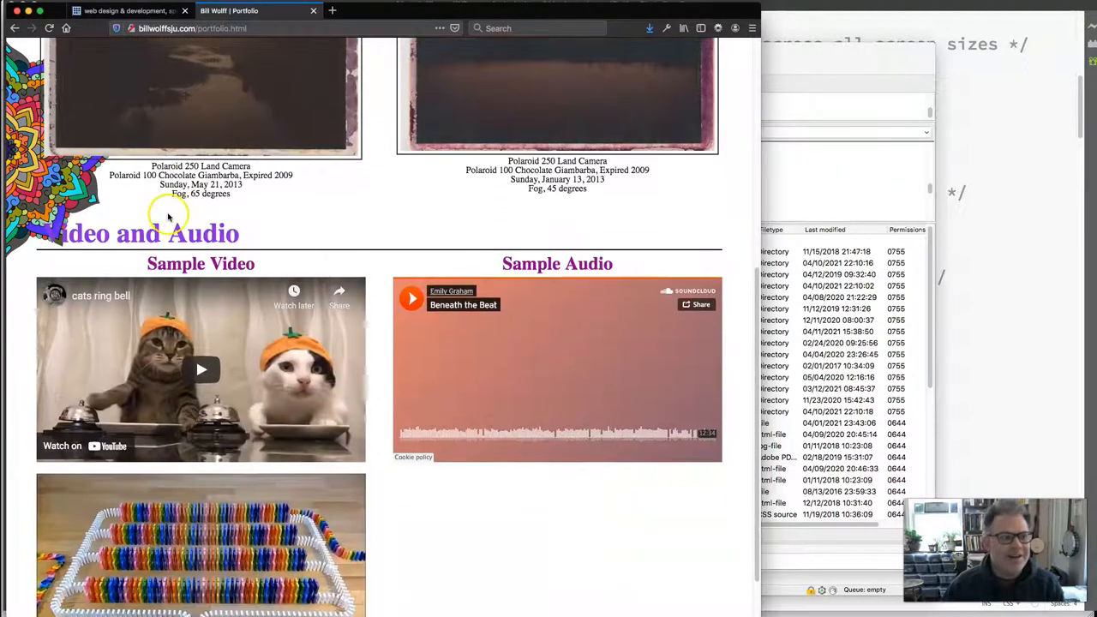
scroll(down, 3)
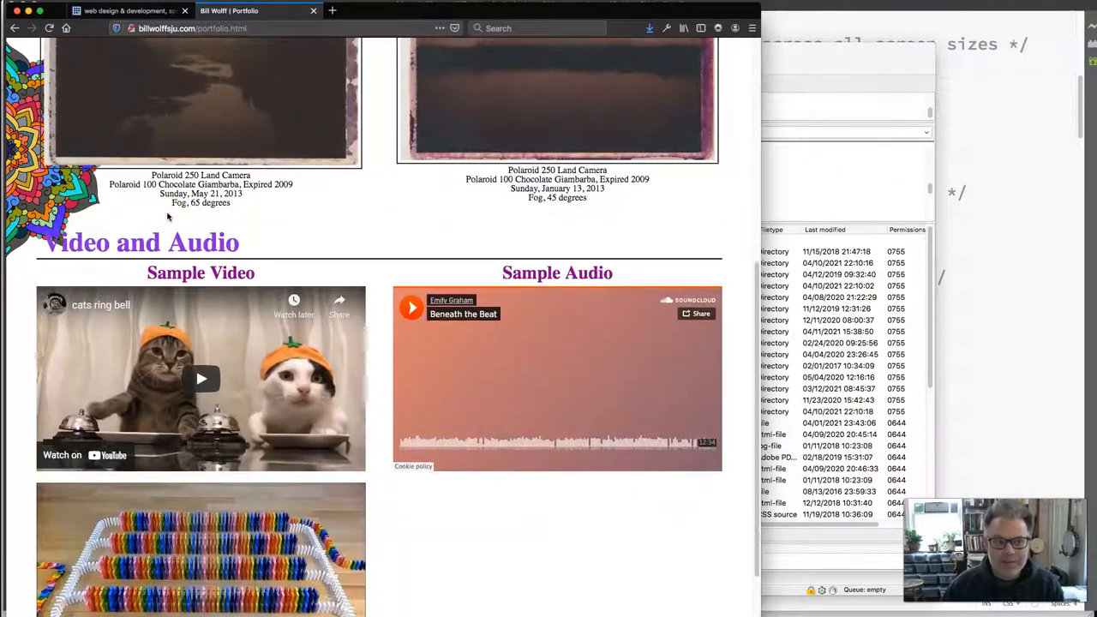
scroll(down, 3)
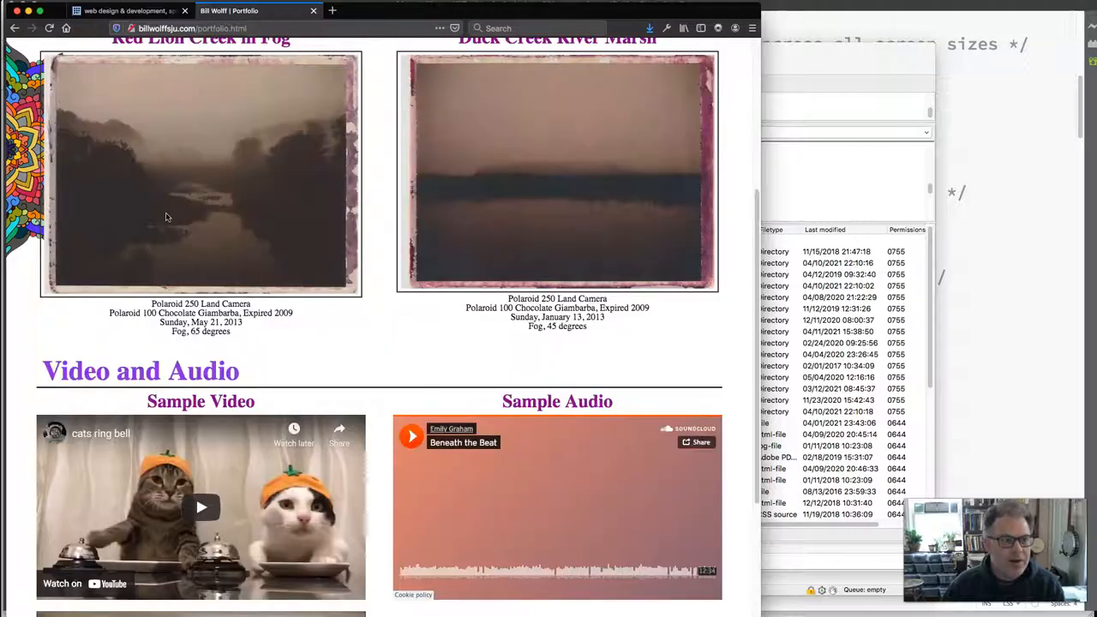
scroll(up, 3)
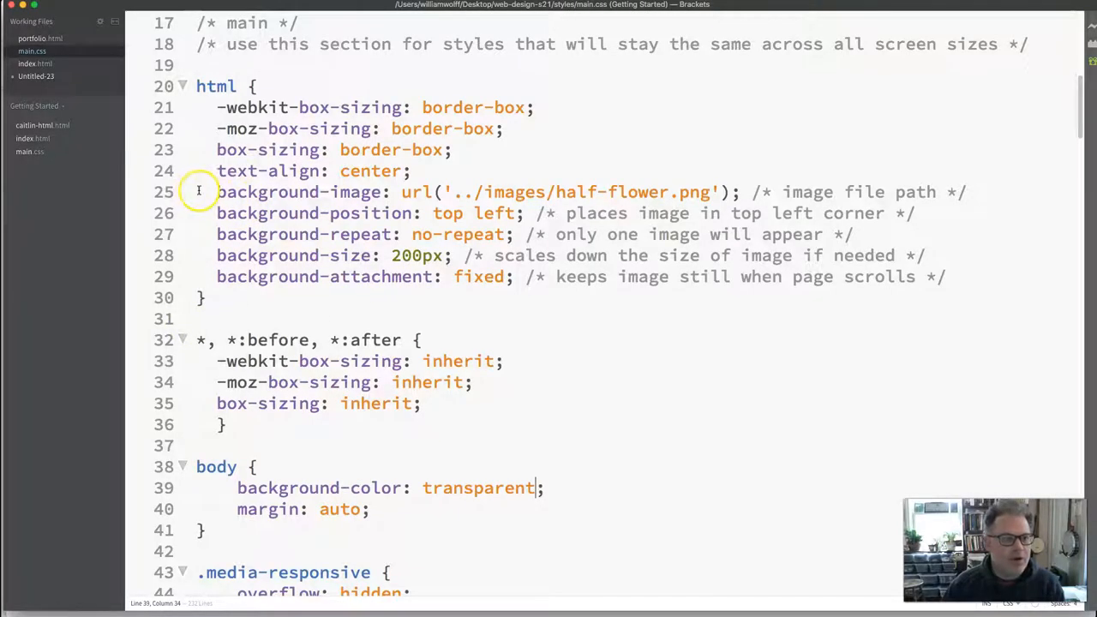
Cut the background declarations out of the main html rule and move to the 768px media query.
drag(216, 192, 216, 276)
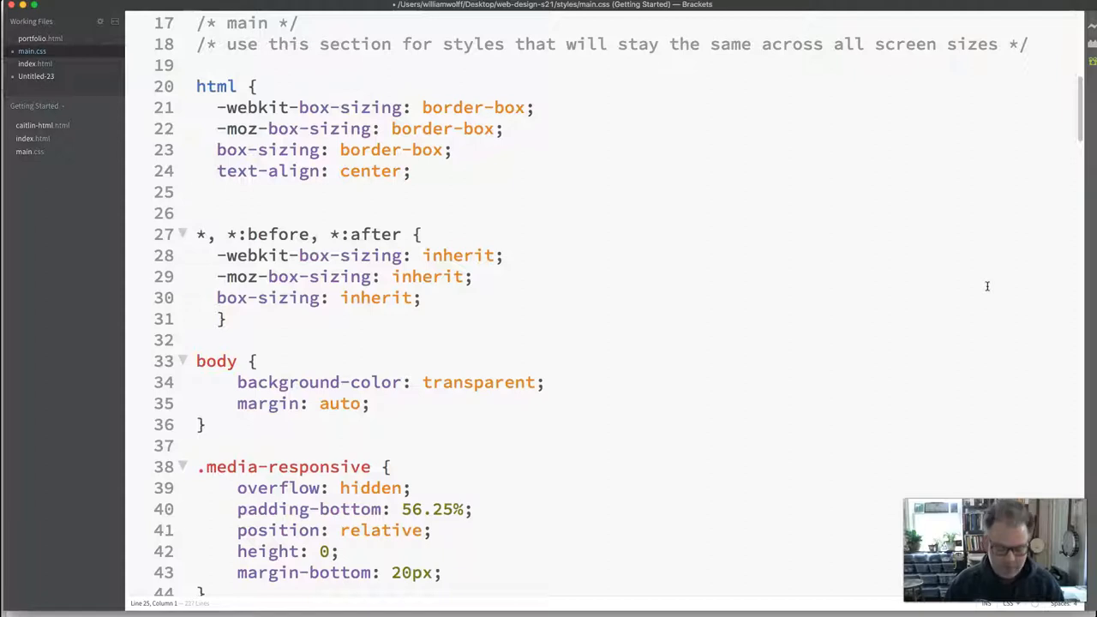
scroll(down, 3)
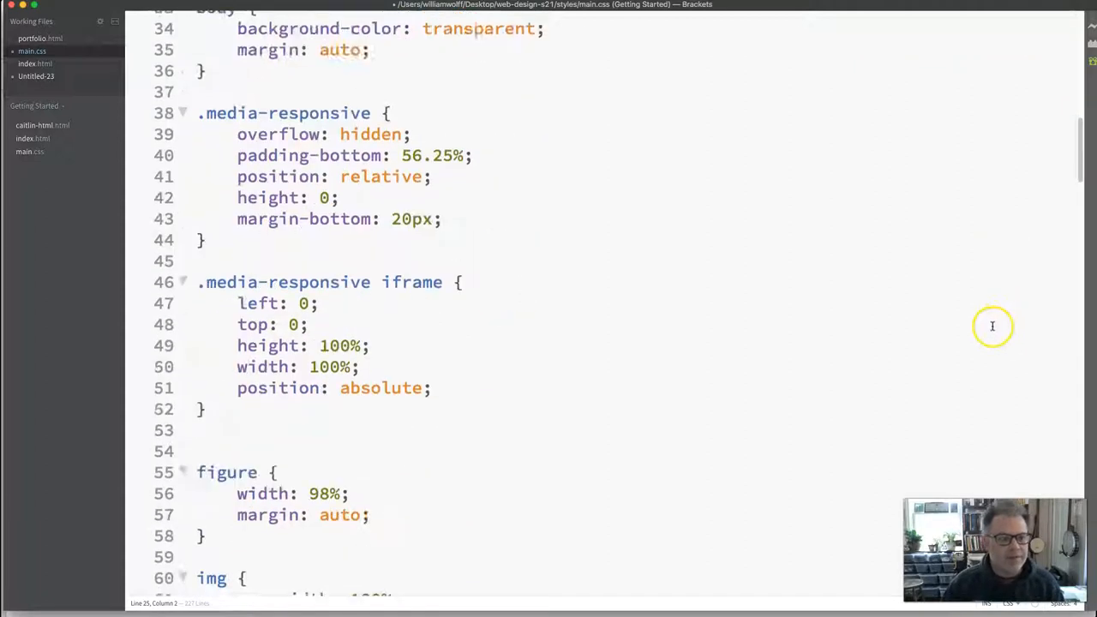
scroll(down, 3)
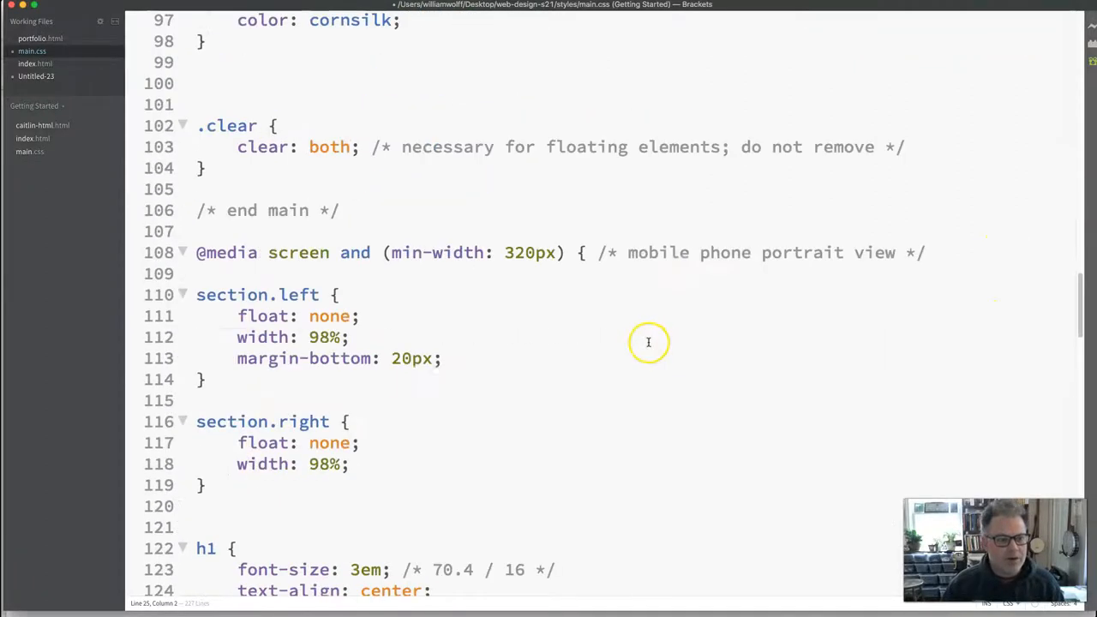
scroll(down, 3)
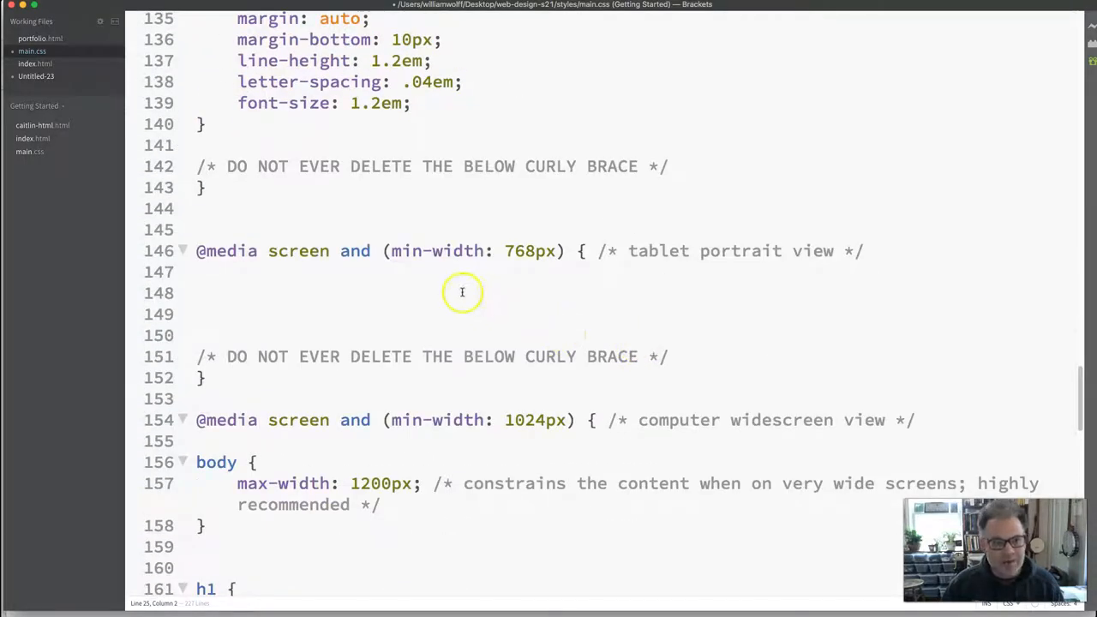
Start an empty 'html {}' rule inside the tablet portrait media query.
click(463, 291)
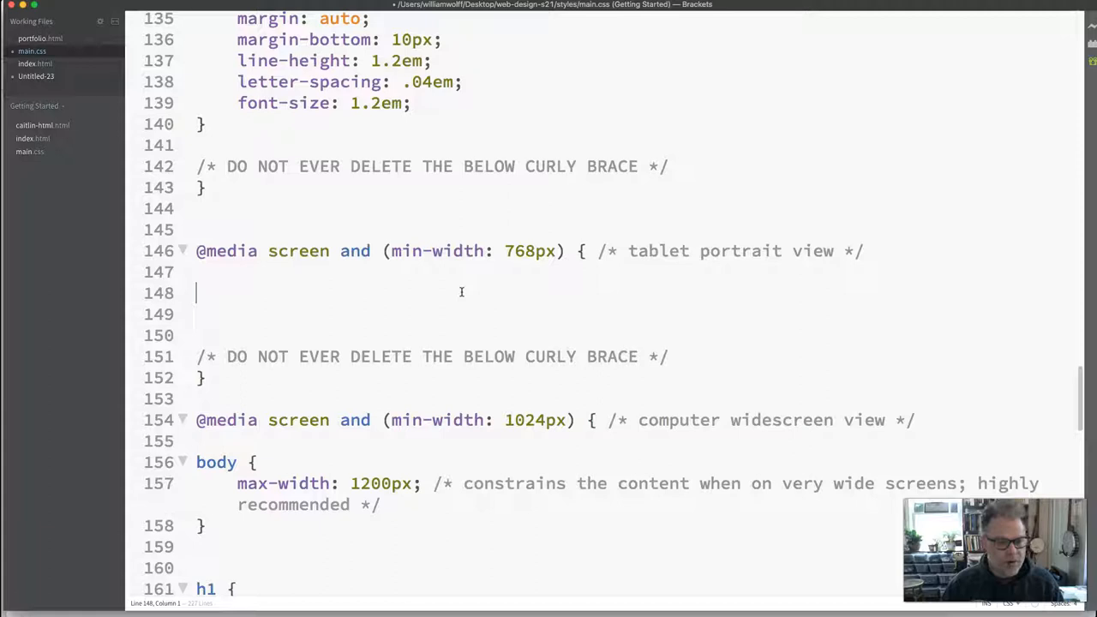
text(ht)
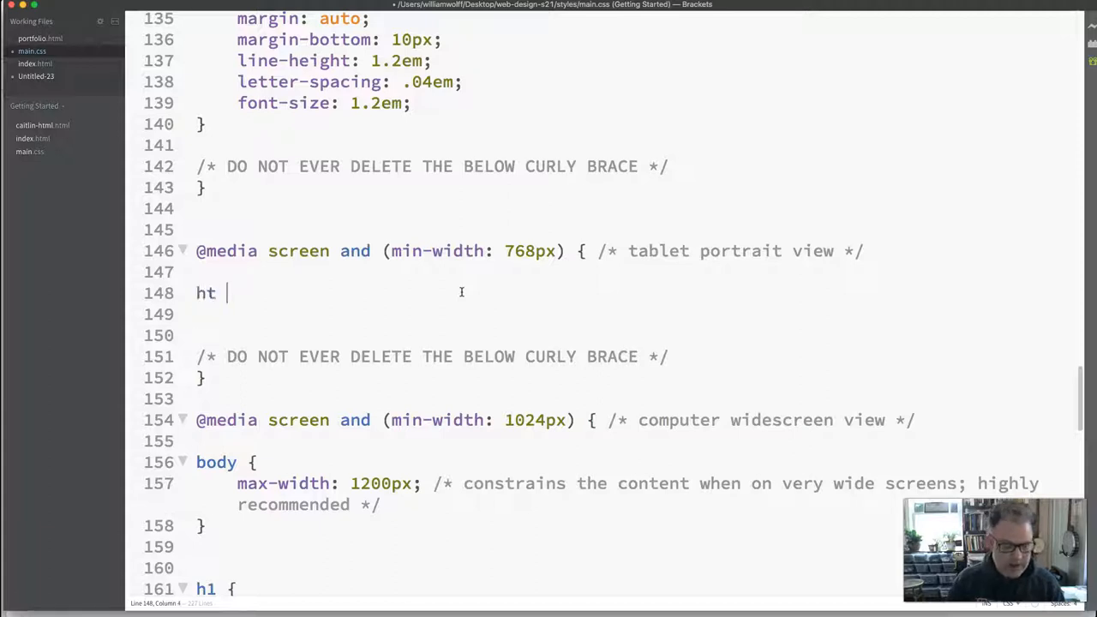
text(ml {})
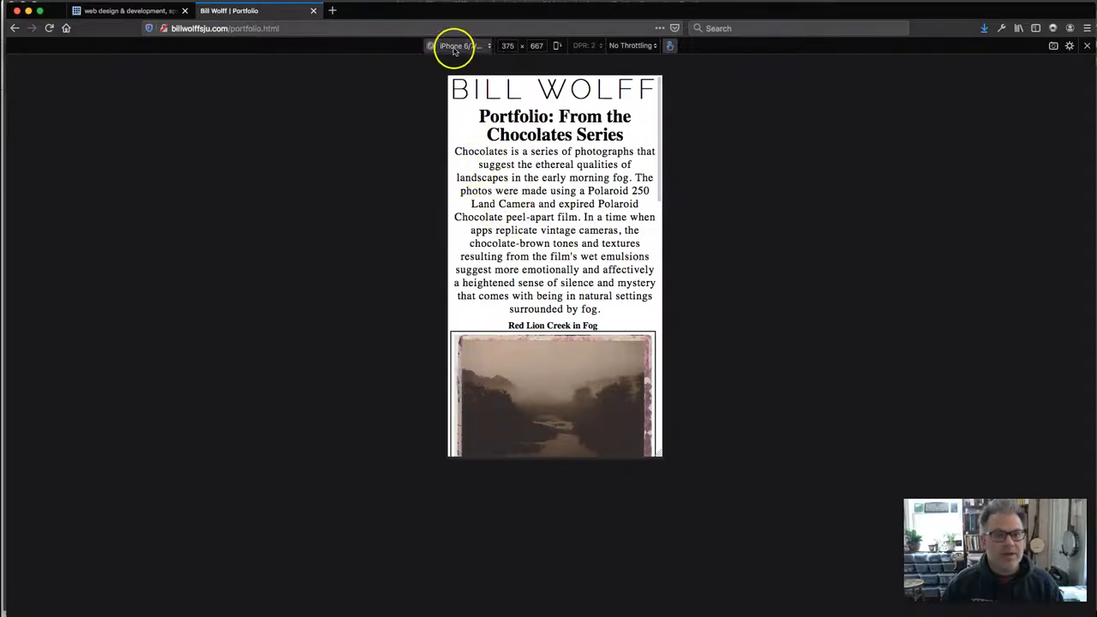
Preview the page at iPad size, then at iPhone X/XS size.
click(459, 45)
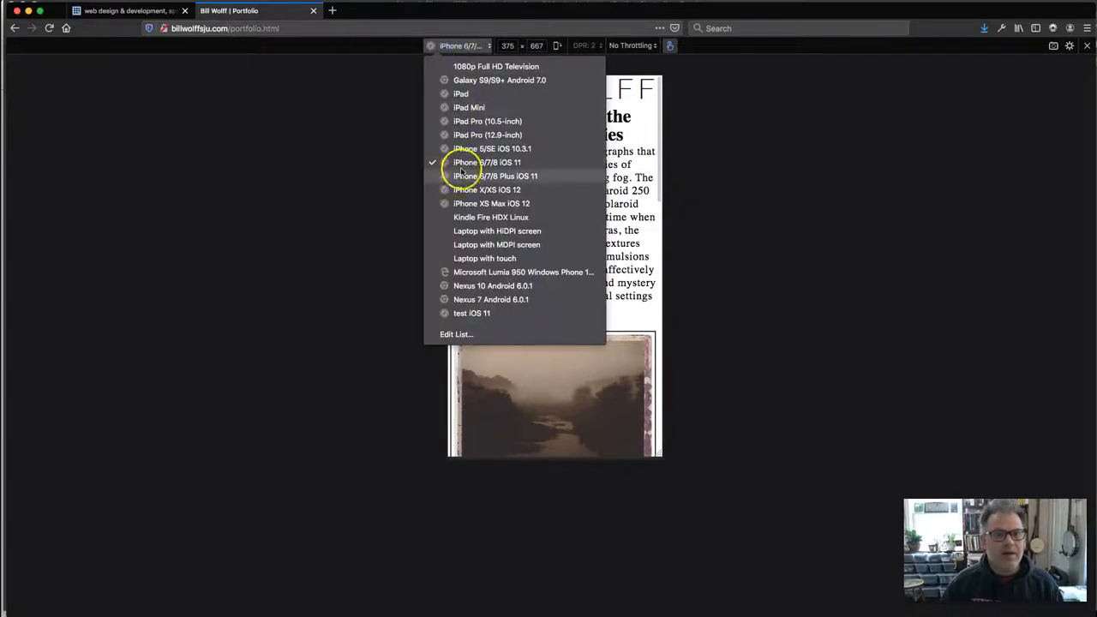
click(461, 92)
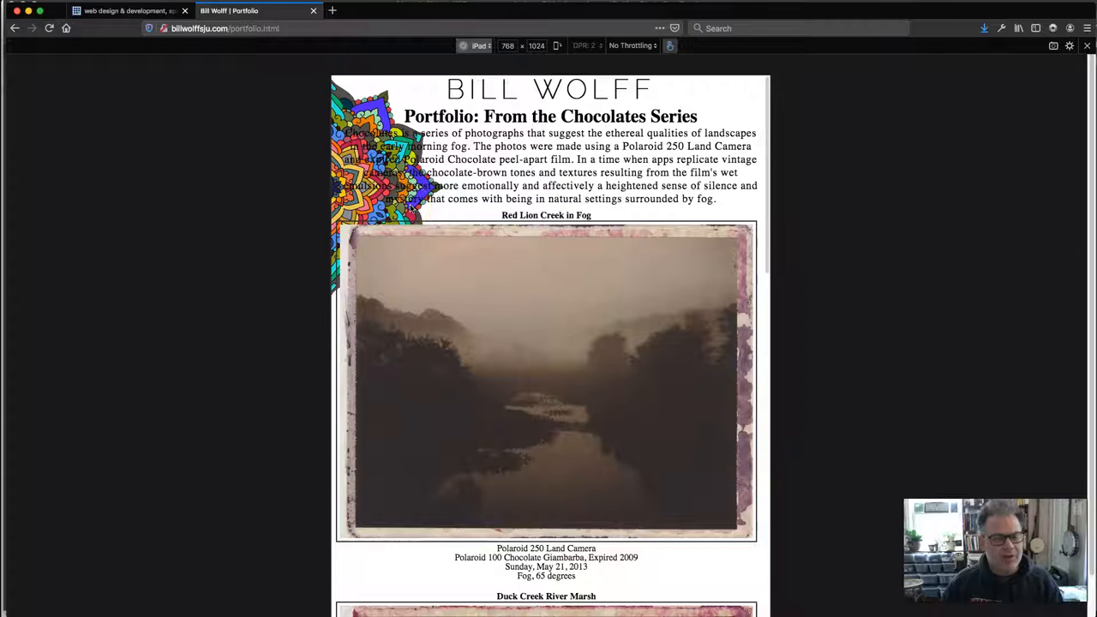
click(480, 45)
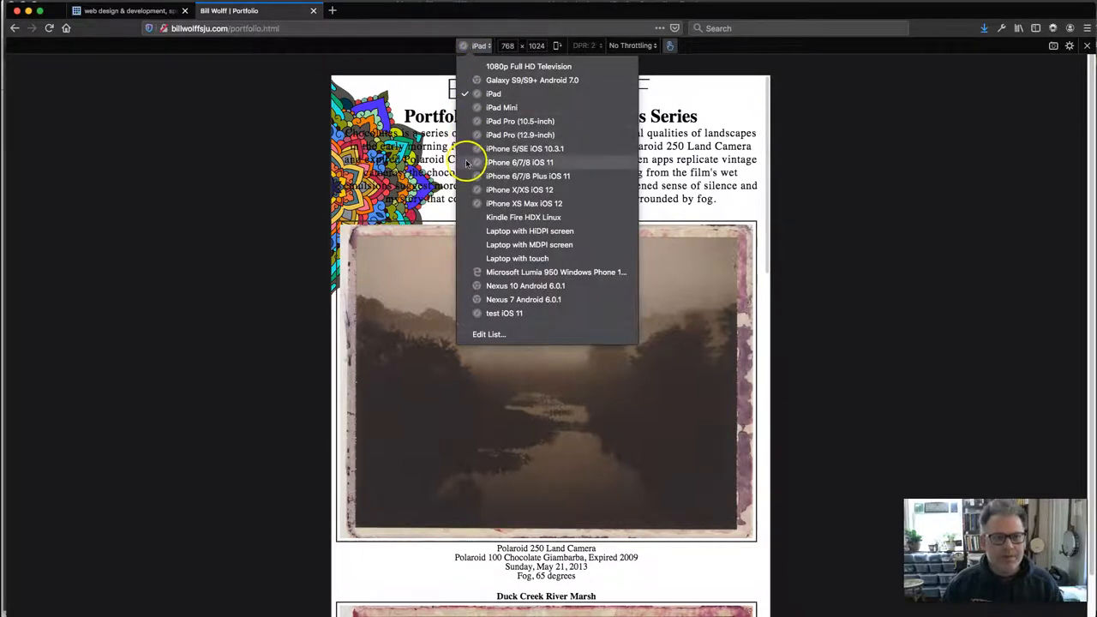
mouse_move(476, 176)
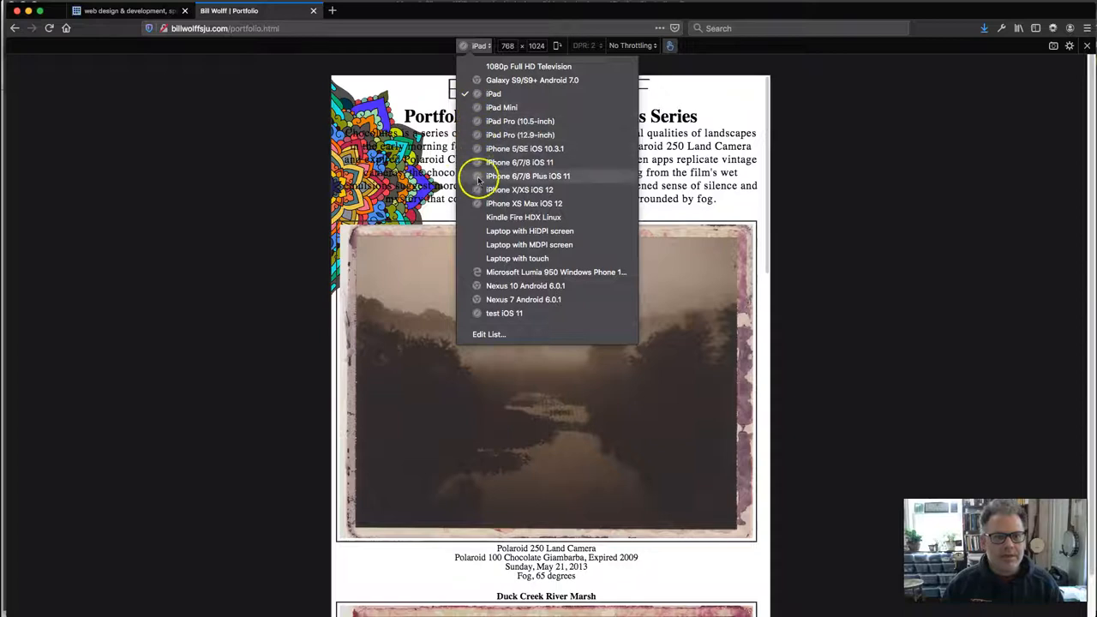
click(525, 188)
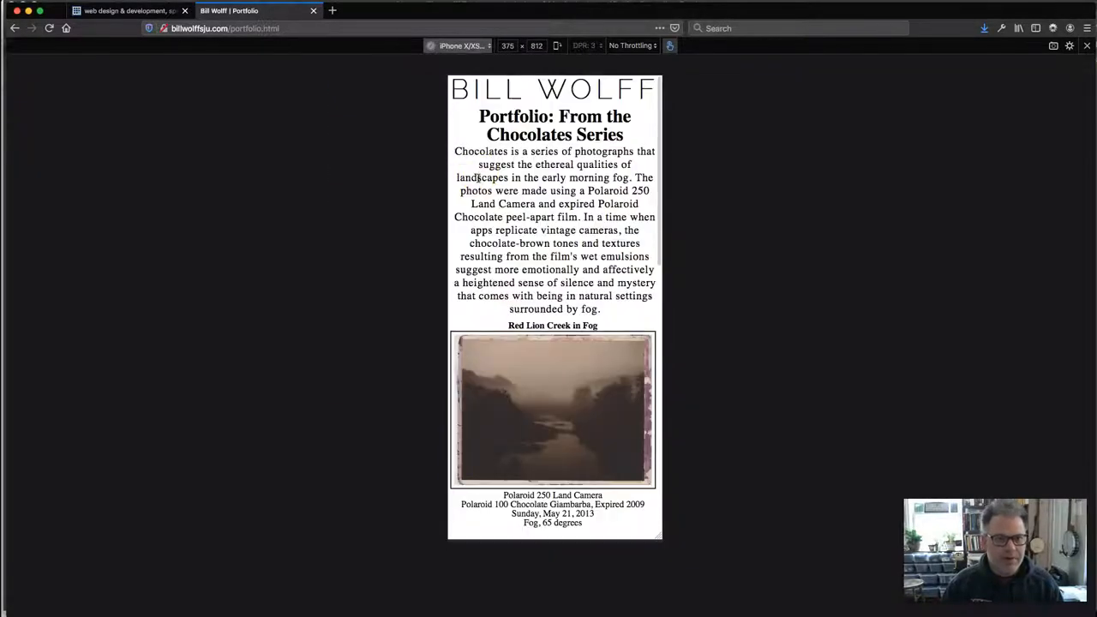
Return to the iPad preset and rotate it to the 1024×768 landscape view.
click(463, 45)
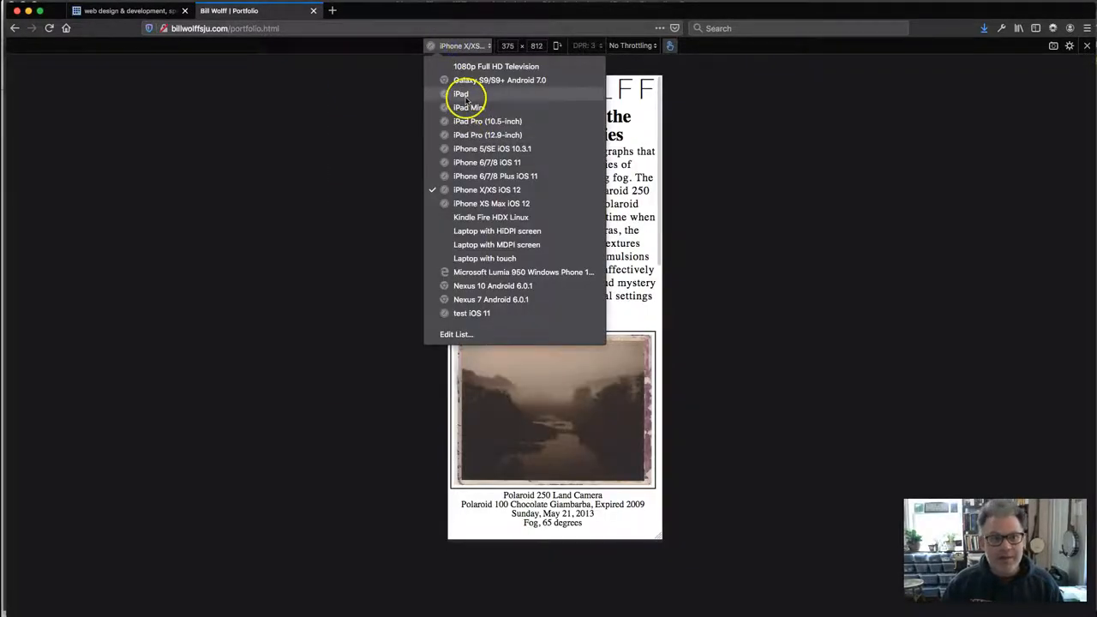
click(461, 92)
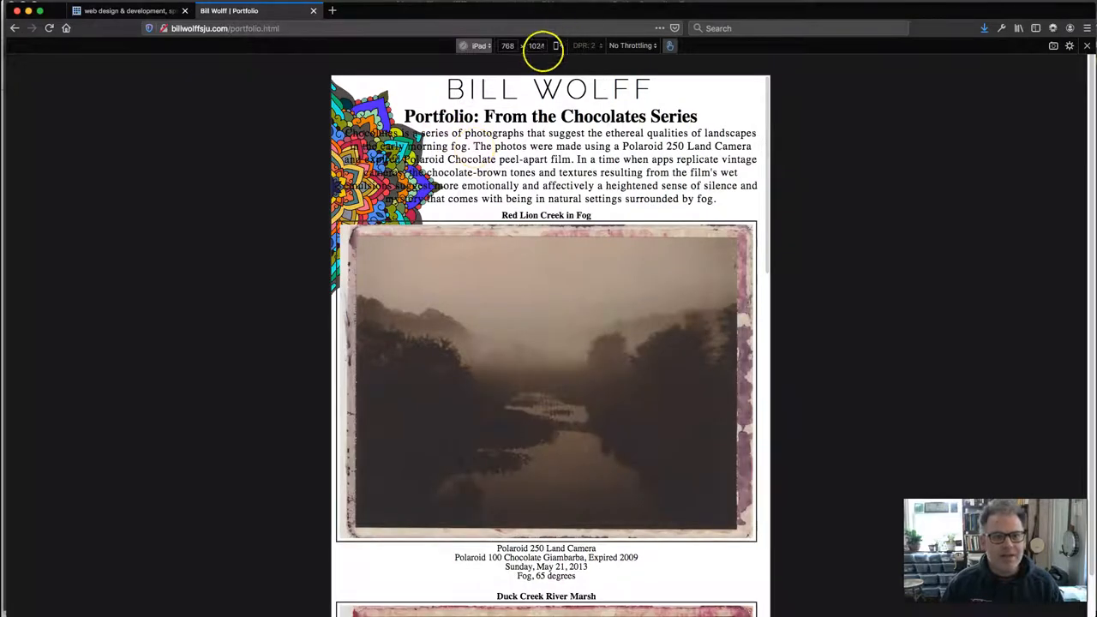
click(555, 45)
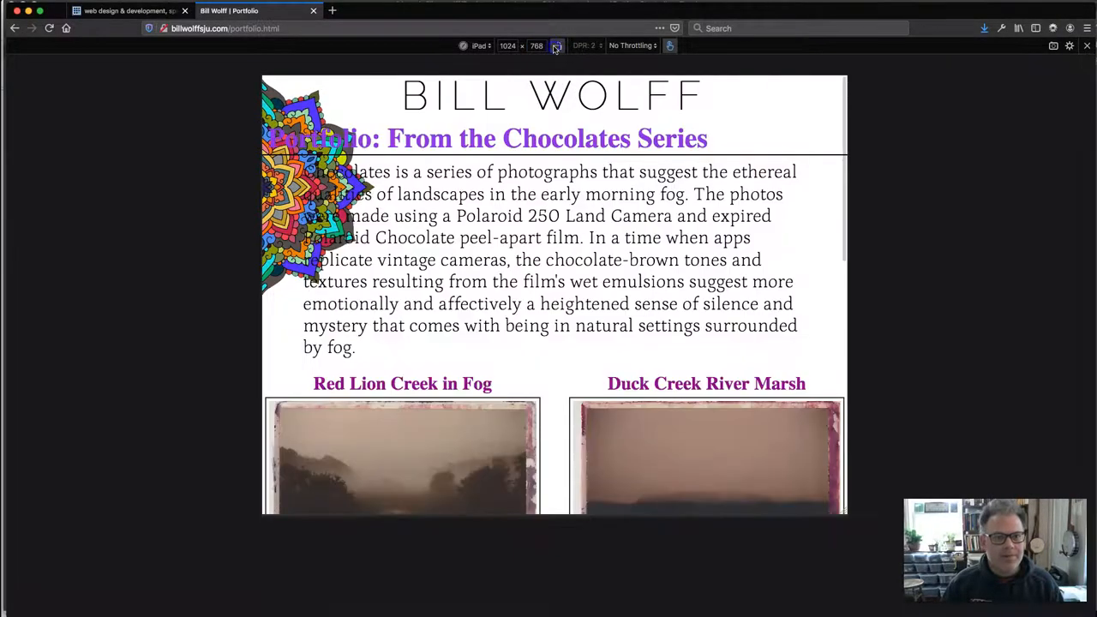
click(557, 45)
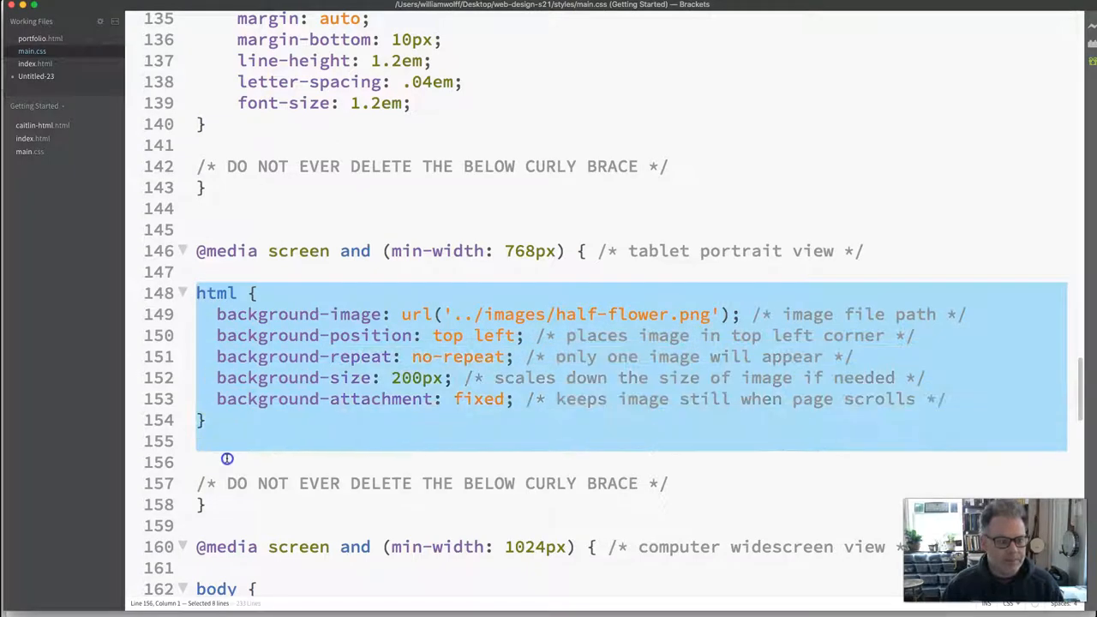
Cut the html background rule out of the 768px tablet media query.
key(Delete)
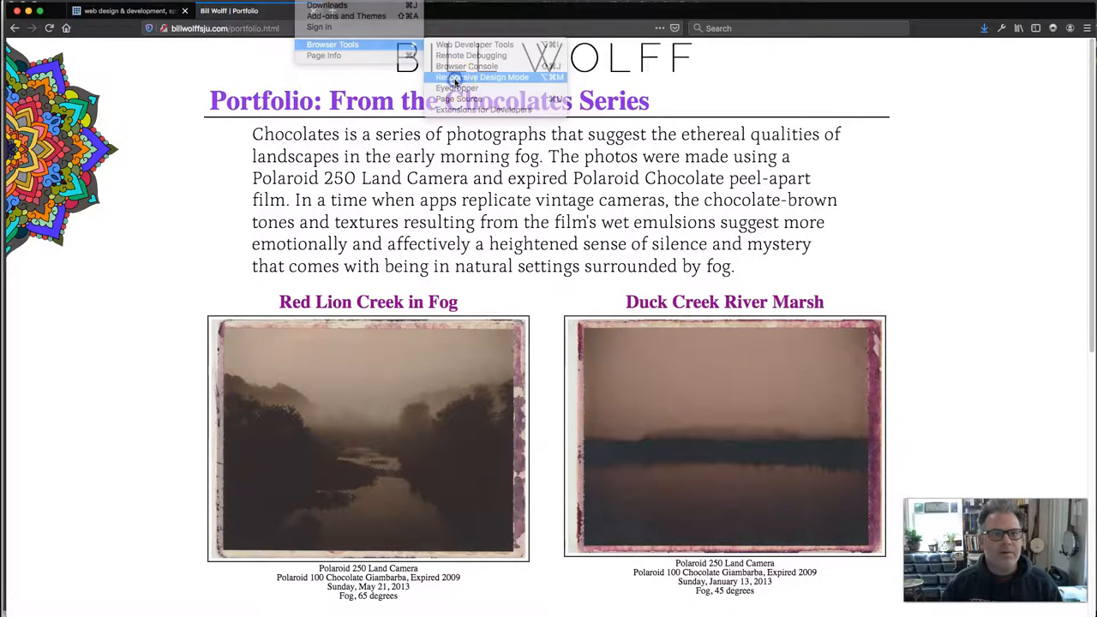
Turn off Responsive Design Mode and scroll the page to check the flower stays fixed.
click(480, 77)
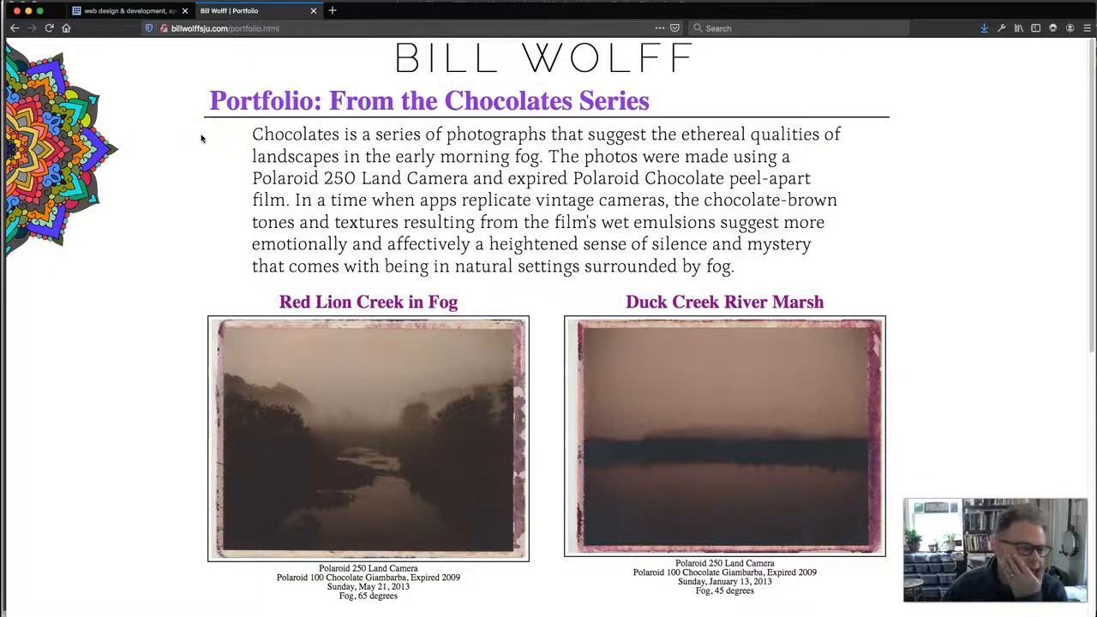
mouse_move(158, 140)
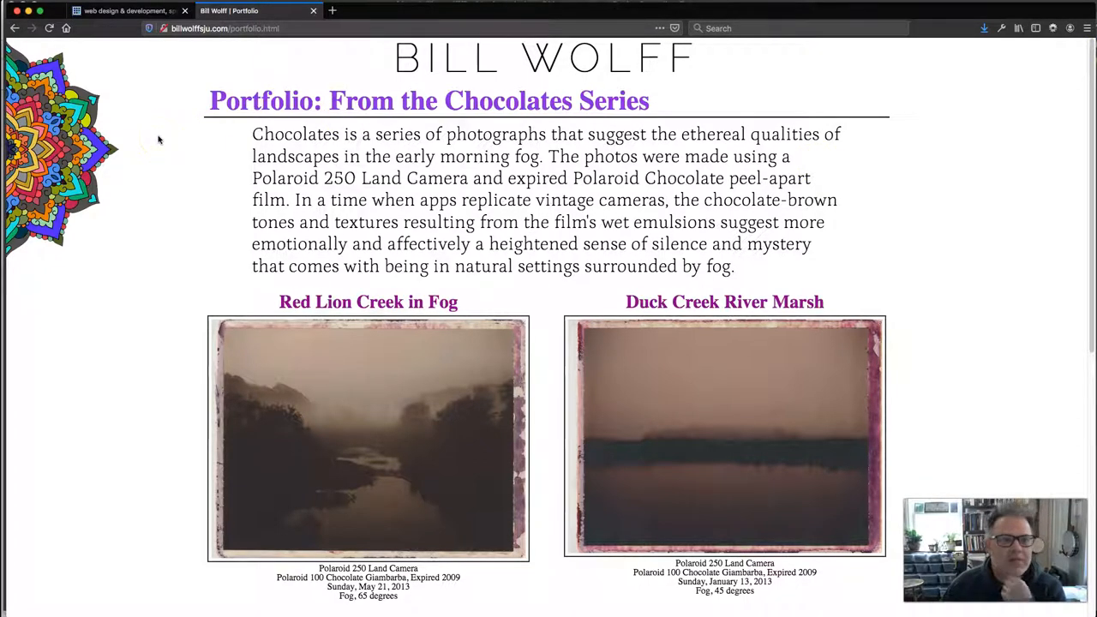
scroll(down, 3)
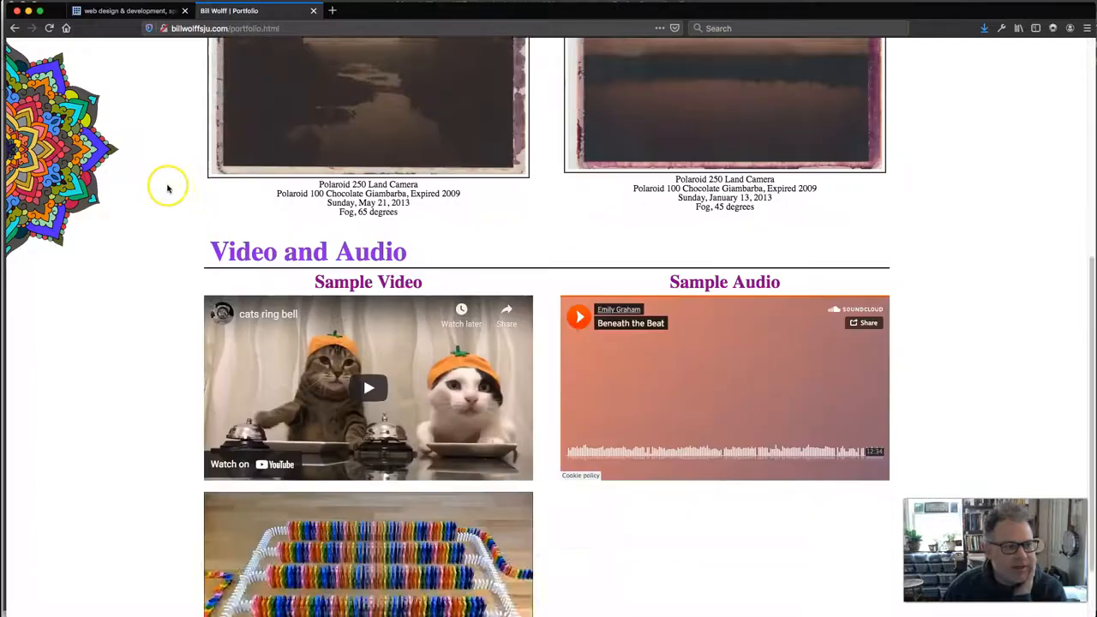
scroll(up, 3)
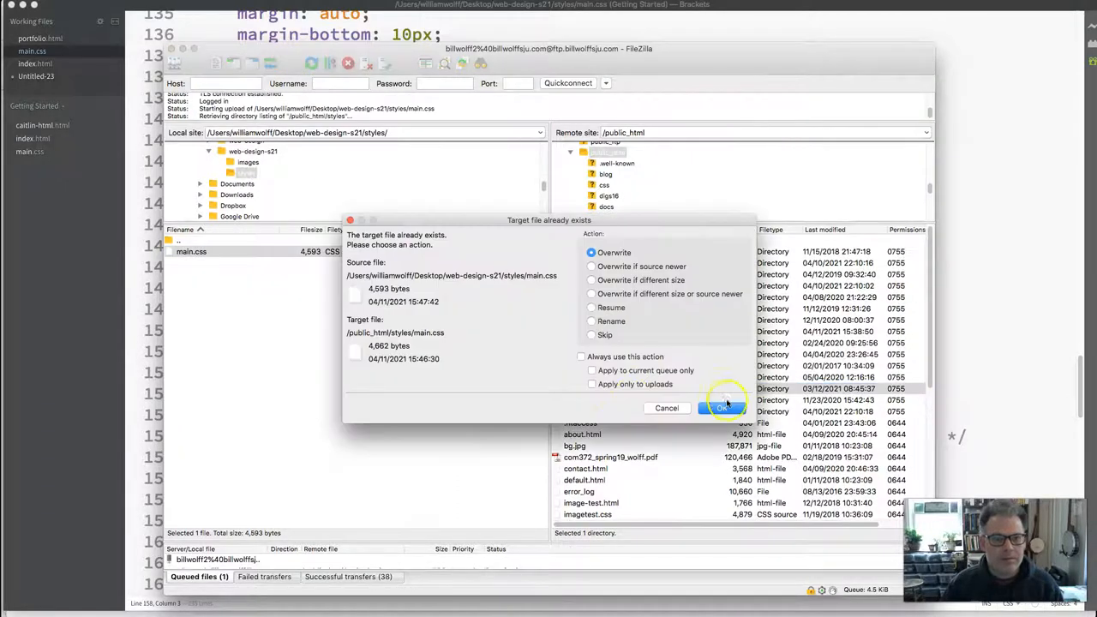
Confirm overwriting the server's main.css with the uploaded copy.
click(722, 408)
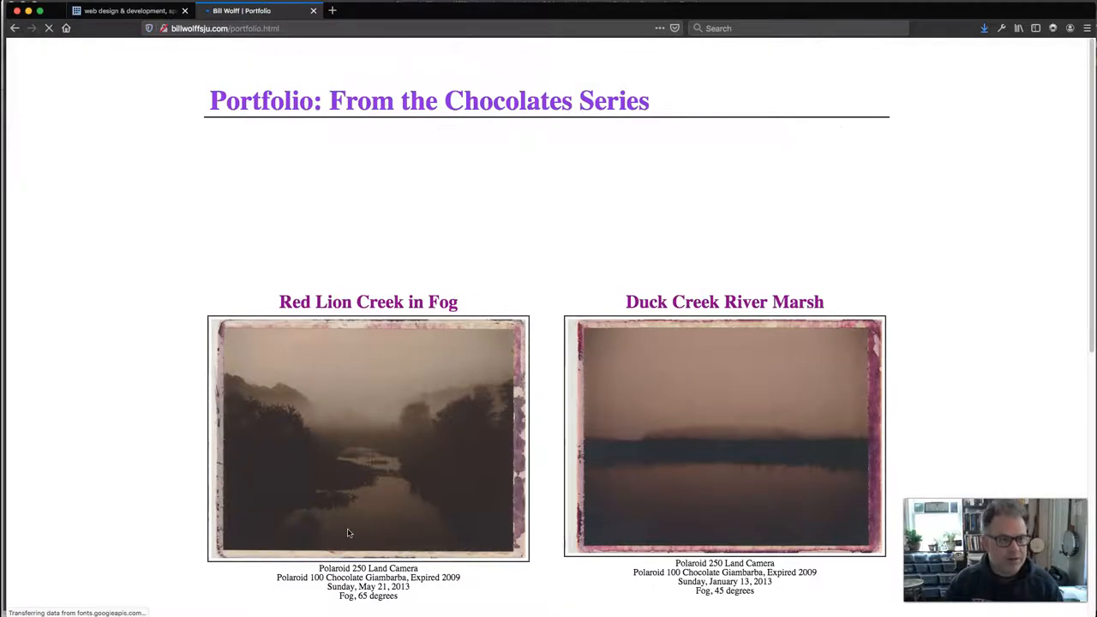
Scroll the reloaded portfolio page to inspect the now oversized half-flower background.
scroll(down, 3)
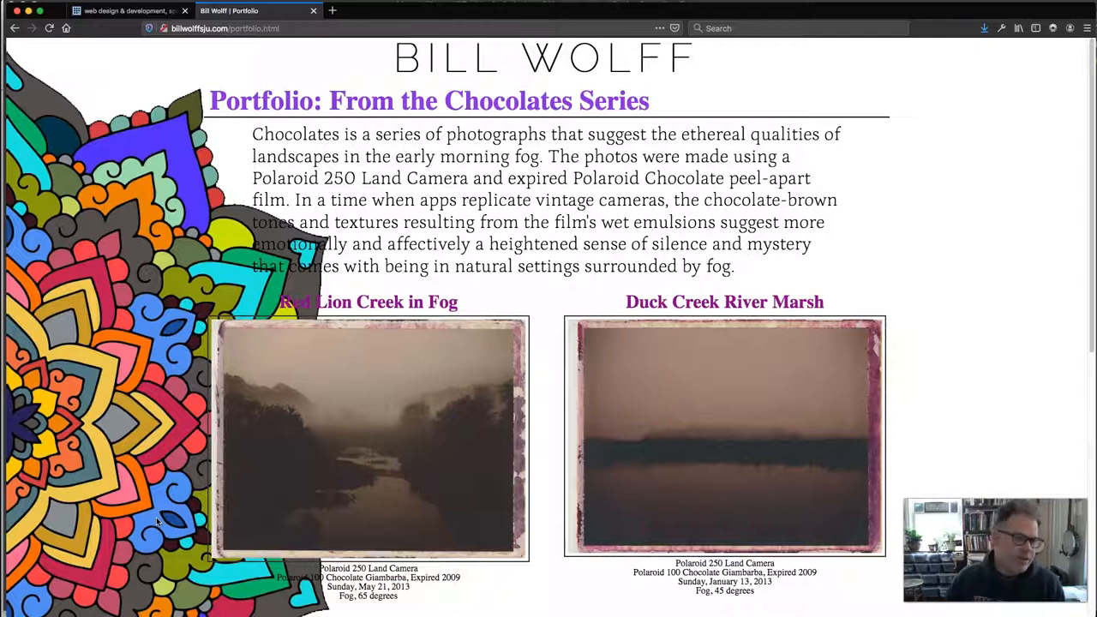
scroll(down, 3)
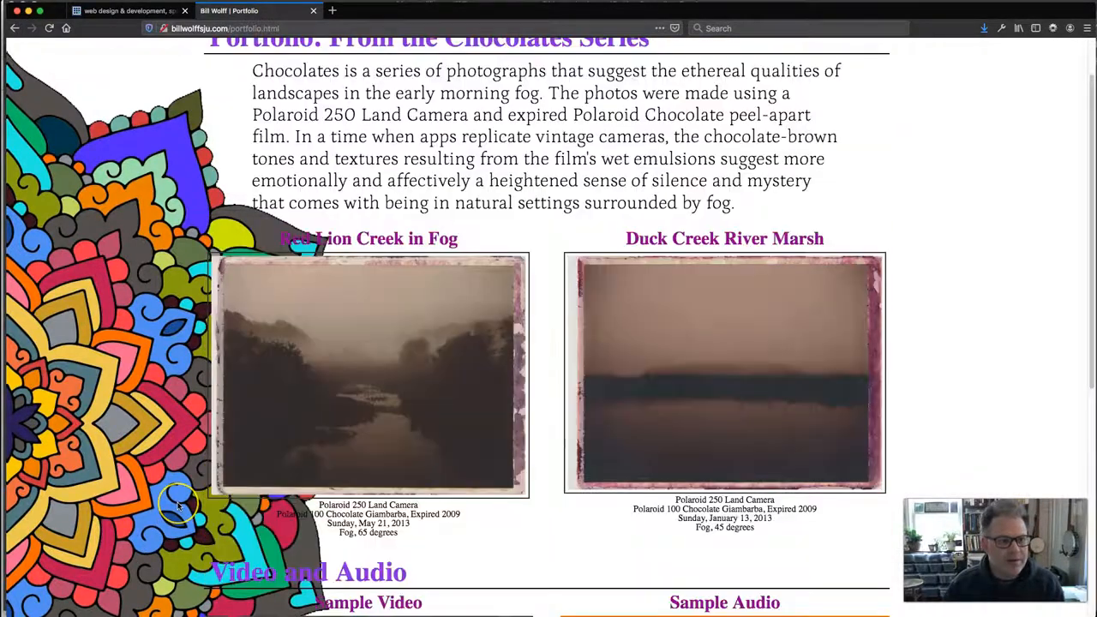
scroll(down, 3)
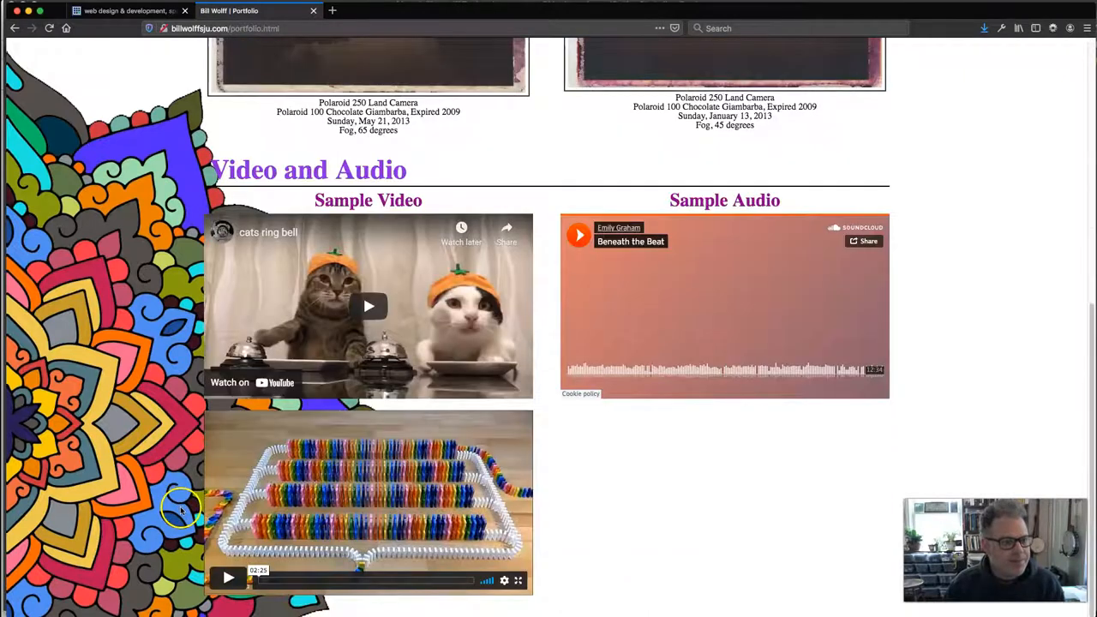
scroll(up, 3)
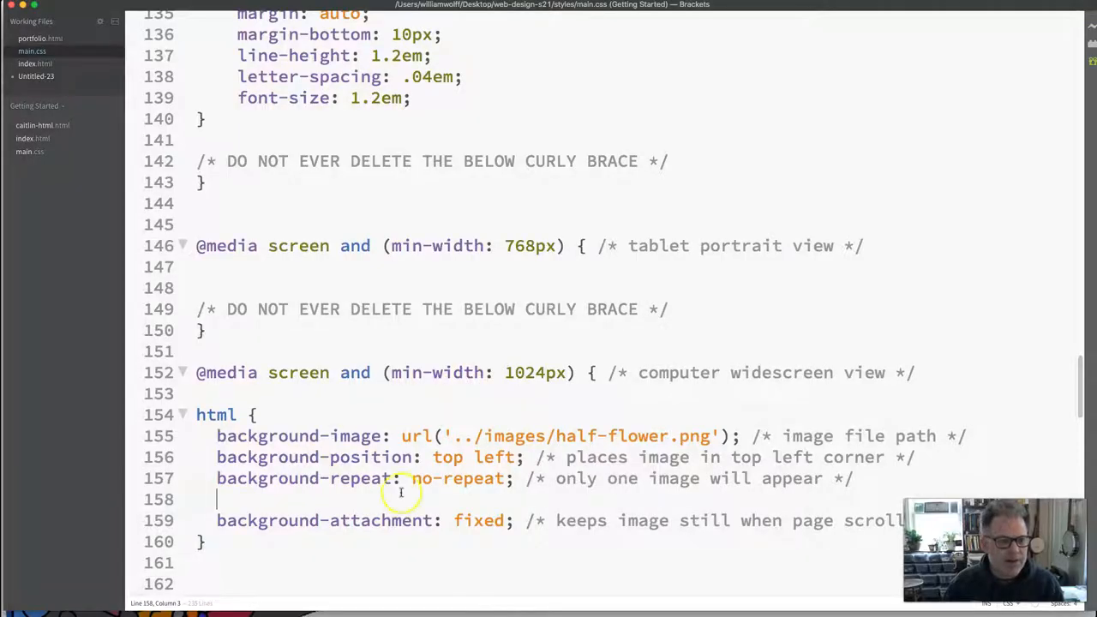
Restore background-size: 200px with its comment on line 158 and select the 200 value.
text(background-size: 200px; /* scales down the size of image if needed */)
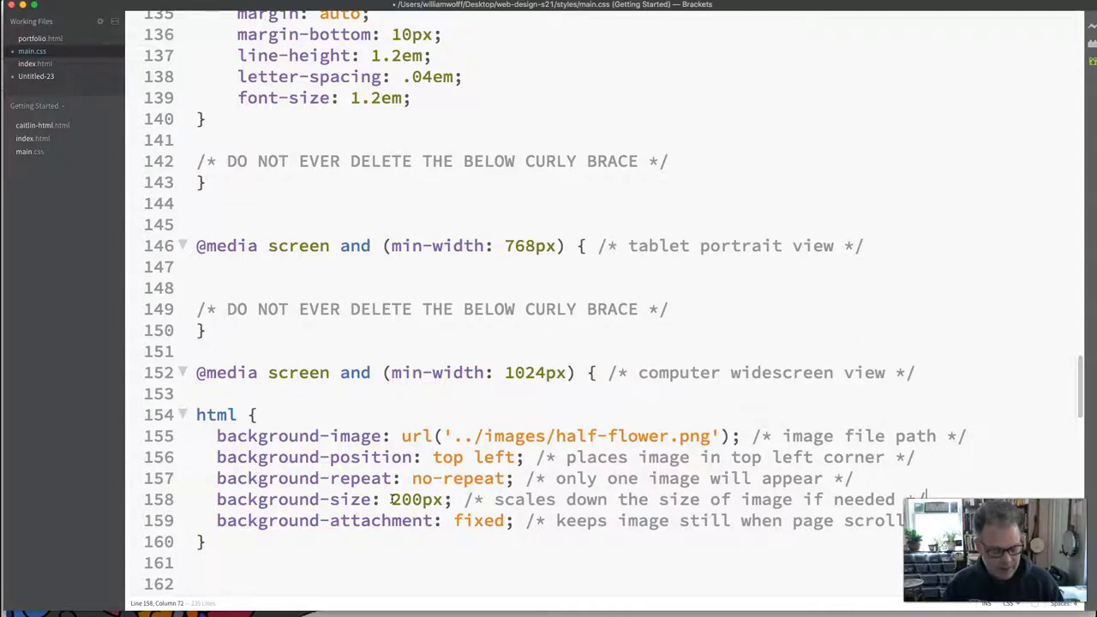
double_click(409, 499)
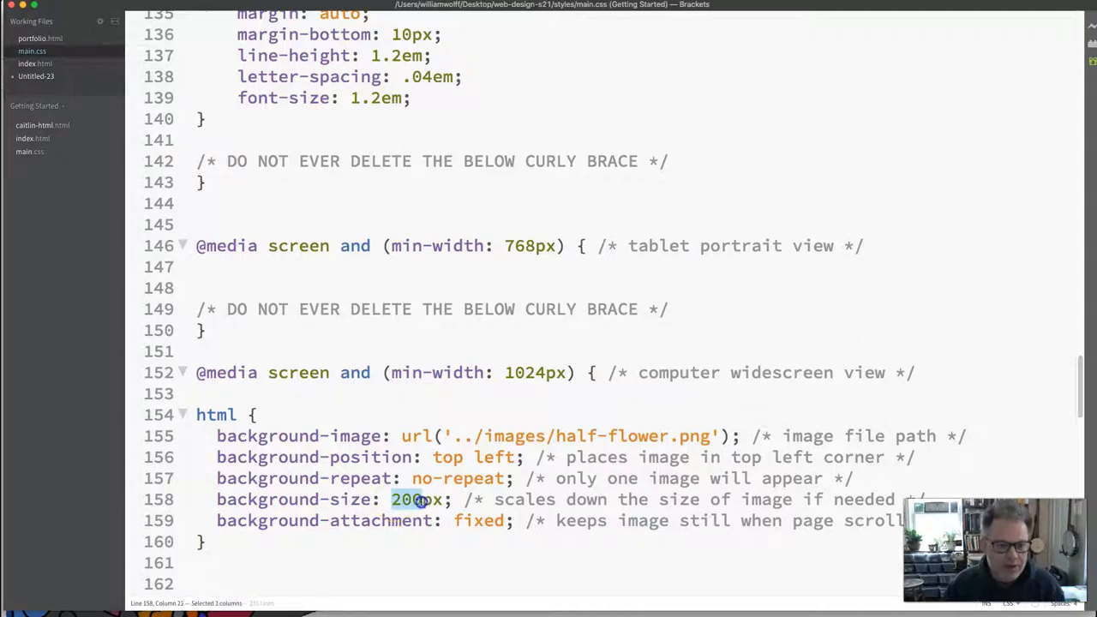
drag(393, 499, 439, 499)
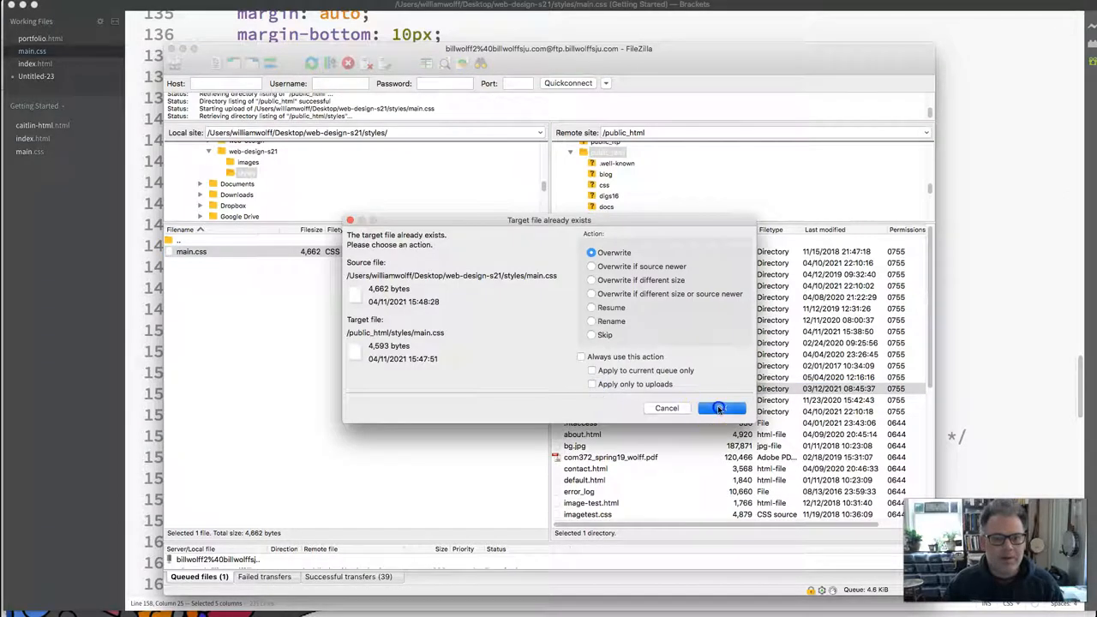
Confirm overwriting the server's main.css with the 200px background-size version.
click(720, 408)
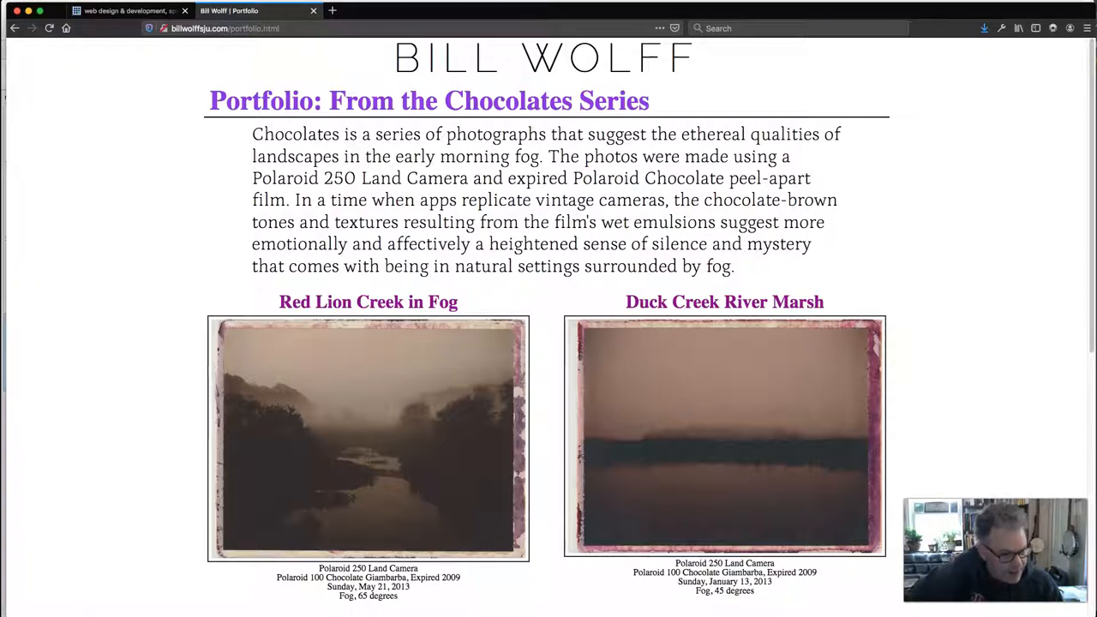
mouse_move(265, 151)
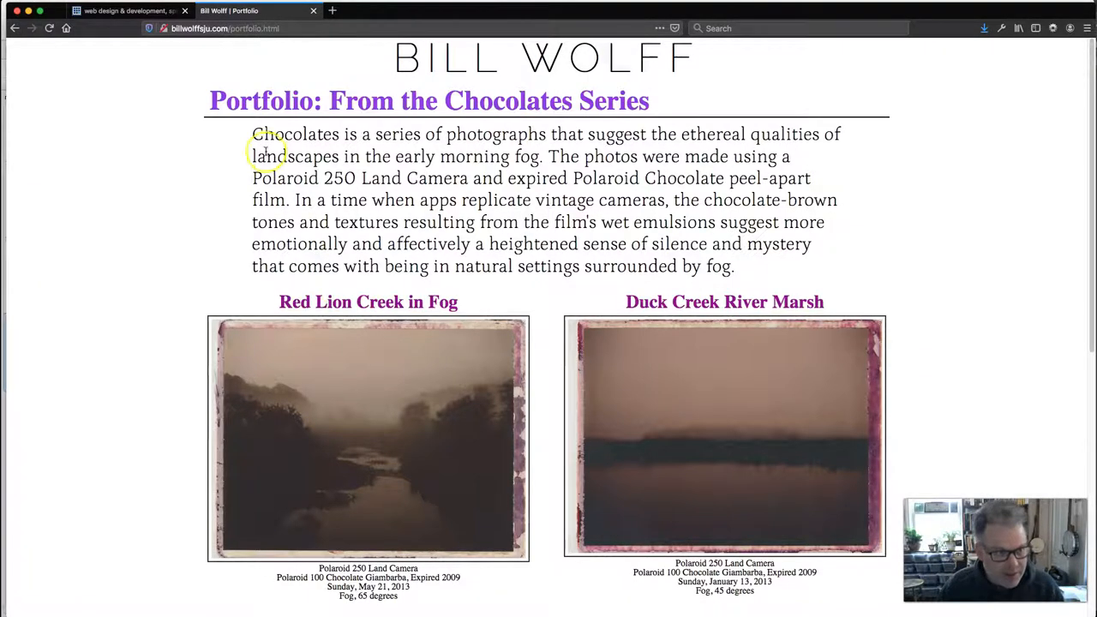
mouse_move(124, 364)
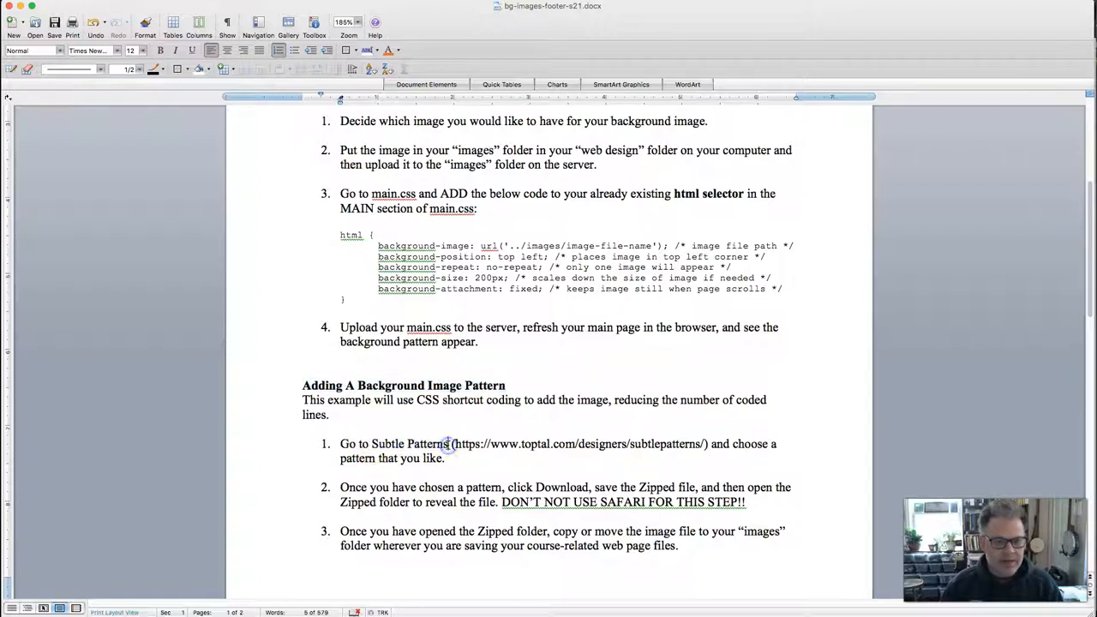
Glance at the handout's Subtle Patterns step, then return to the portfolio page.
double_click(408, 444)
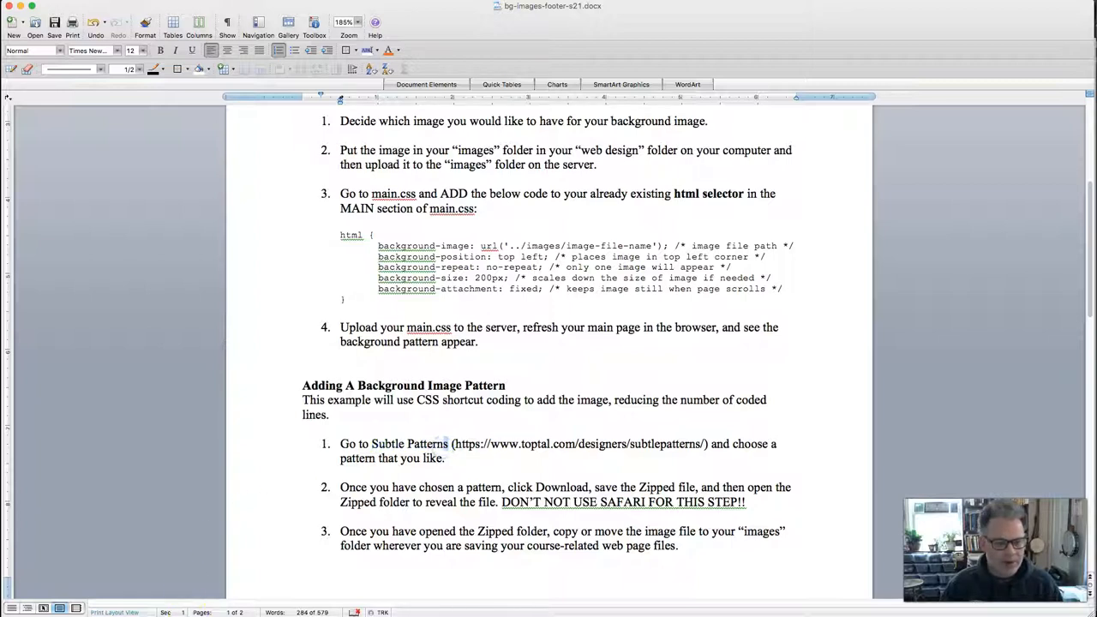
click(128, 10)
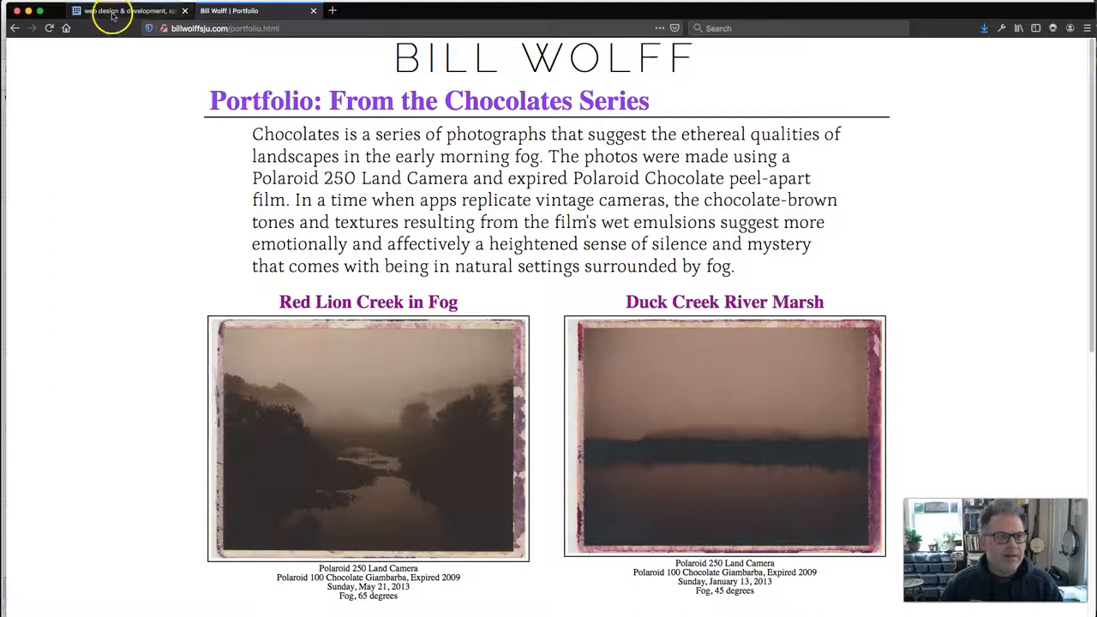
From the course website's Design Spaces links, open the Subtle Patterns site.
click(129, 10)
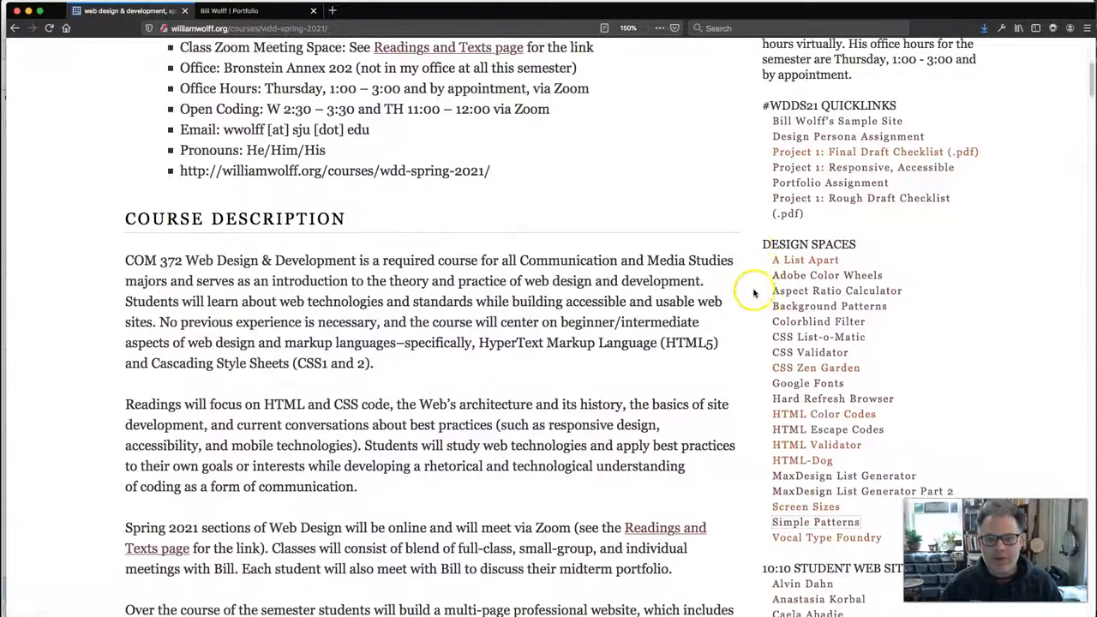
scroll(down, 3)
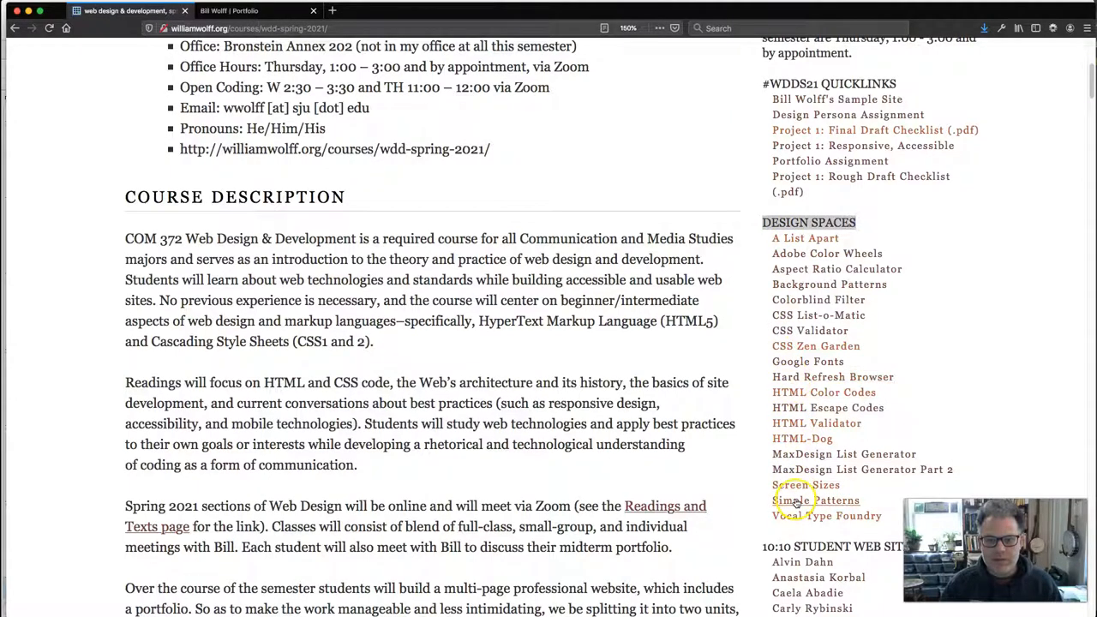
mouse_move(795, 506)
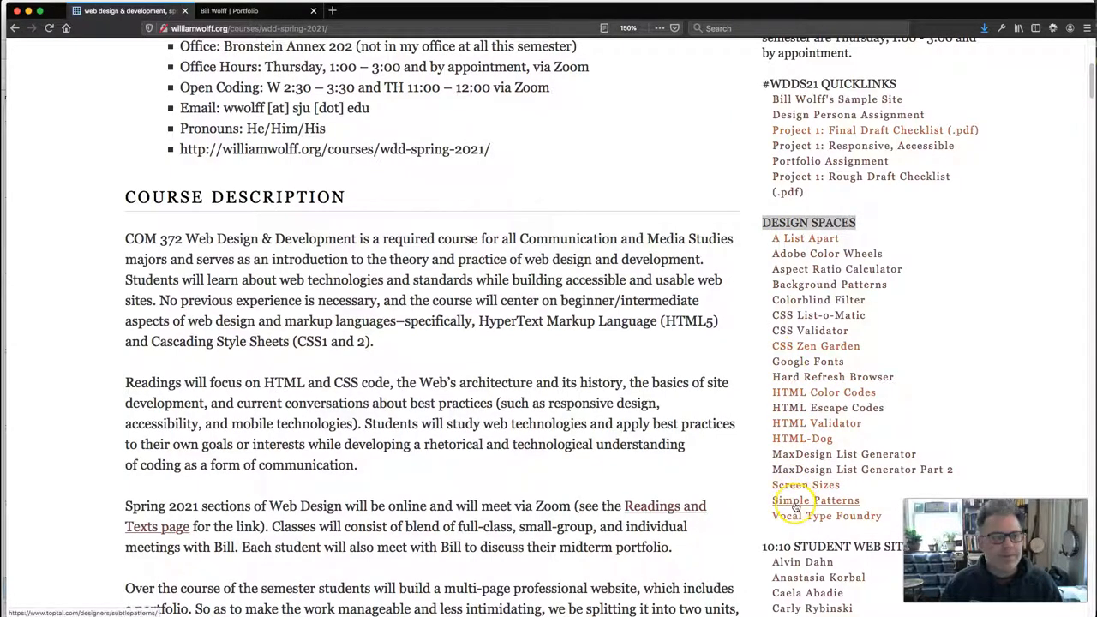
click(816, 500)
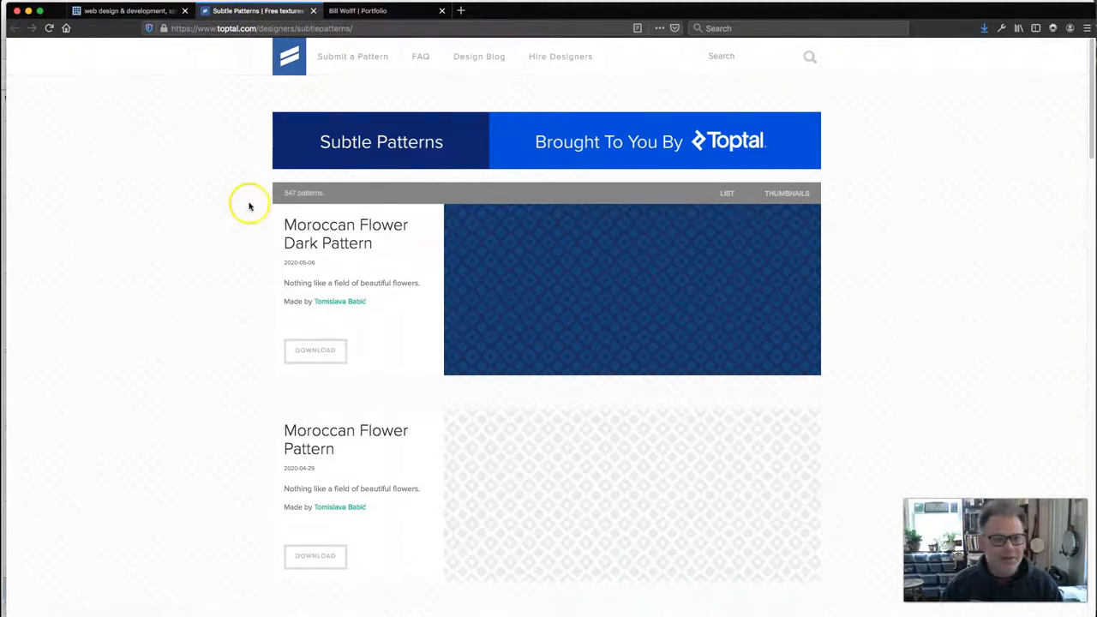
Scroll to the Bush Pattern, preview it as the background and start its download.
scroll(down, 3)
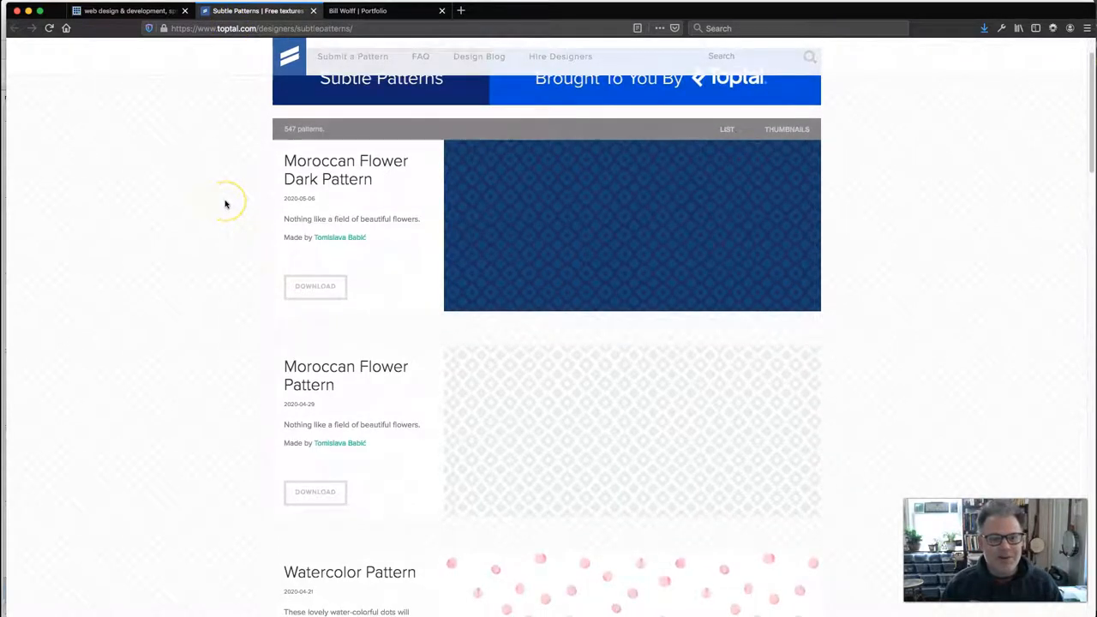
mouse_move(410, 202)
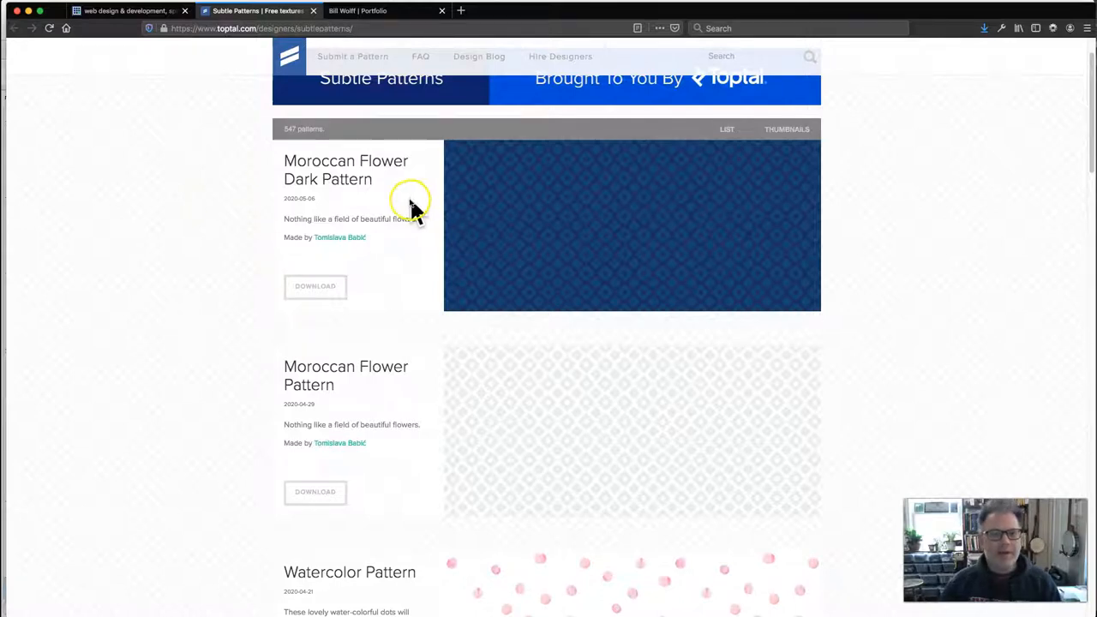
scroll(down, 3)
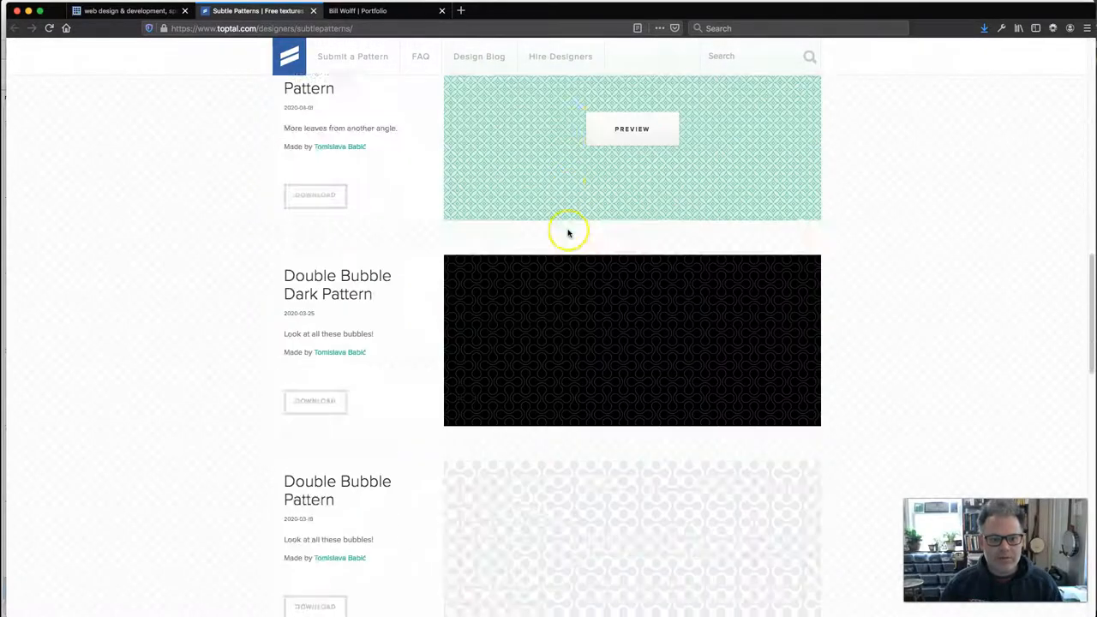
scroll(down, 3)
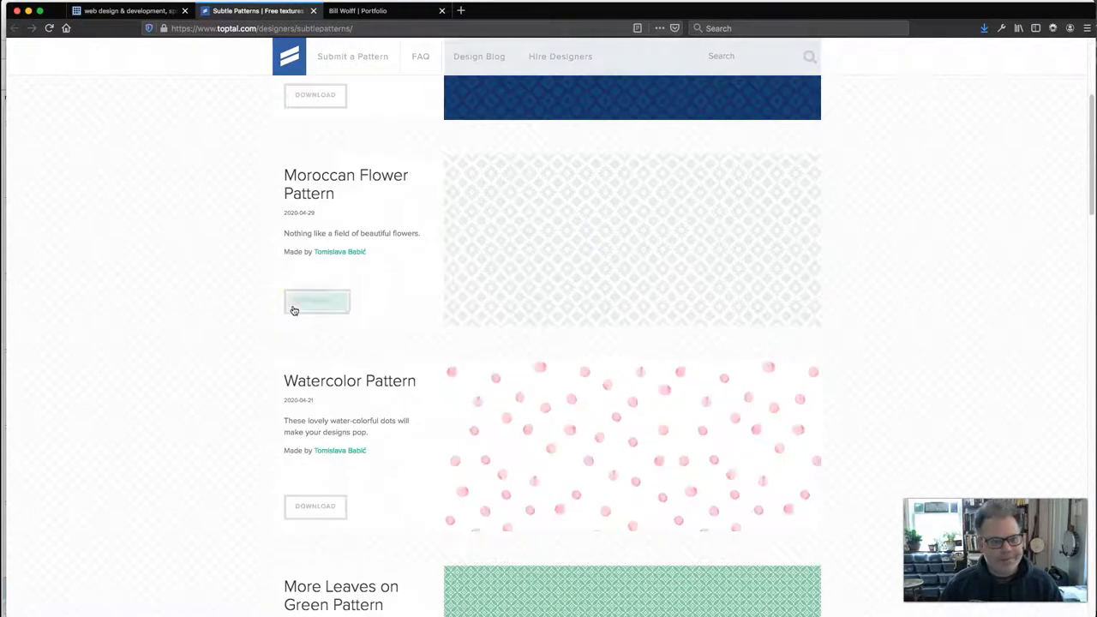
scroll(down, 3)
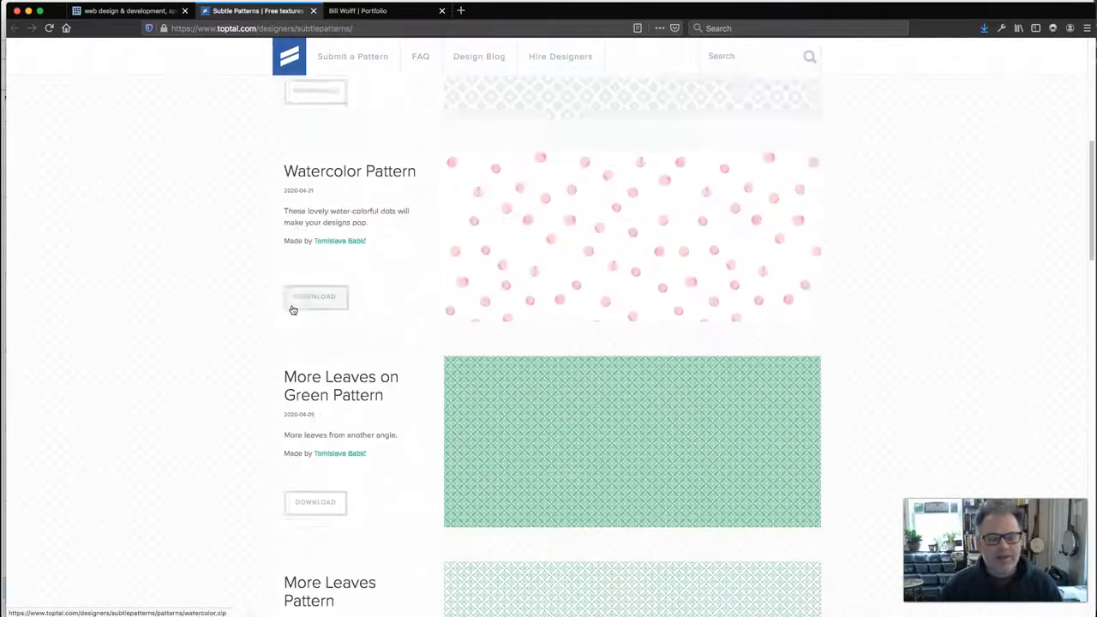
scroll(down, 3)
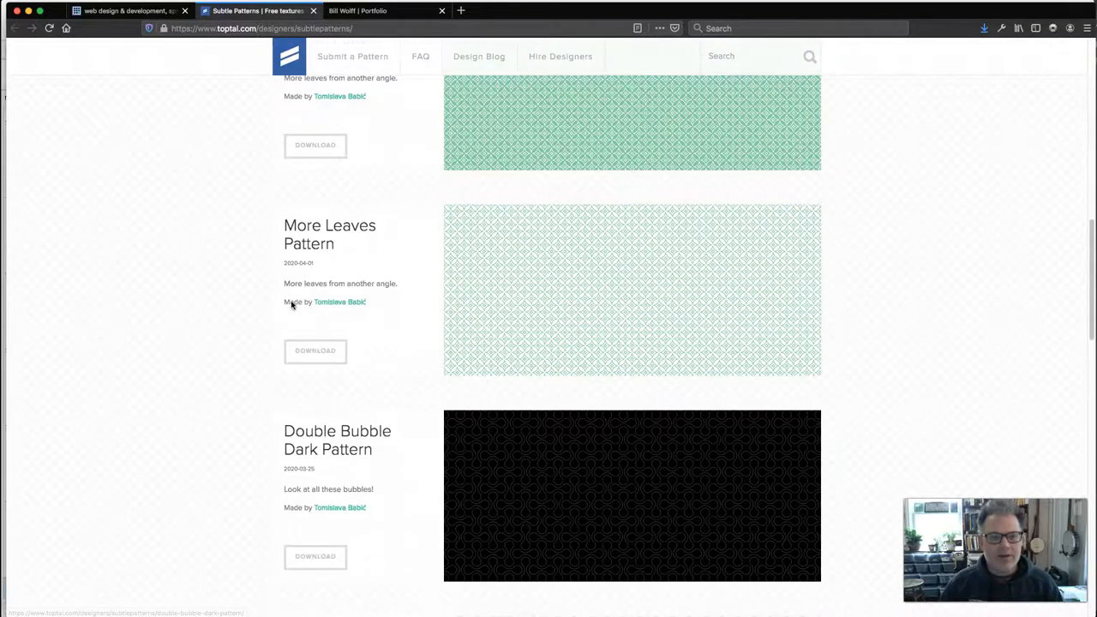
scroll(down, 3)
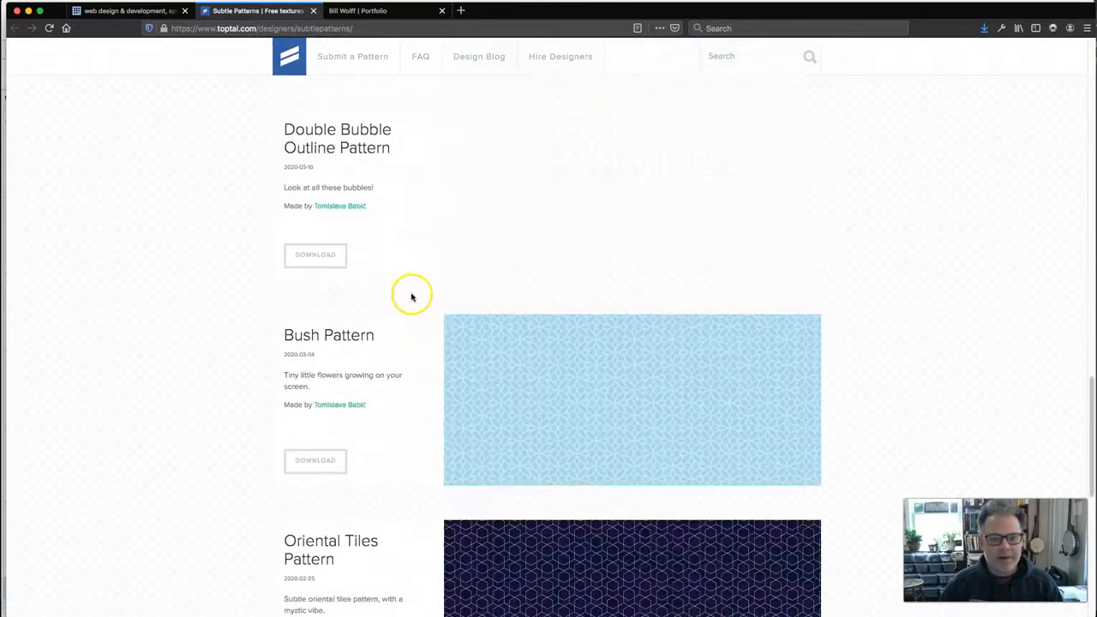
mouse_move(243, 461)
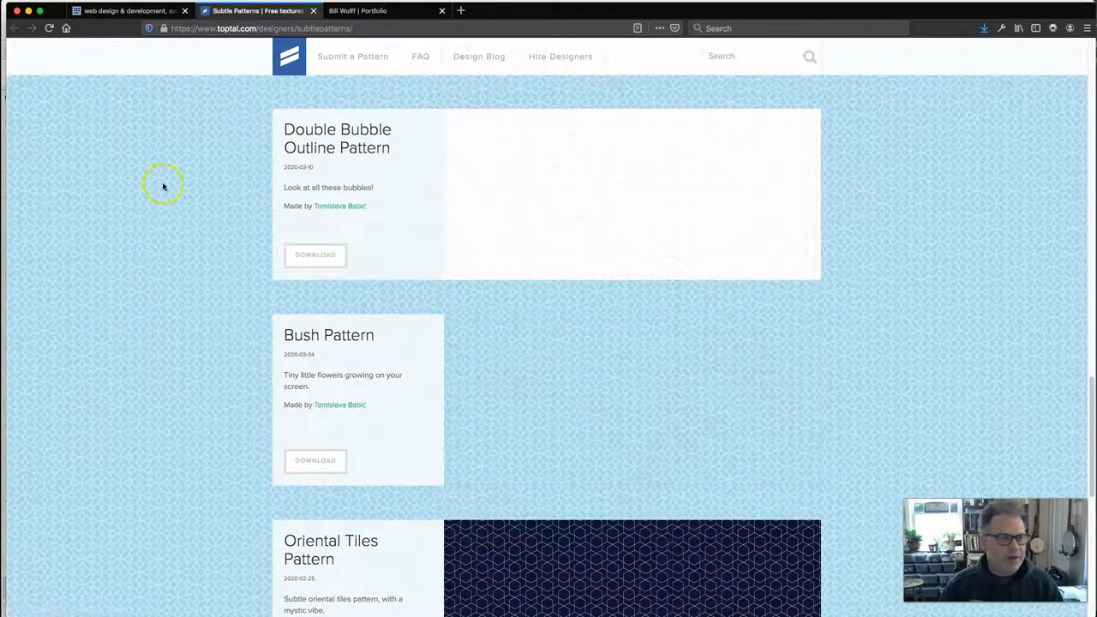
mouse_move(163, 322)
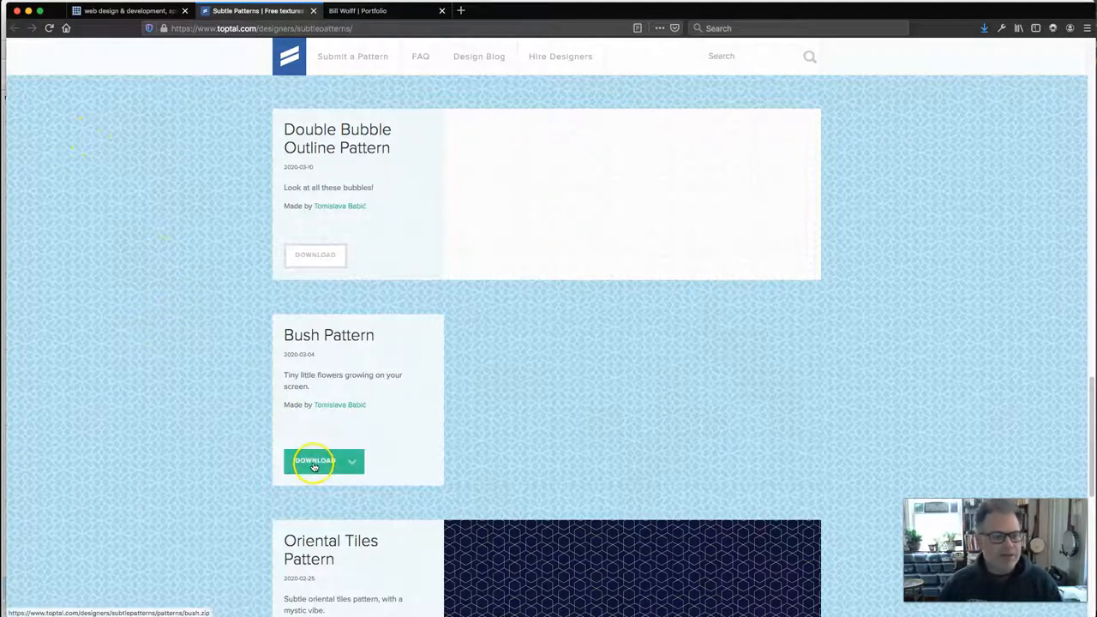
click(315, 460)
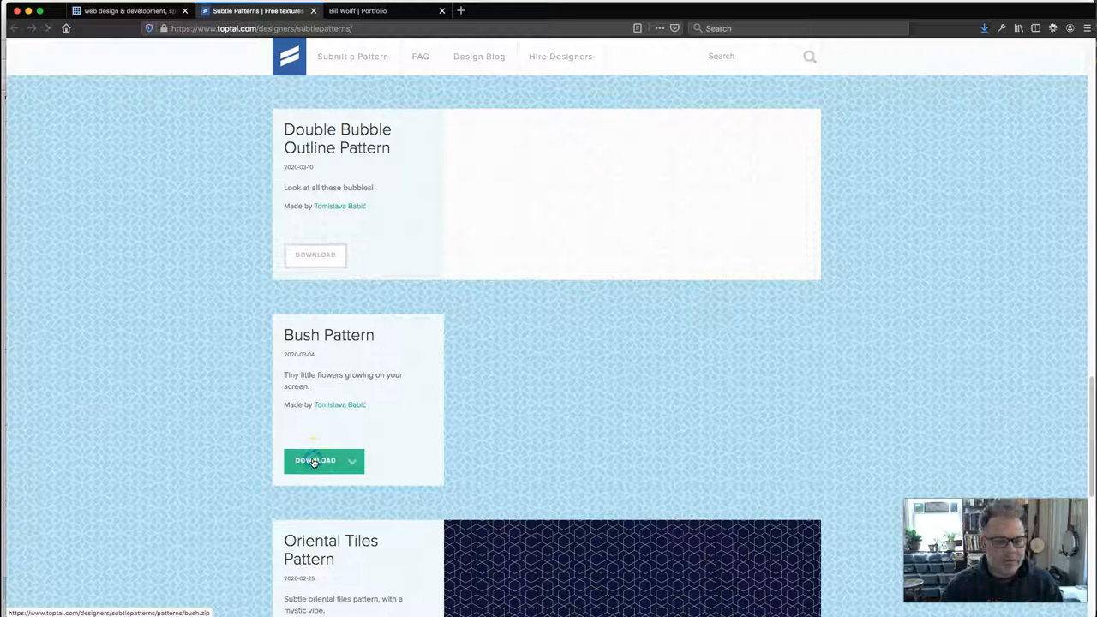
click(315, 460)
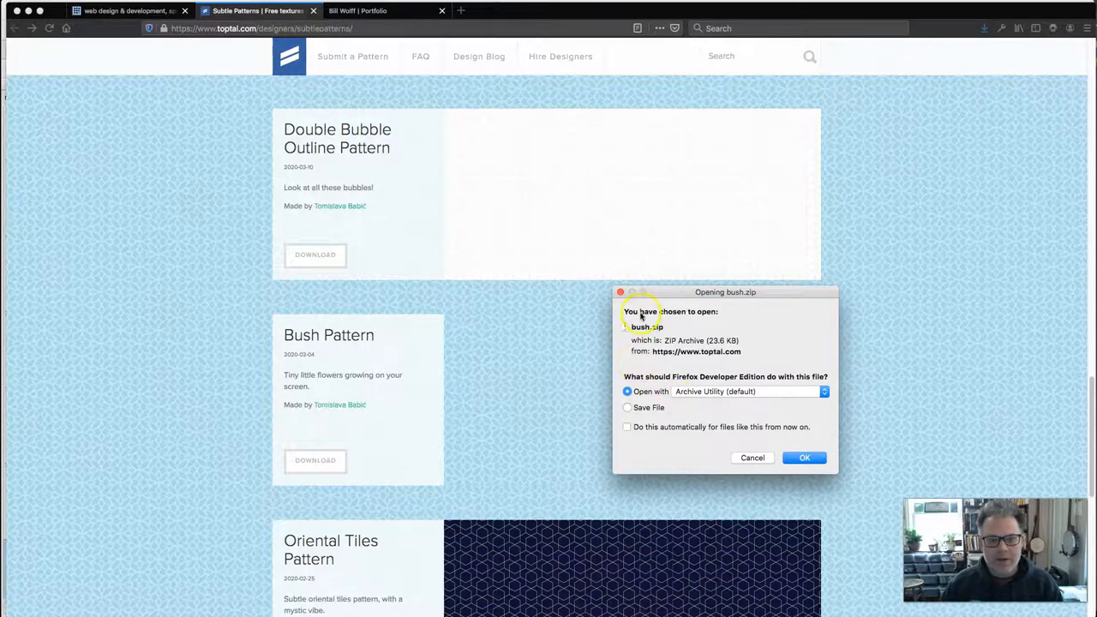
Open bush.zip with Archive Utility so the bush folder is extracted into Downloads.
drag(725, 291, 563, 175)
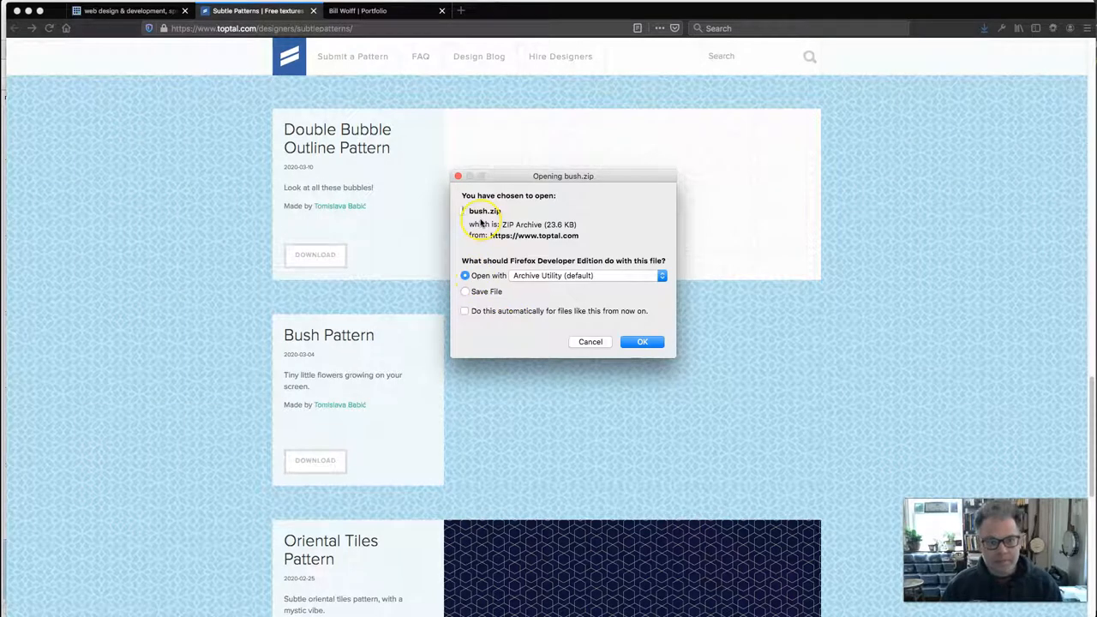
mouse_move(505, 264)
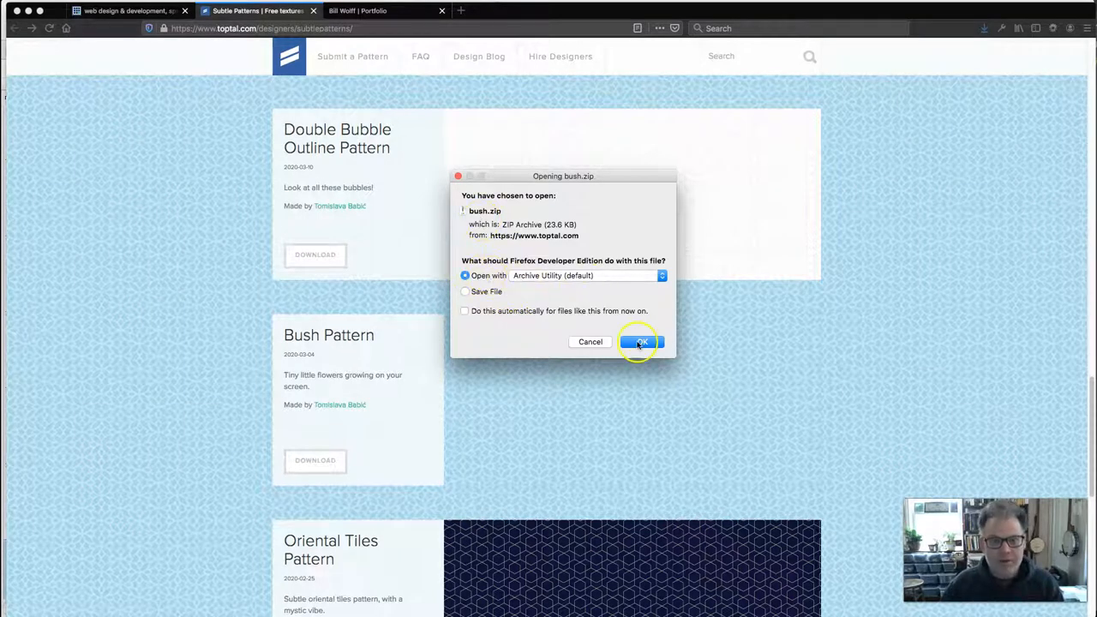
click(641, 343)
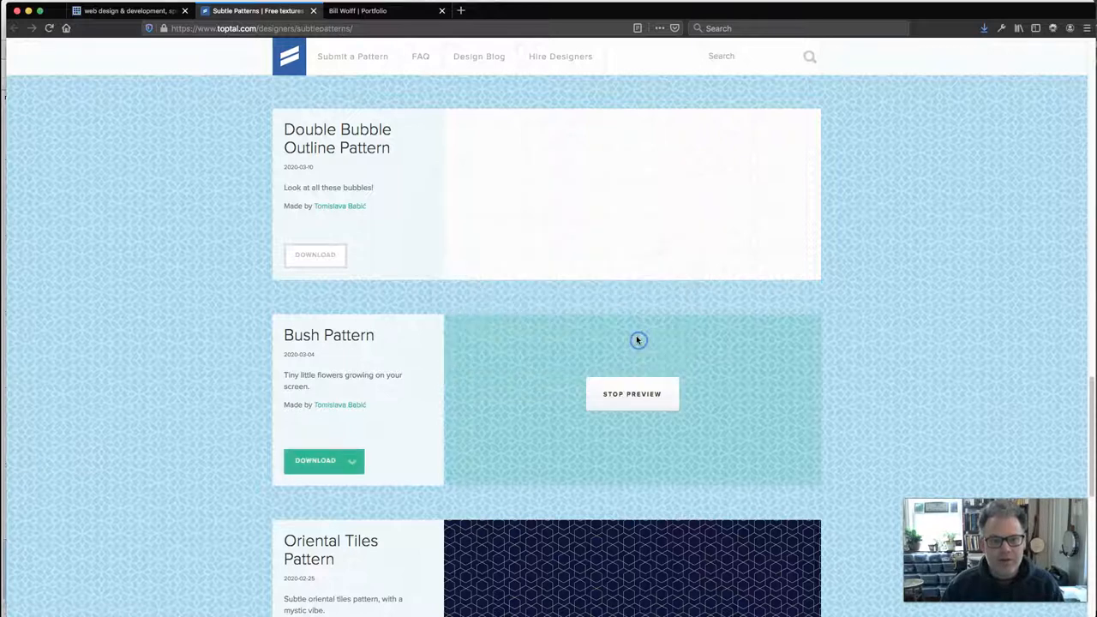
click(631, 392)
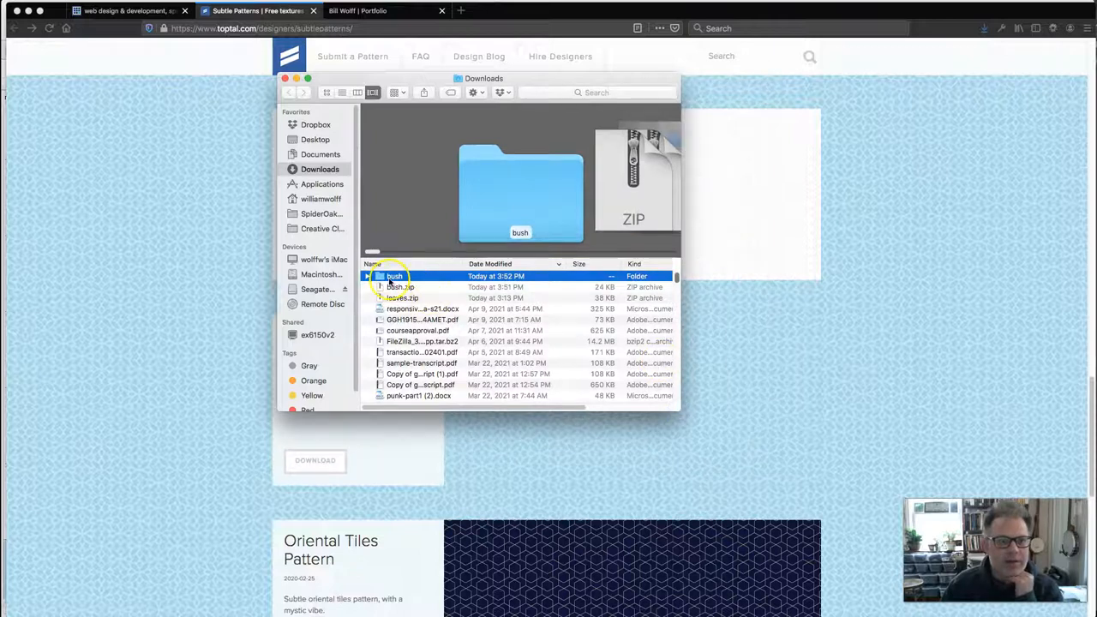
Copy bush.png from the downloaded bush folder into web-design-v21/images beside half-flower.png.
double_click(391, 276)
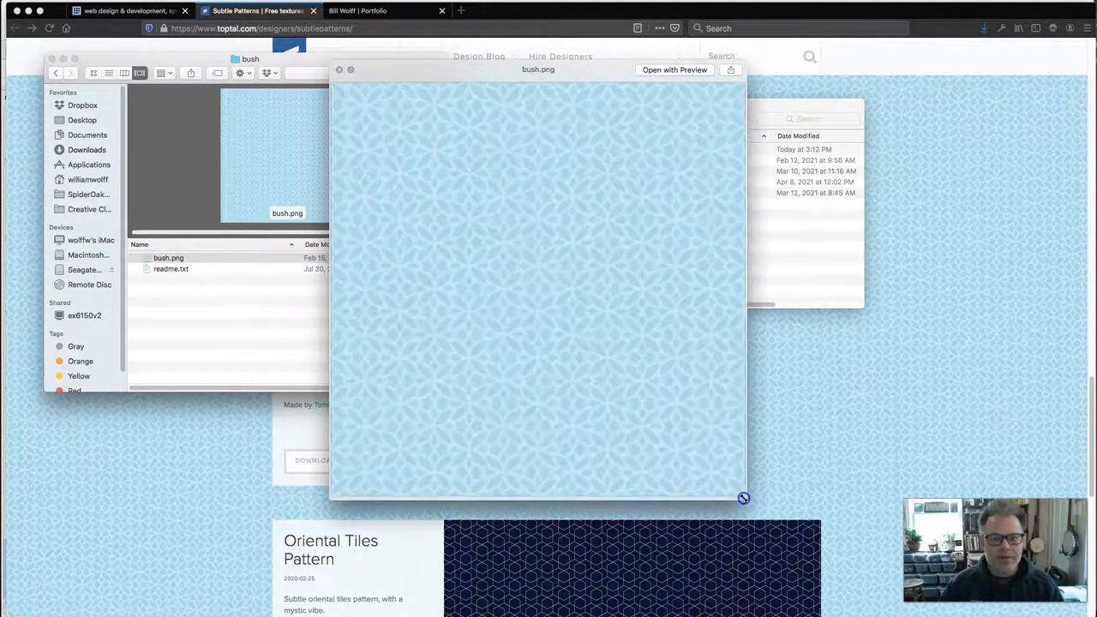
mouse_move(364, 202)
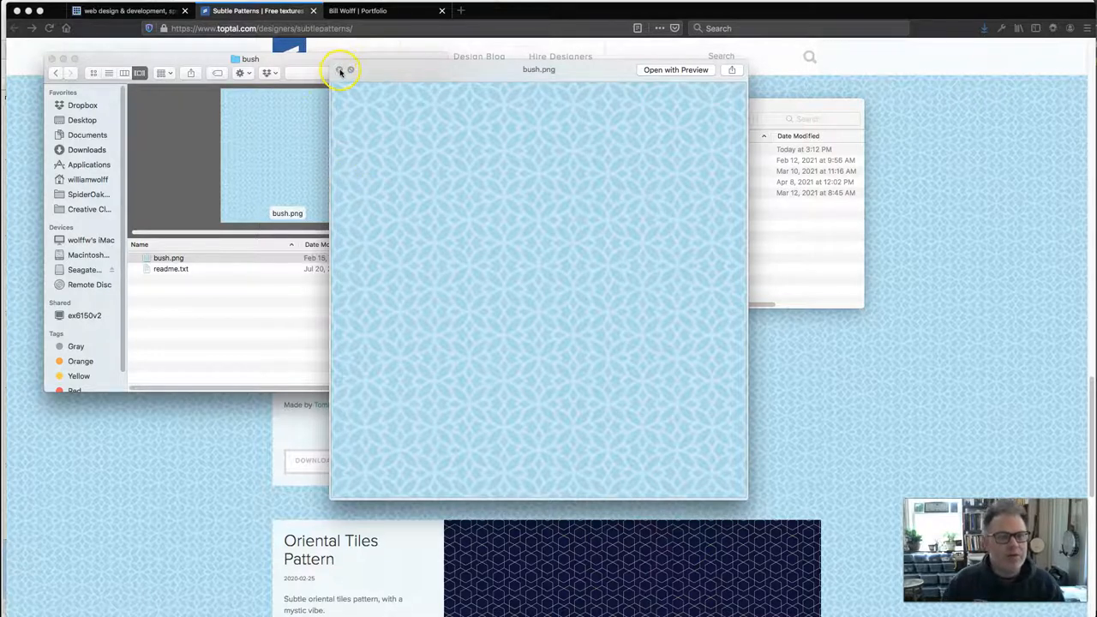
click(339, 69)
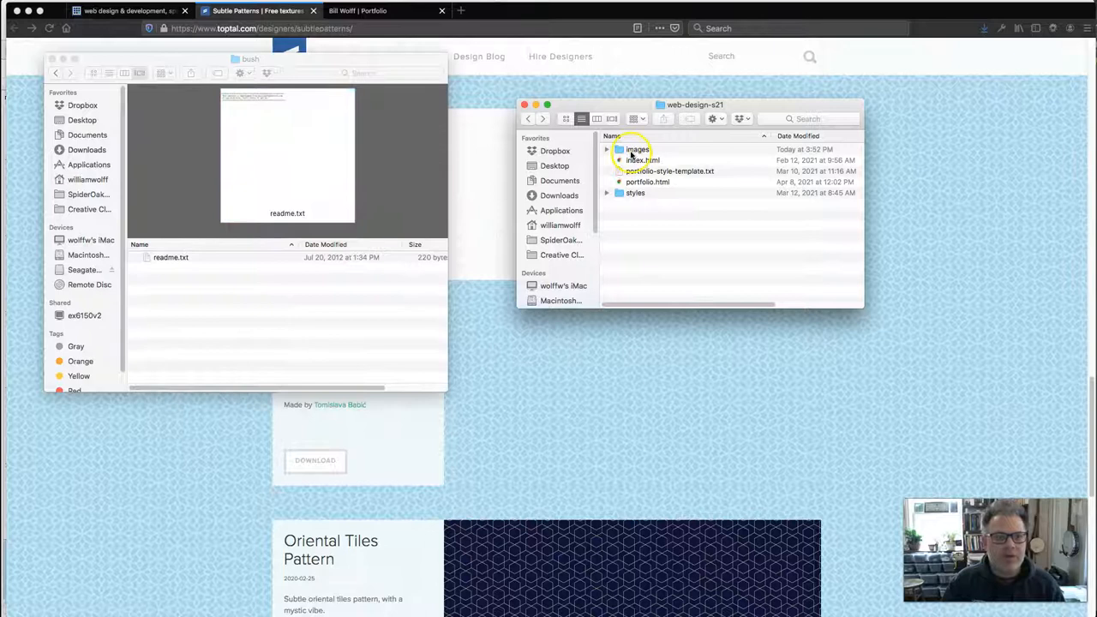
double_click(637, 149)
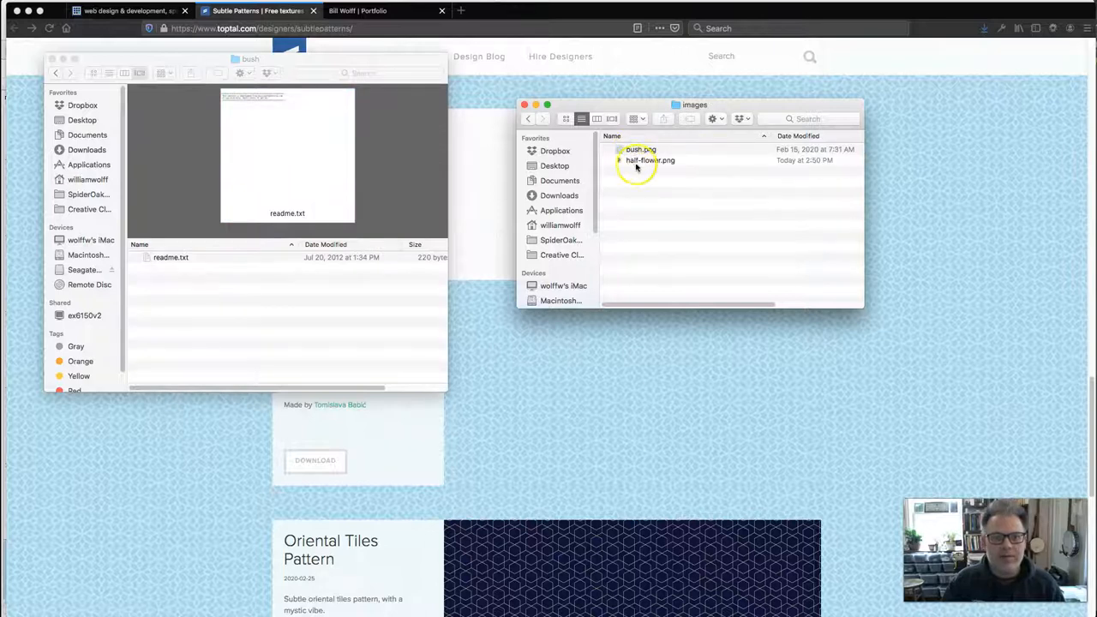
click(528, 118)
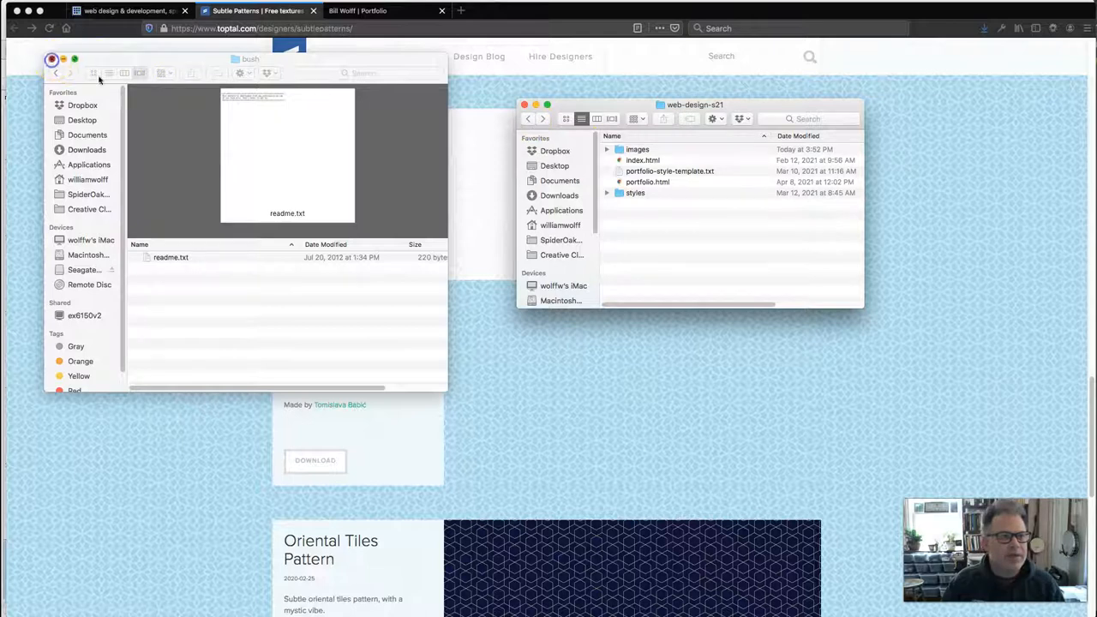
click(51, 58)
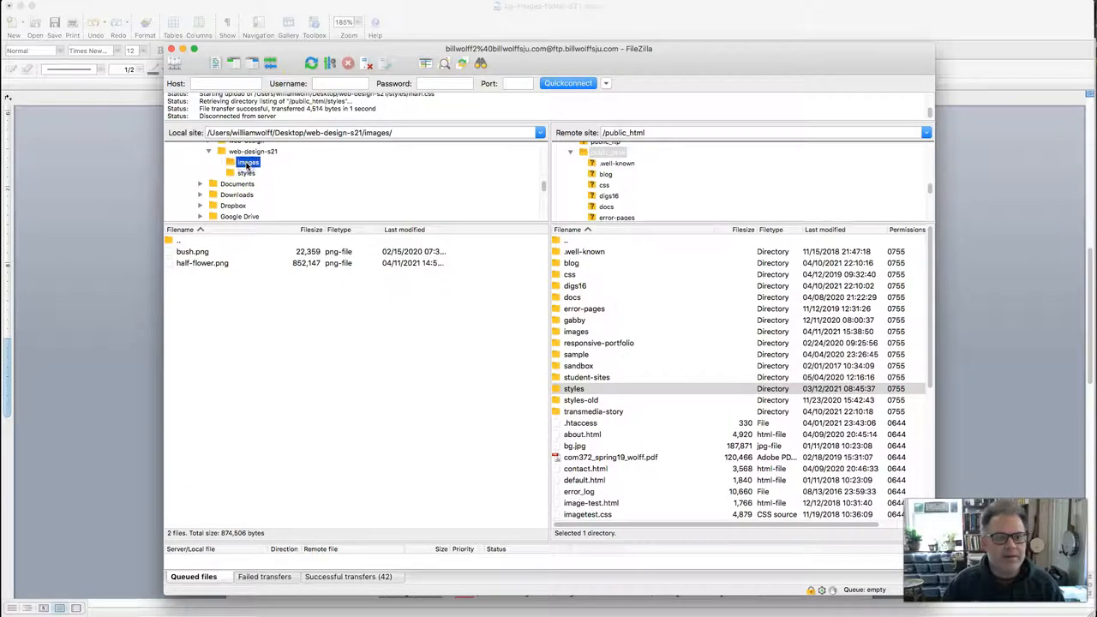
Upload bush.png from the local images folder into public_html/images and verify it on the server.
click(192, 250)
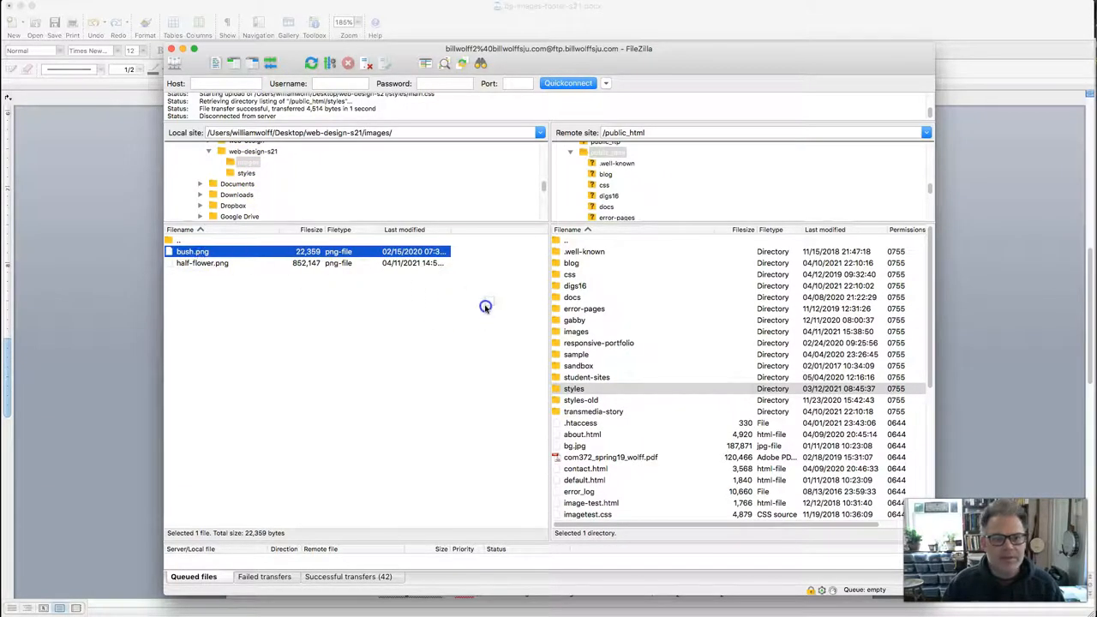
click(576, 332)
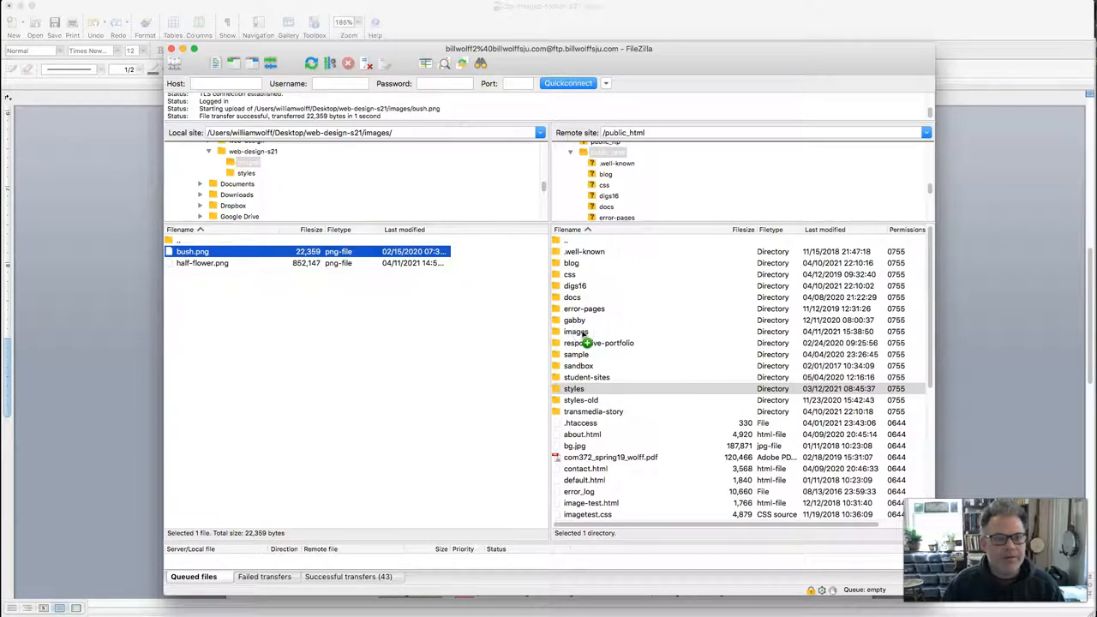
double_click(588, 332)
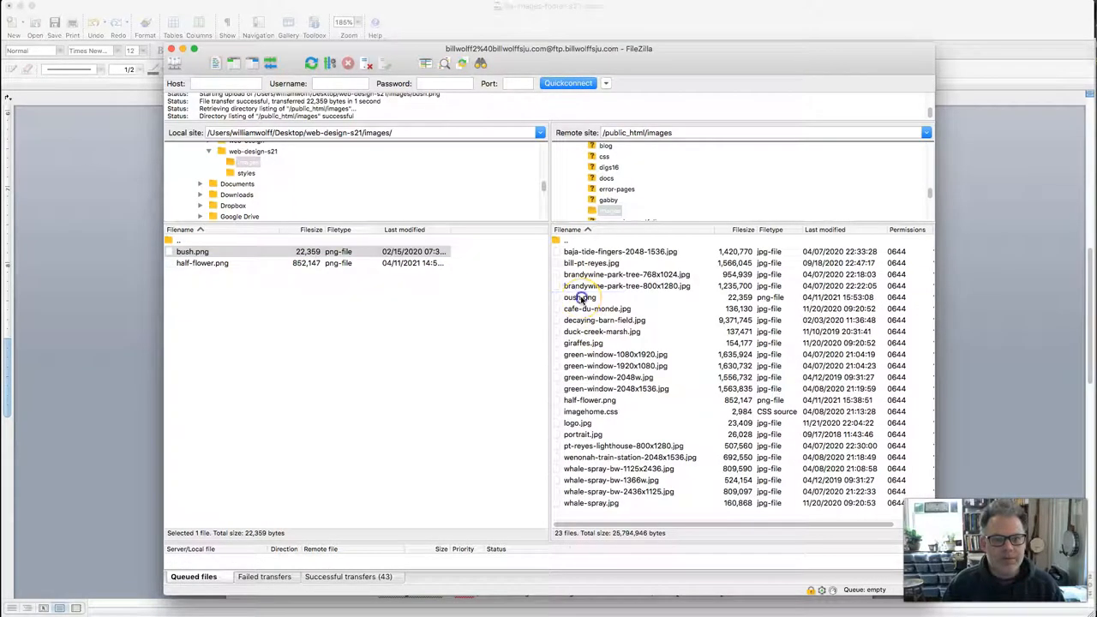
click(579, 298)
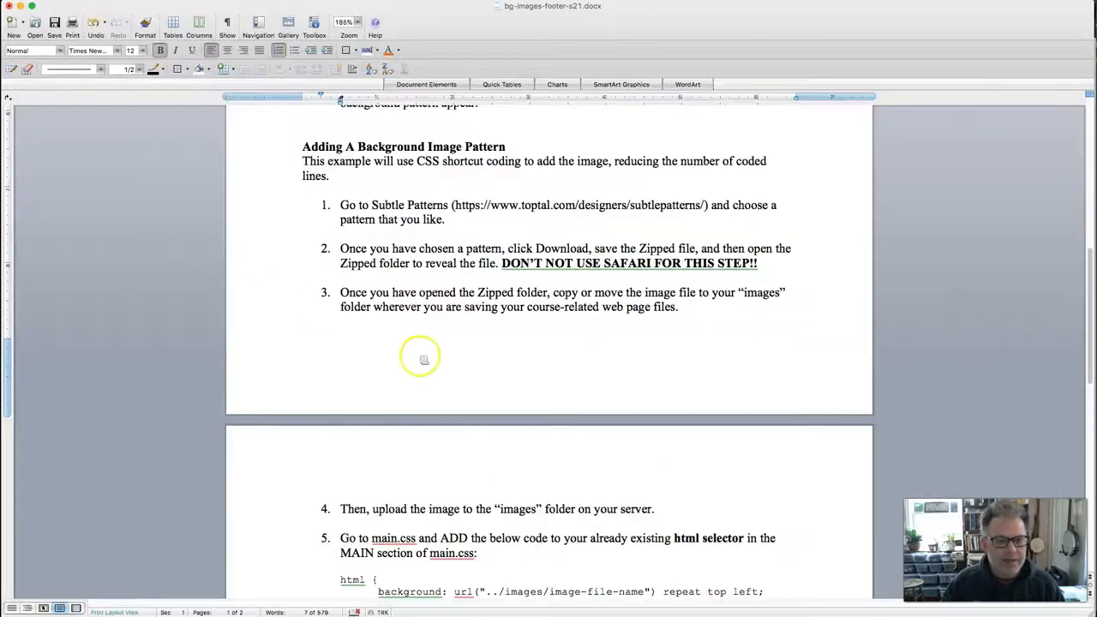
Copy the handout's background: url(...) repeat top left; line from step 5.
scroll(down, 3)
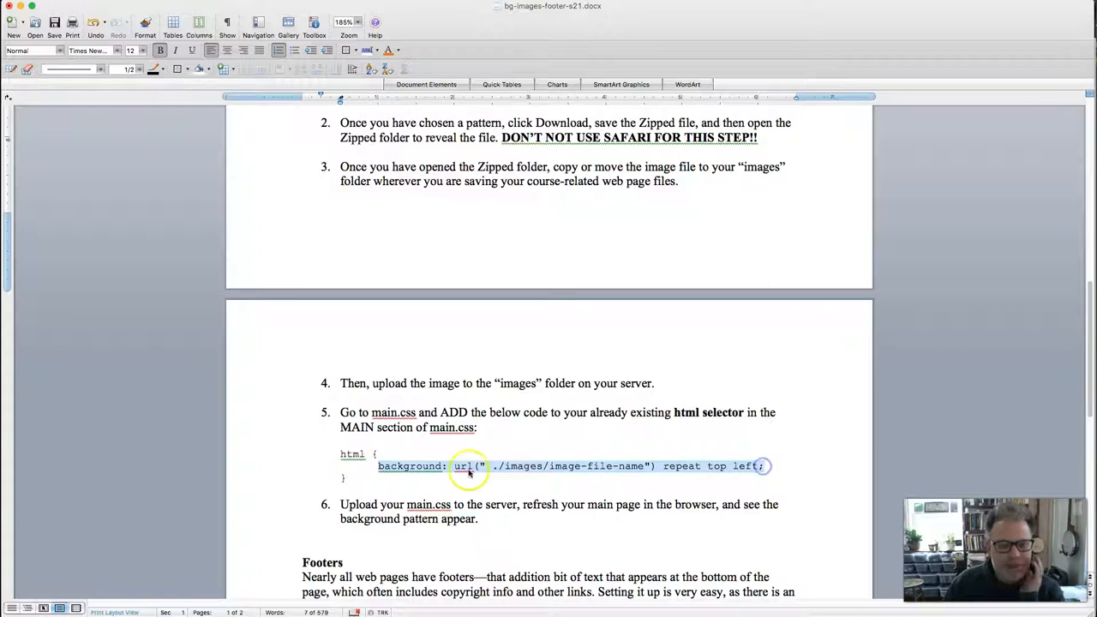
right_click(470, 466)
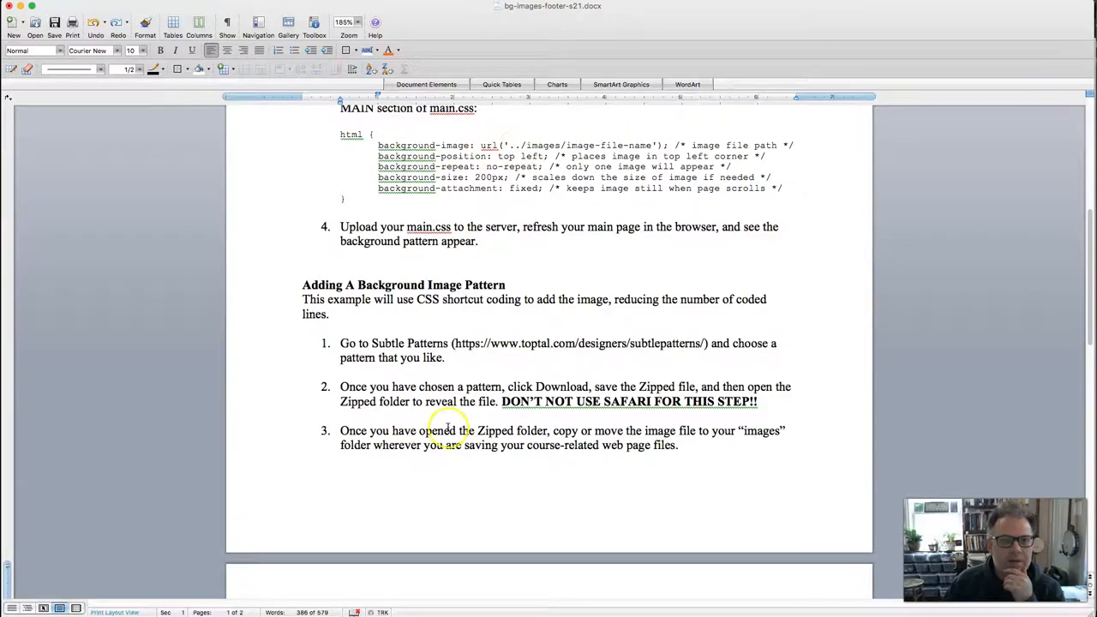
scroll(down, 3)
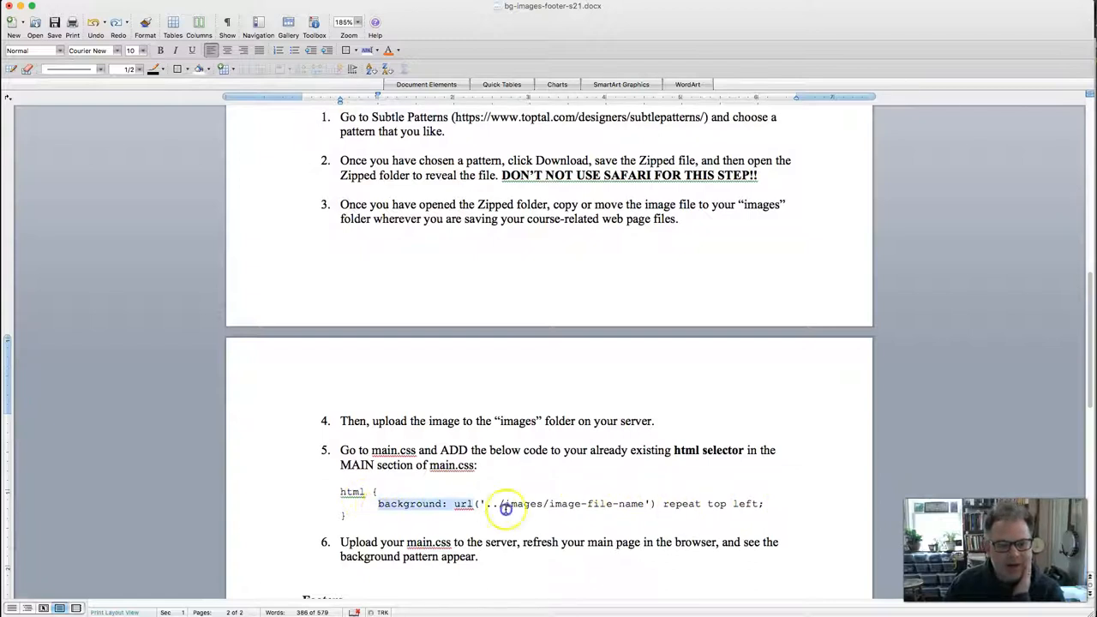
drag(506, 504, 761, 504)
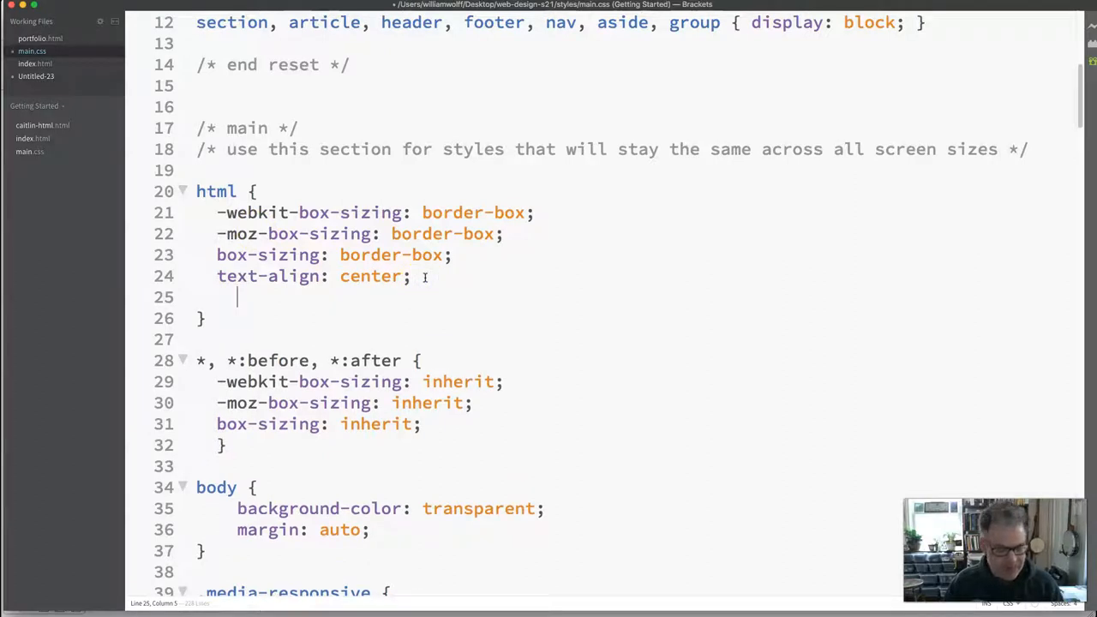
Paste the background line into the html rule and point it at ../images/bush.png, repeat top left.
text(background: url('../images/image-file-name') repeat top left;)
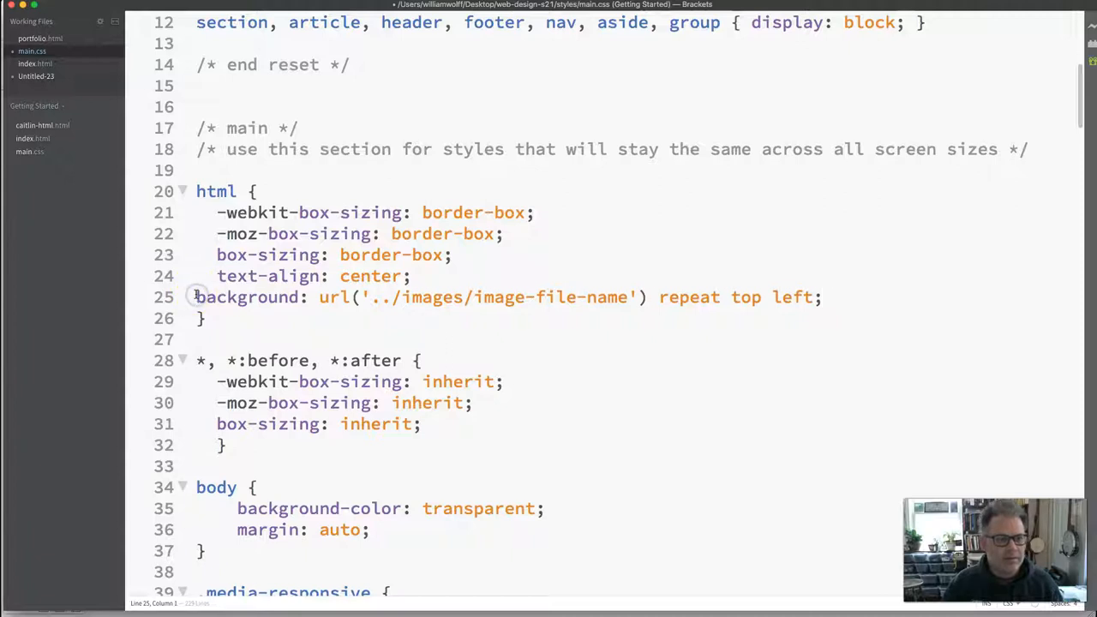
double_click(630, 297)
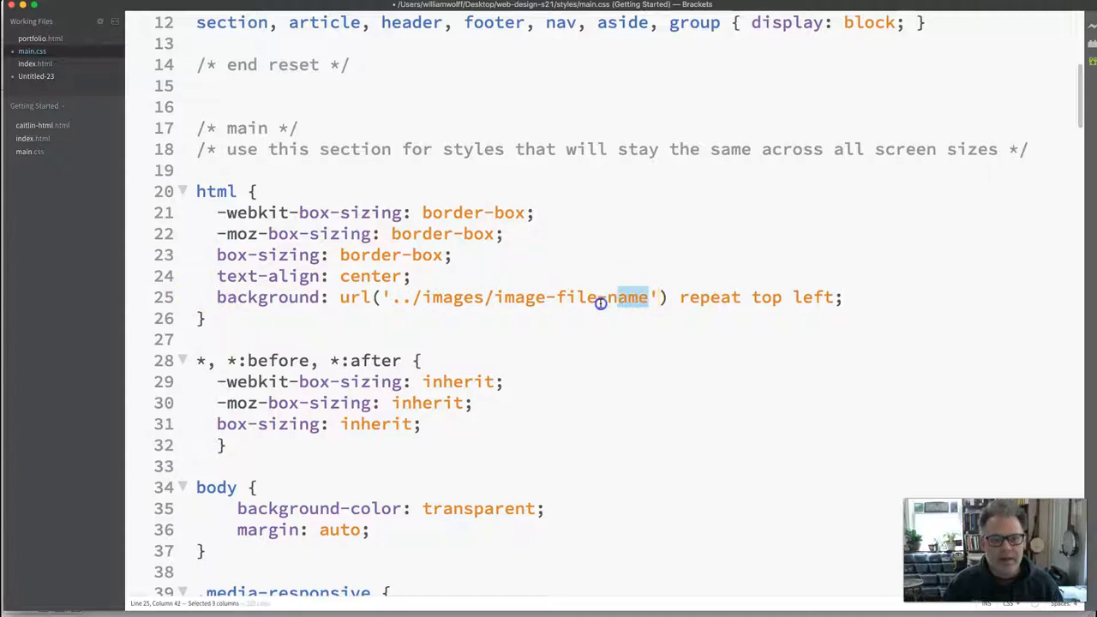
key(Backspace)
text(bush.pn)
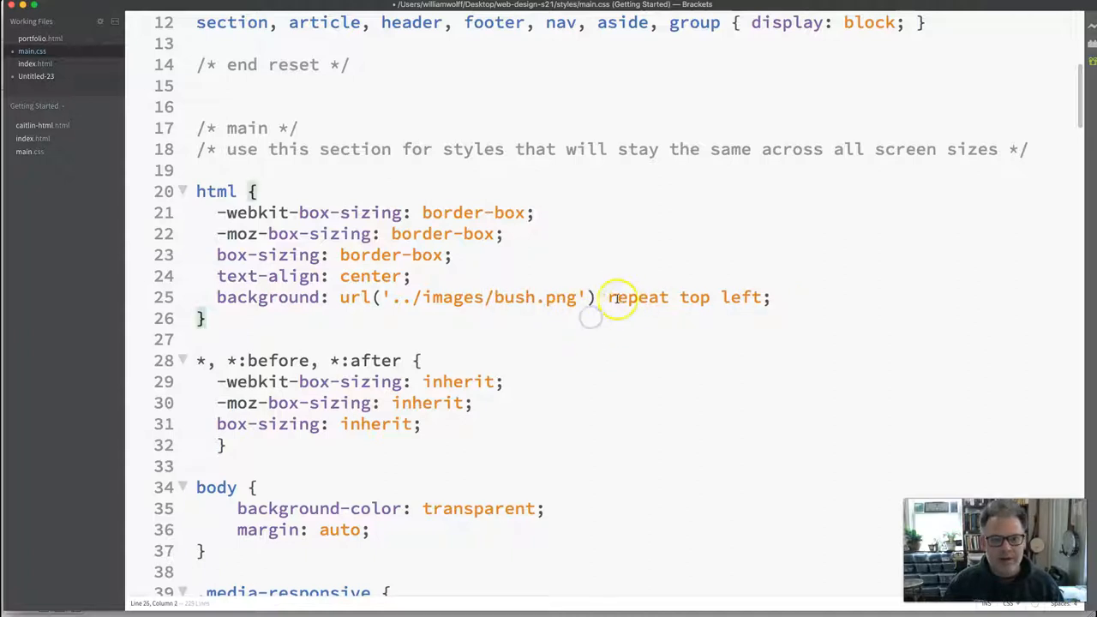
double_click(638, 297)
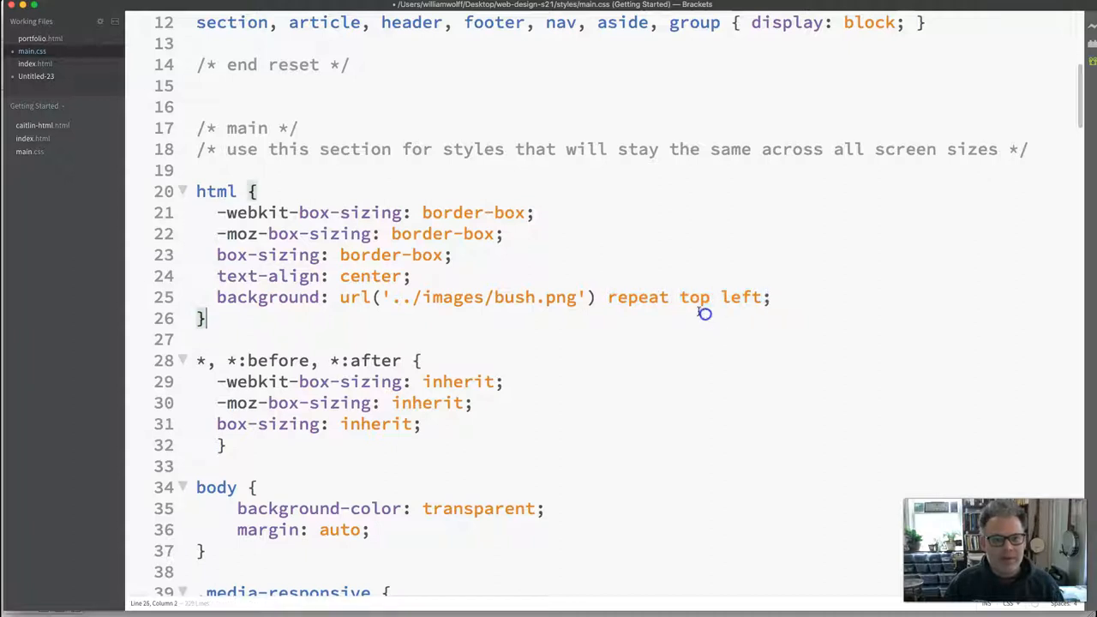
drag(681, 298, 761, 299)
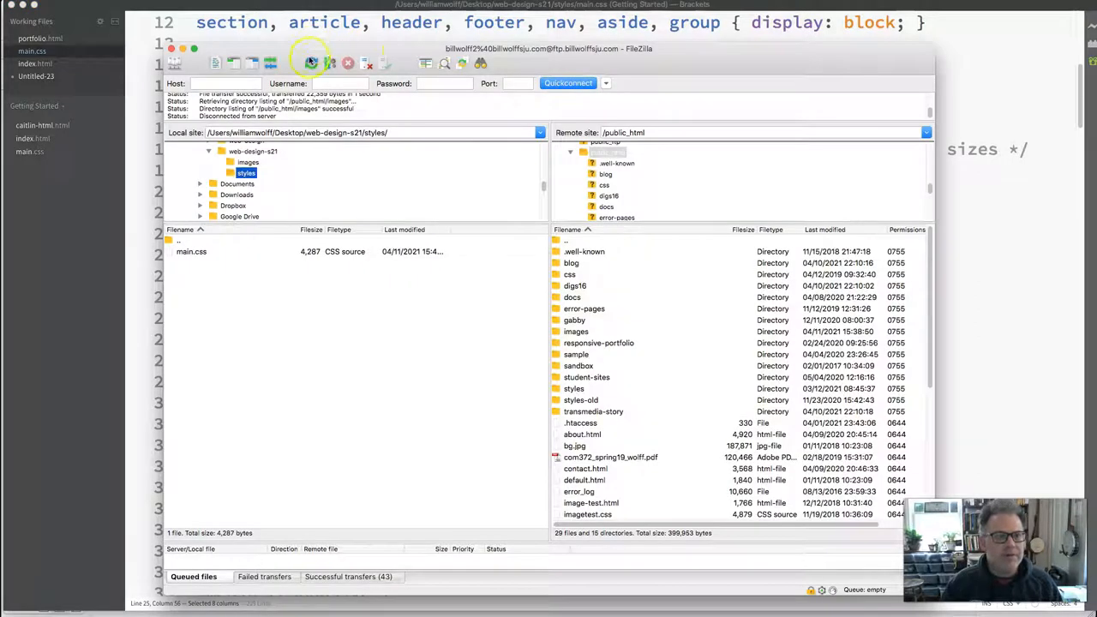
Upload main.css from the local styles folder to public_html/styles, overwriting the existing copy.
click(192, 250)
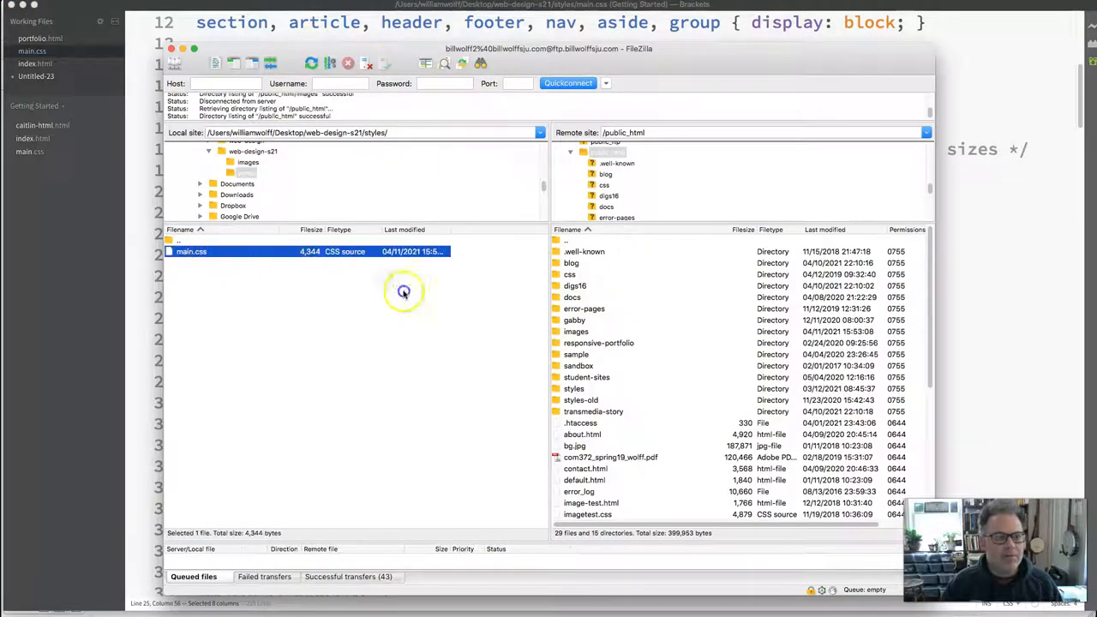
click(573, 388)
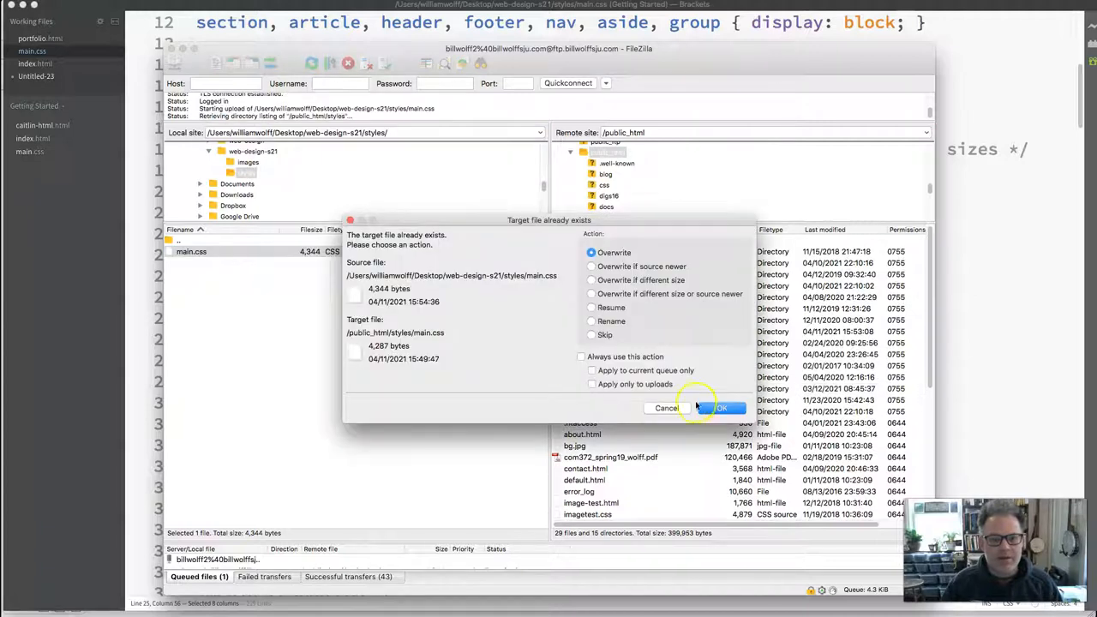
click(720, 408)
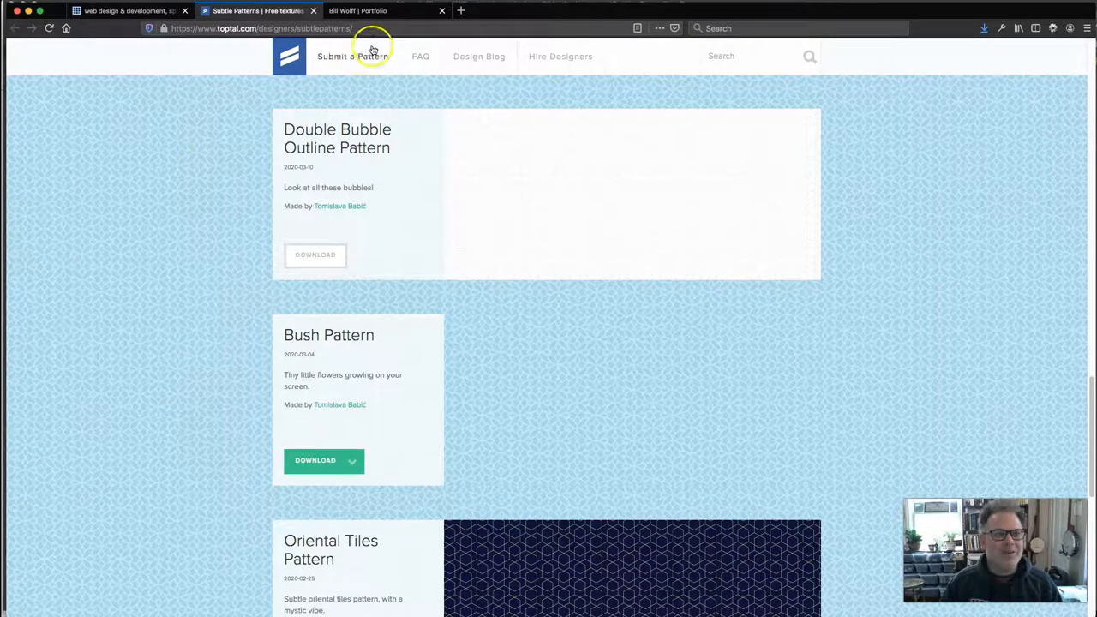
Reload the portfolio page and scroll through it to check the tiled bush background.
click(377, 10)
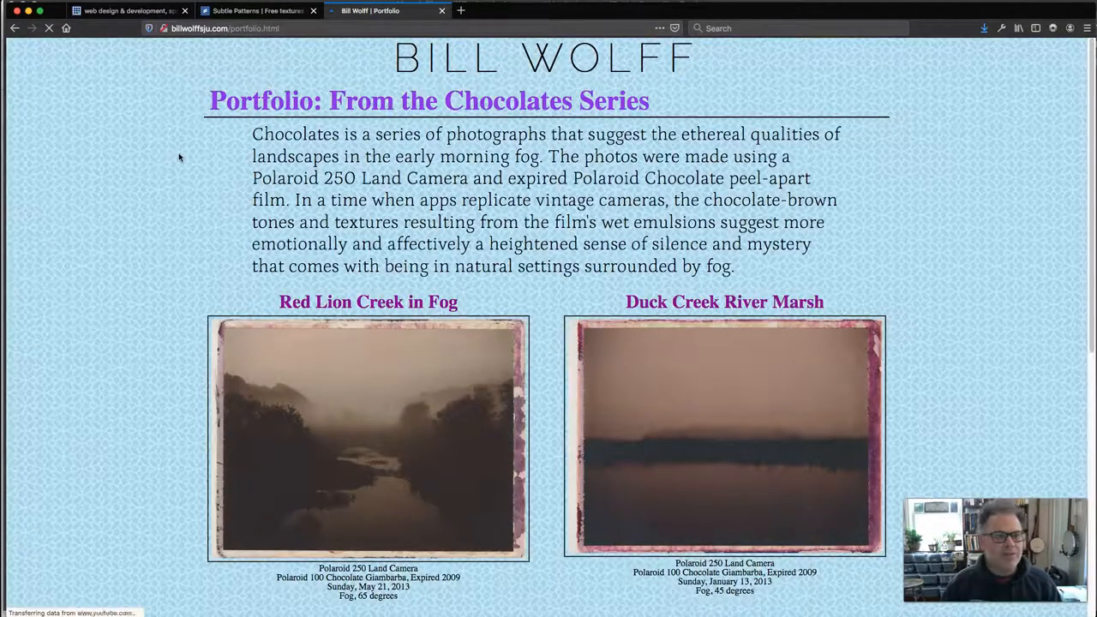
scroll(down, 3)
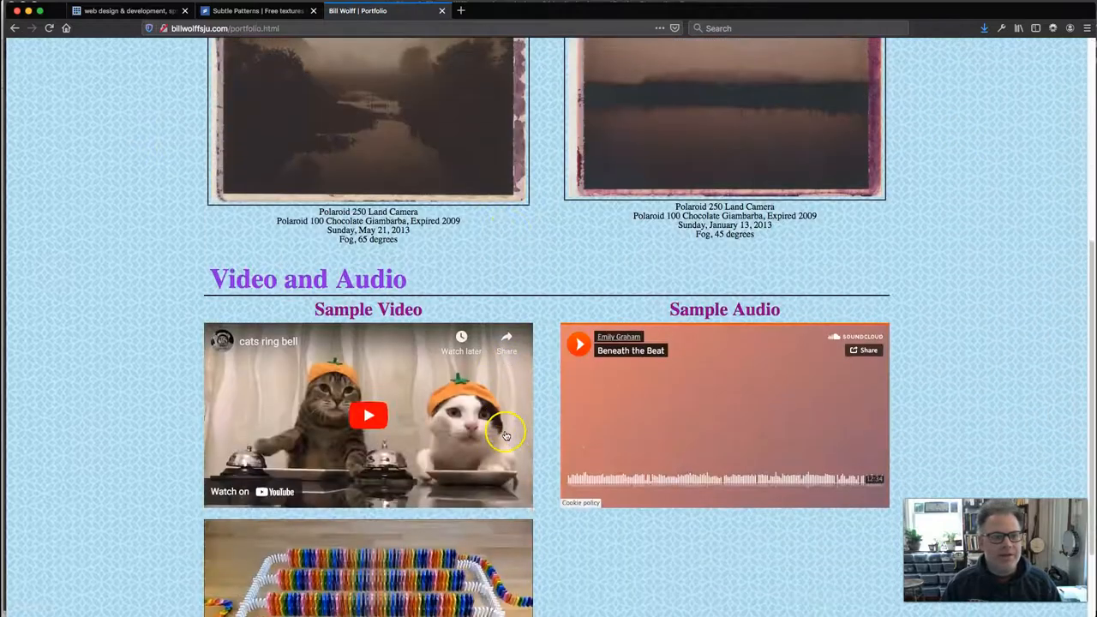
scroll(down, 3)
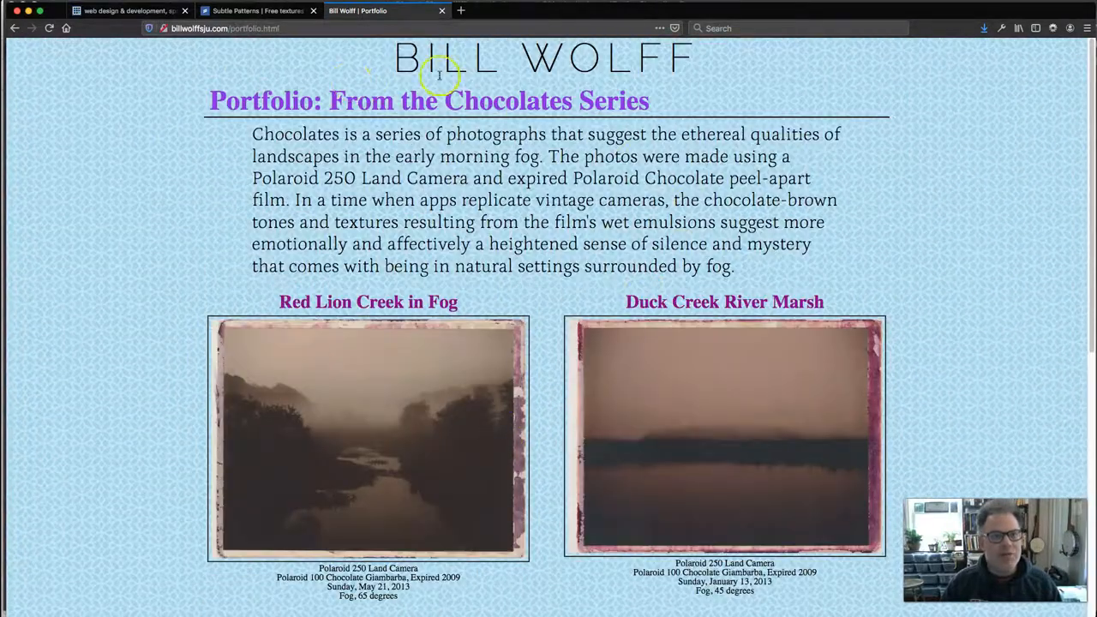
mouse_move(603, 439)
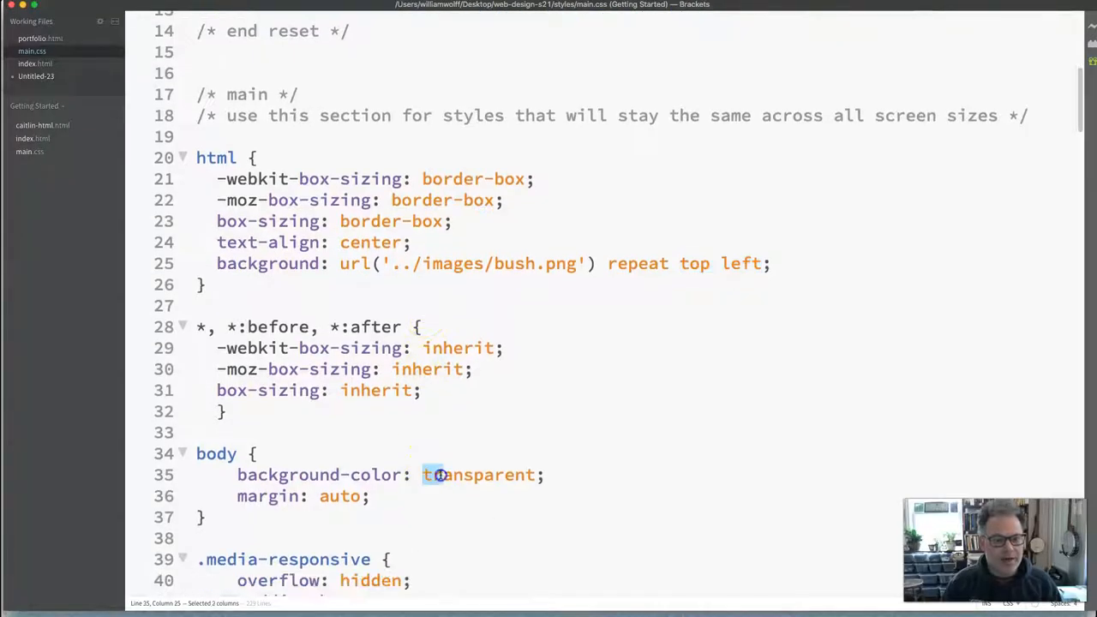
Change the body background-color from transparent to #fff and upload main.css to the server.
text(#)
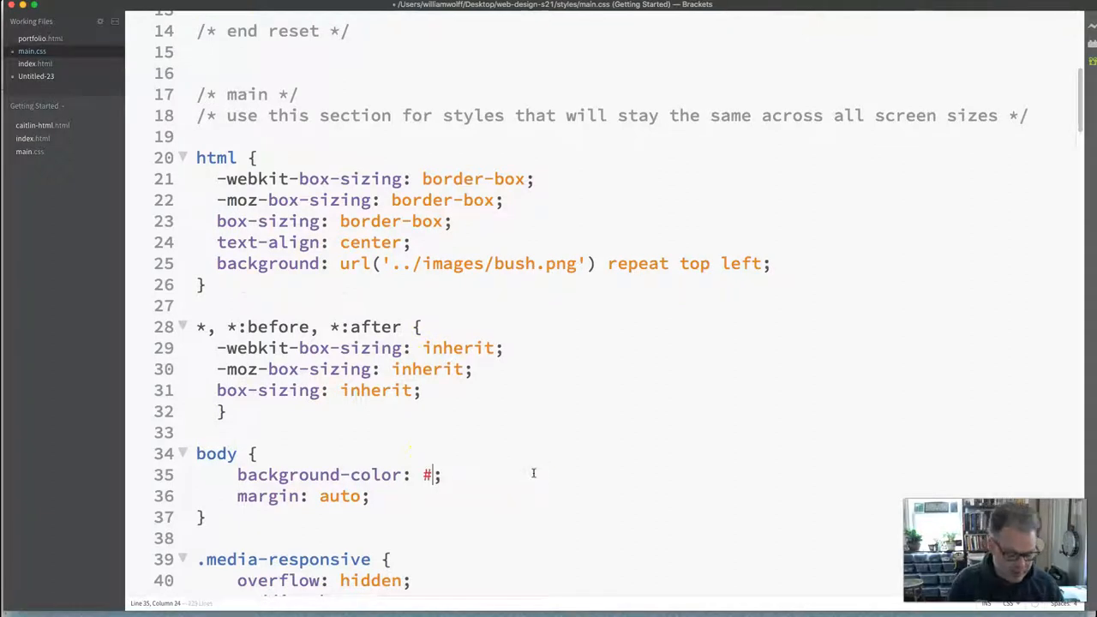
text(fff)
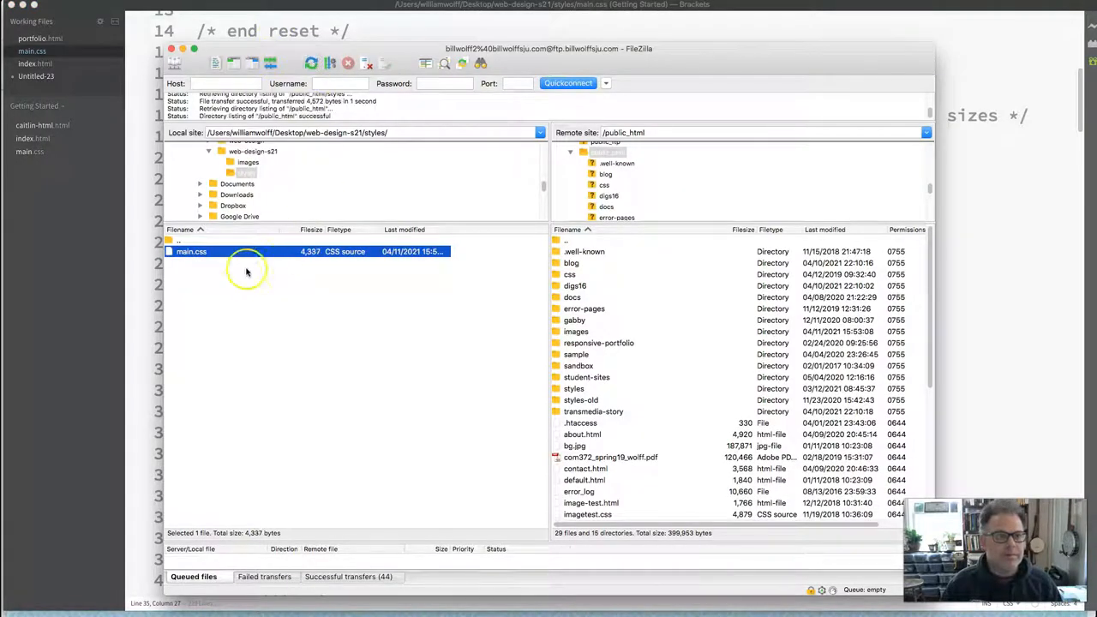
click(574, 387)
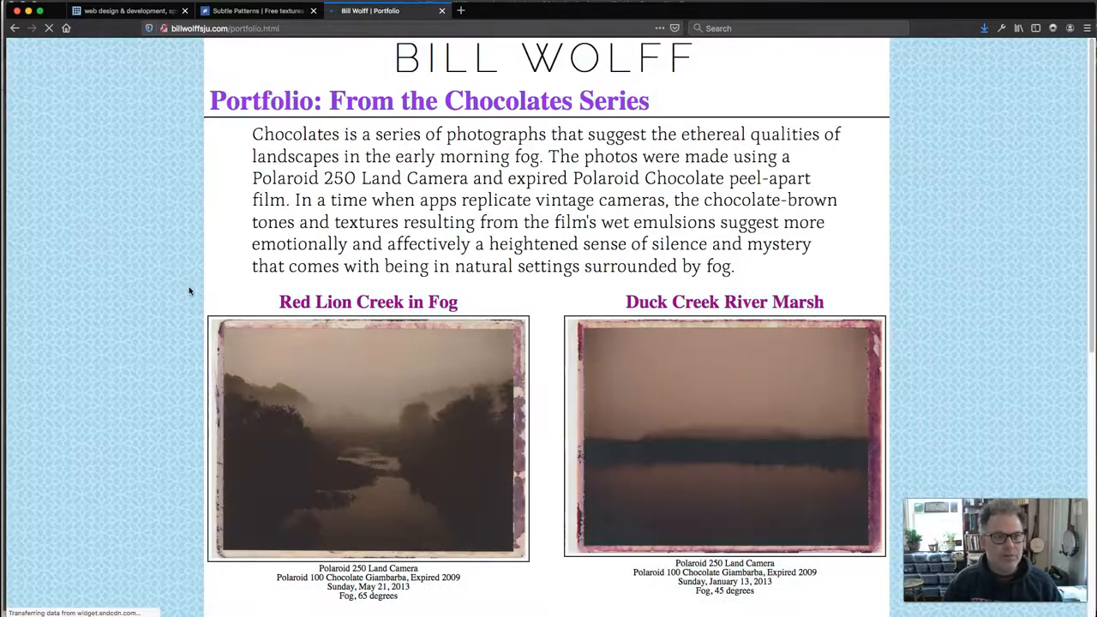
Reload the portfolio page to see the white content column framed by the bush pattern.
scroll(down, 3)
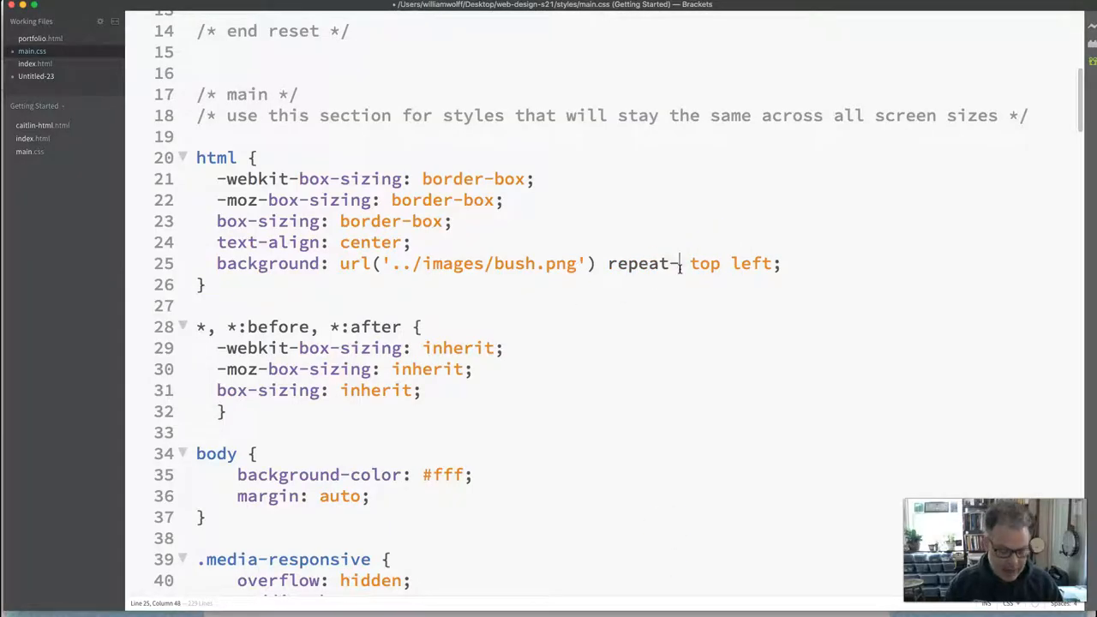
Change the html background to repeat-x and overwrite main.css on the server.
text(x)
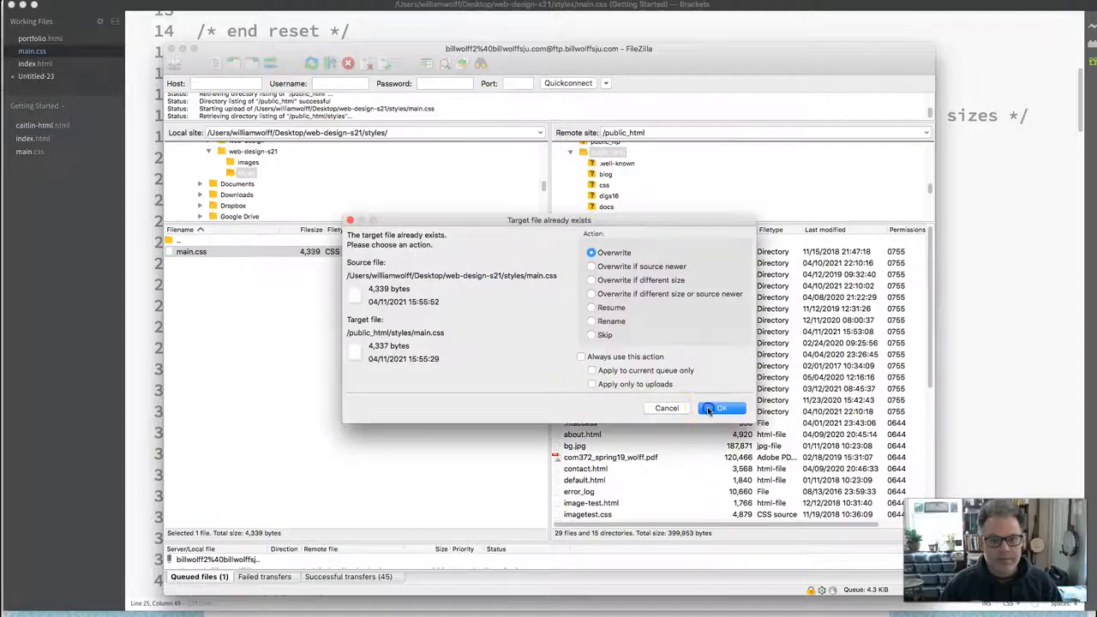
click(721, 408)
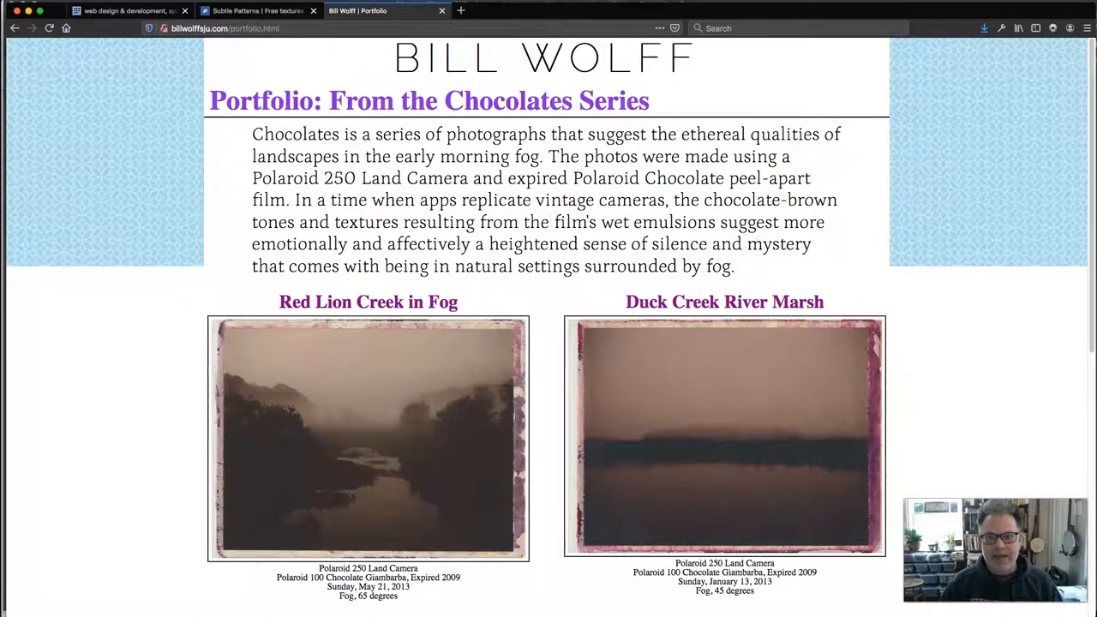
mouse_move(848, 162)
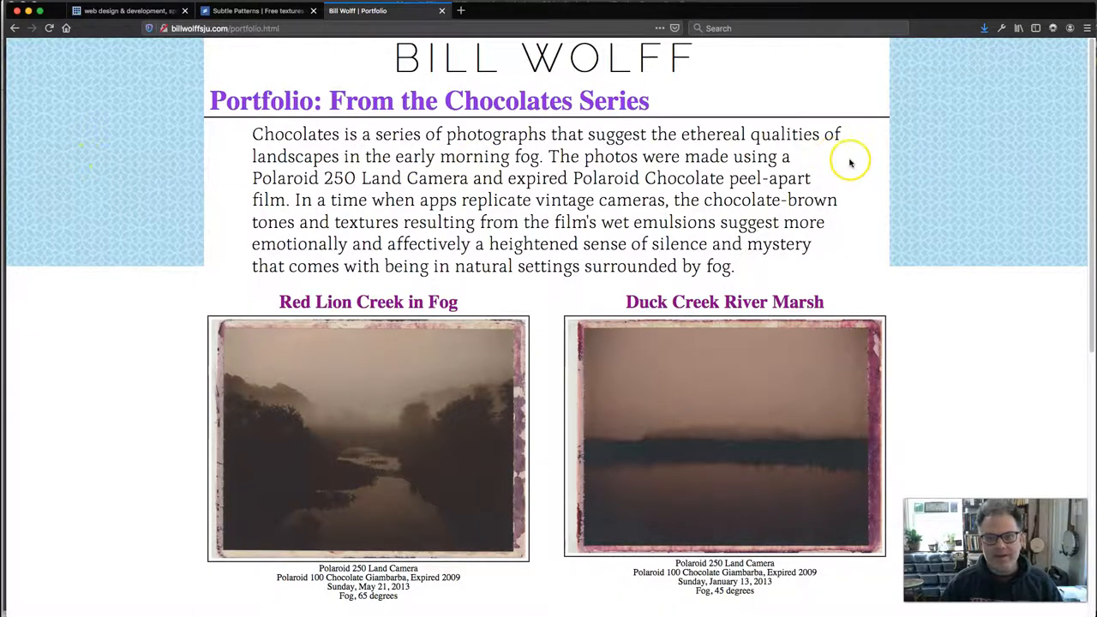
mouse_move(113, 171)
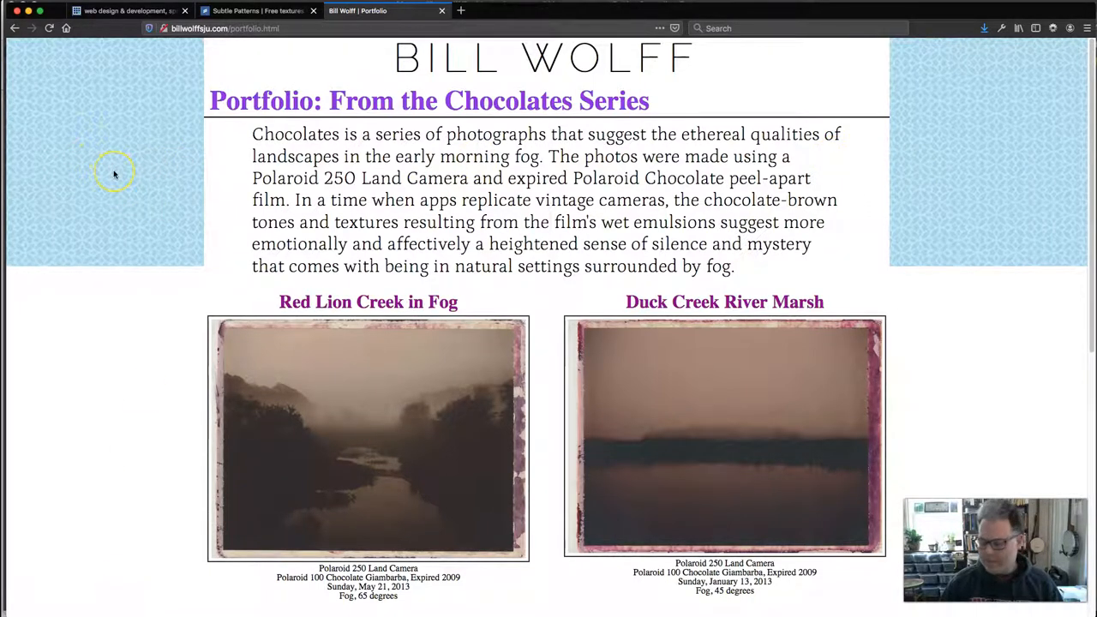
Scroll the reloaded portfolio page to confirm the bush pattern tiles only across the top.
scroll(down, 3)
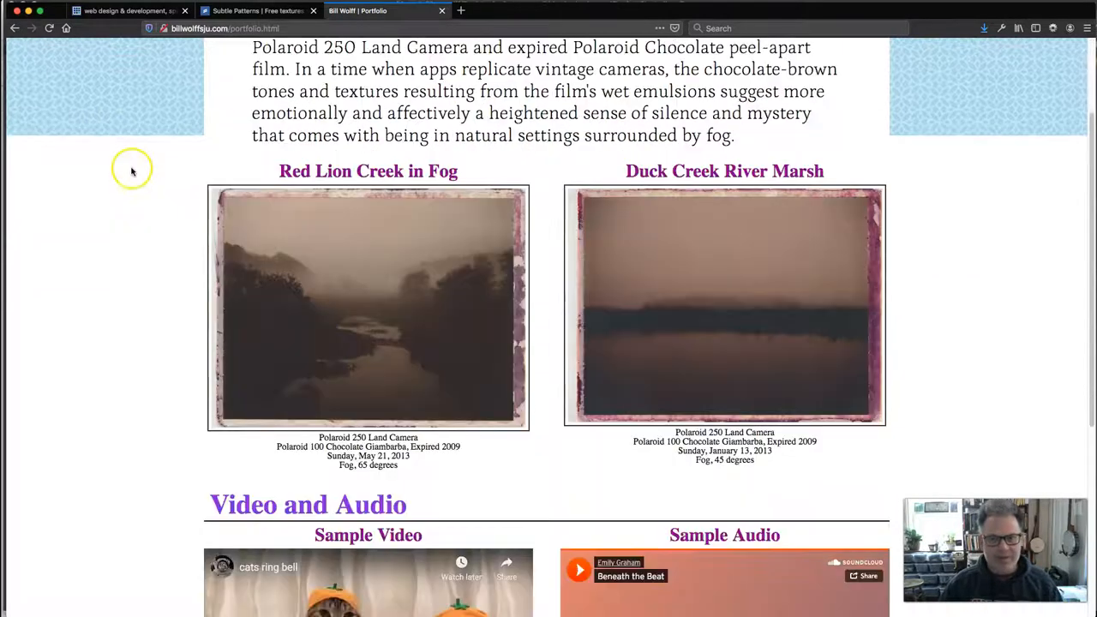
scroll(down, 3)
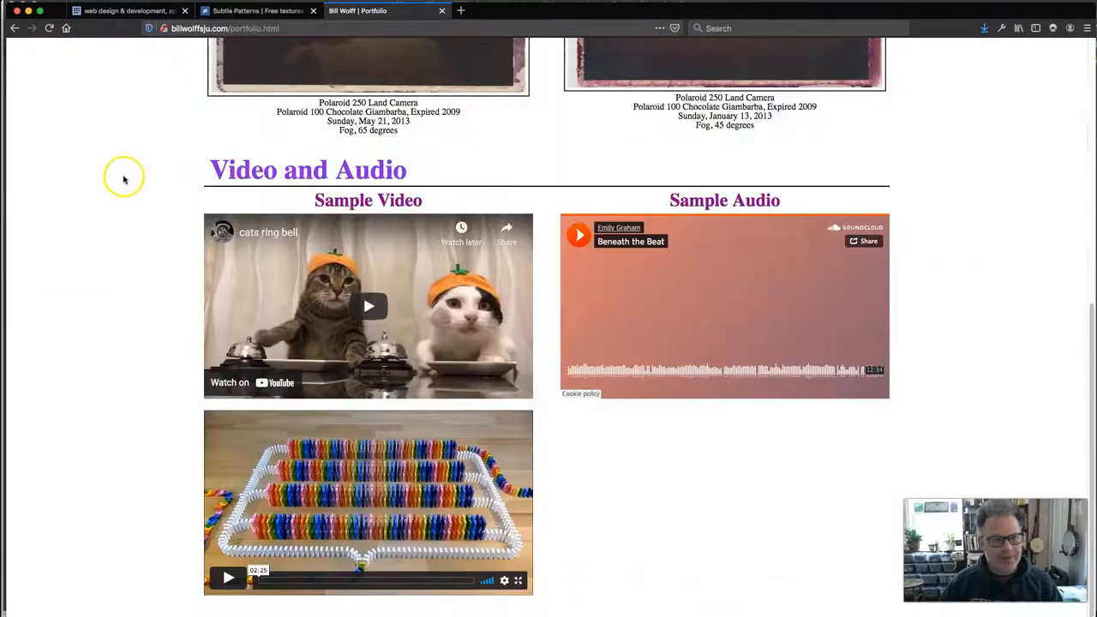
scroll(up, 3)
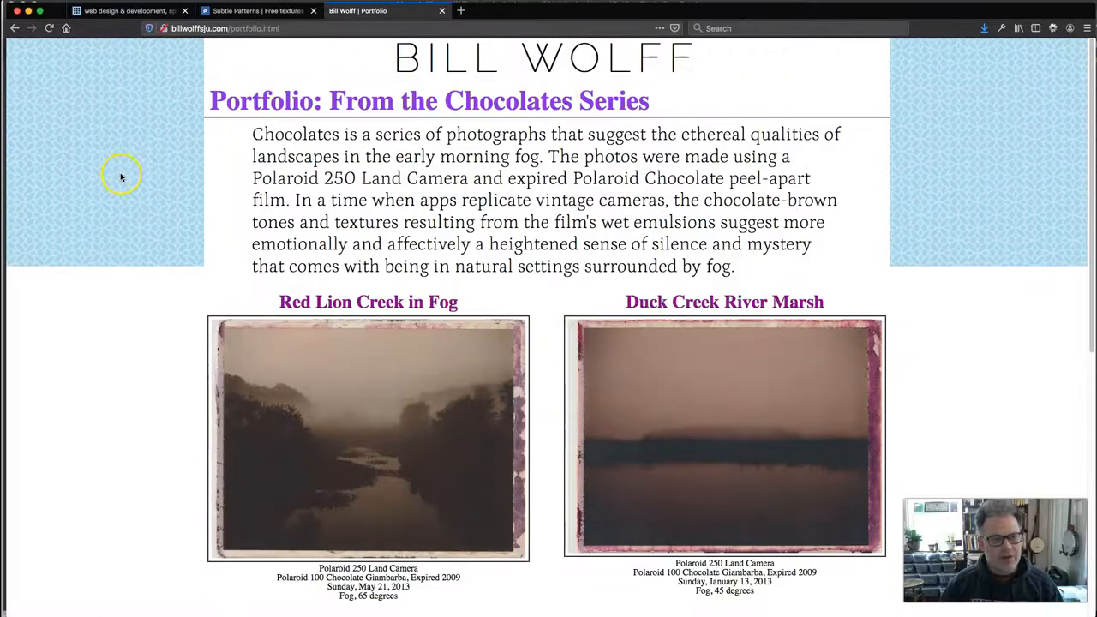
scroll(down, 3)
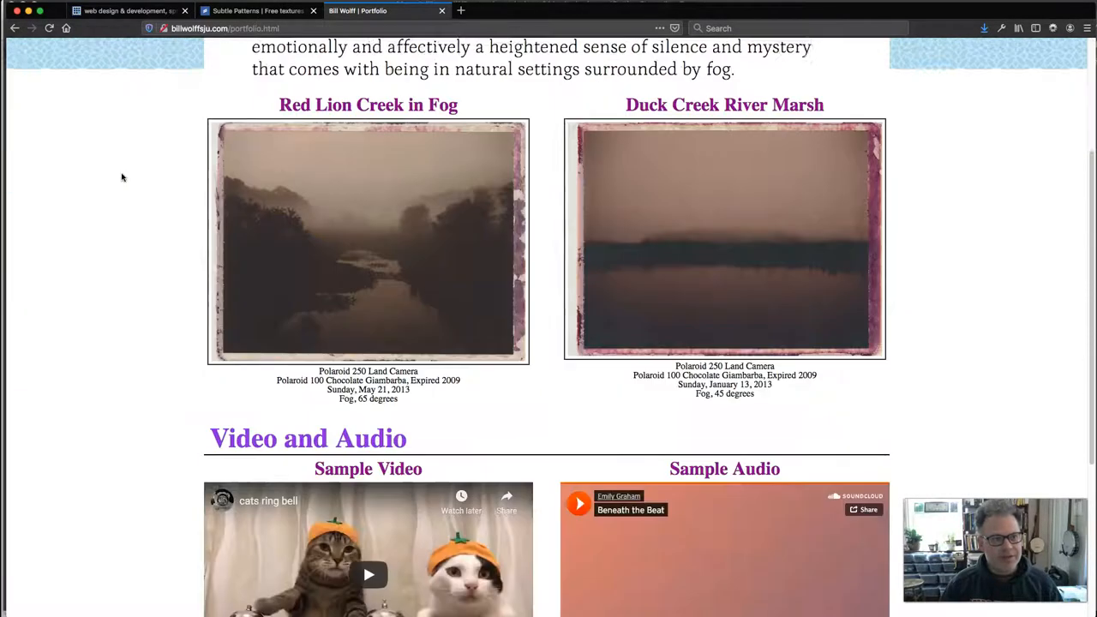
scroll(up, 3)
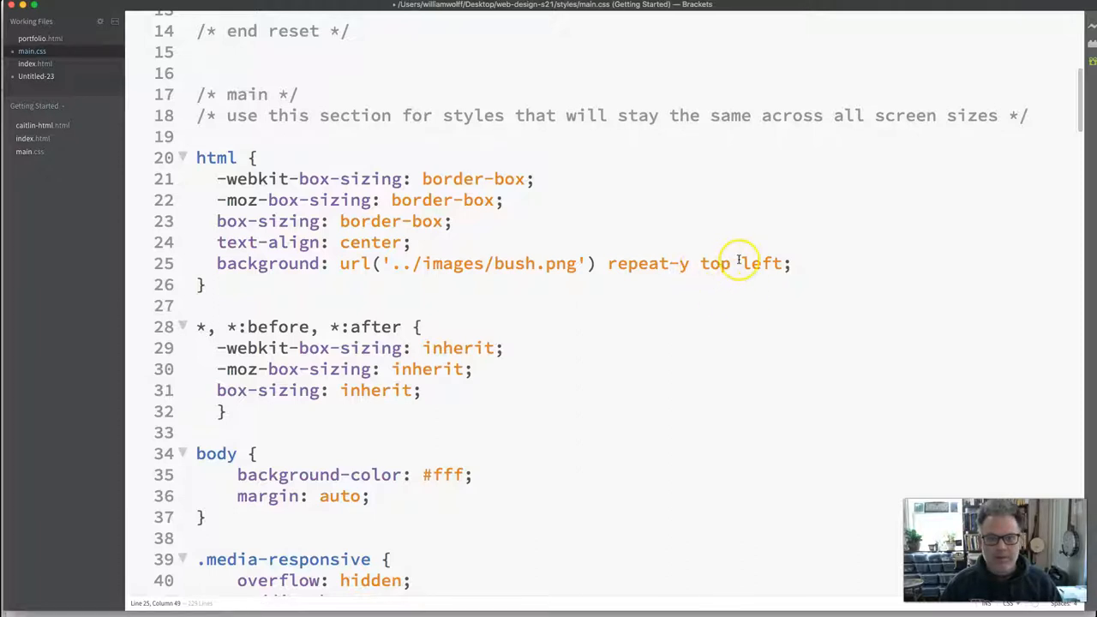
Change the html background shorthand in main.css to 'repeat-y top right'.
text(right)
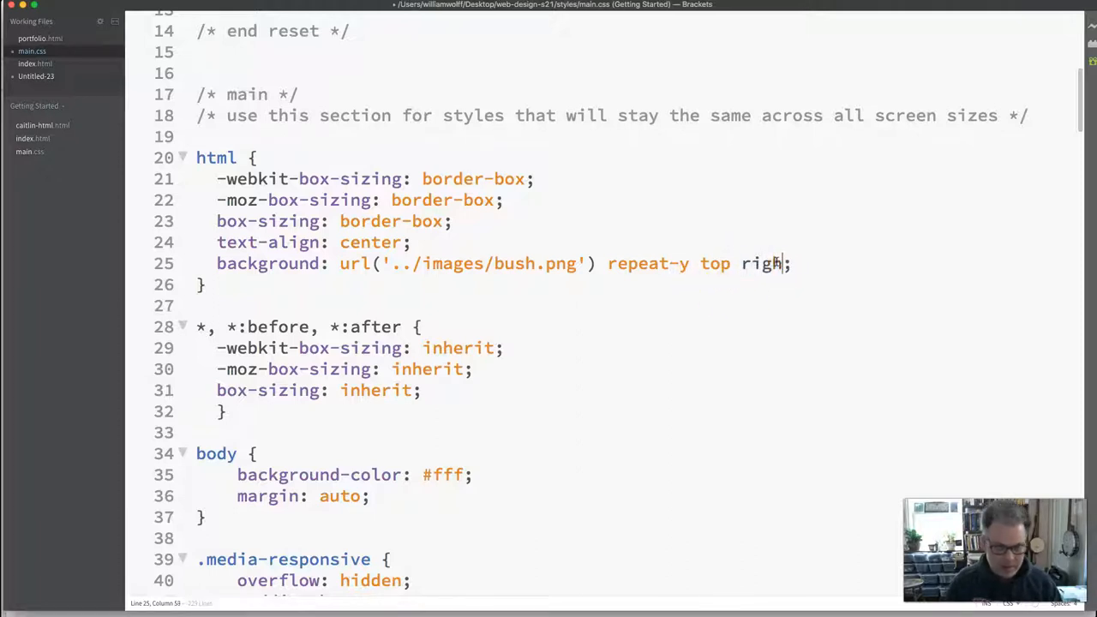
text(t)
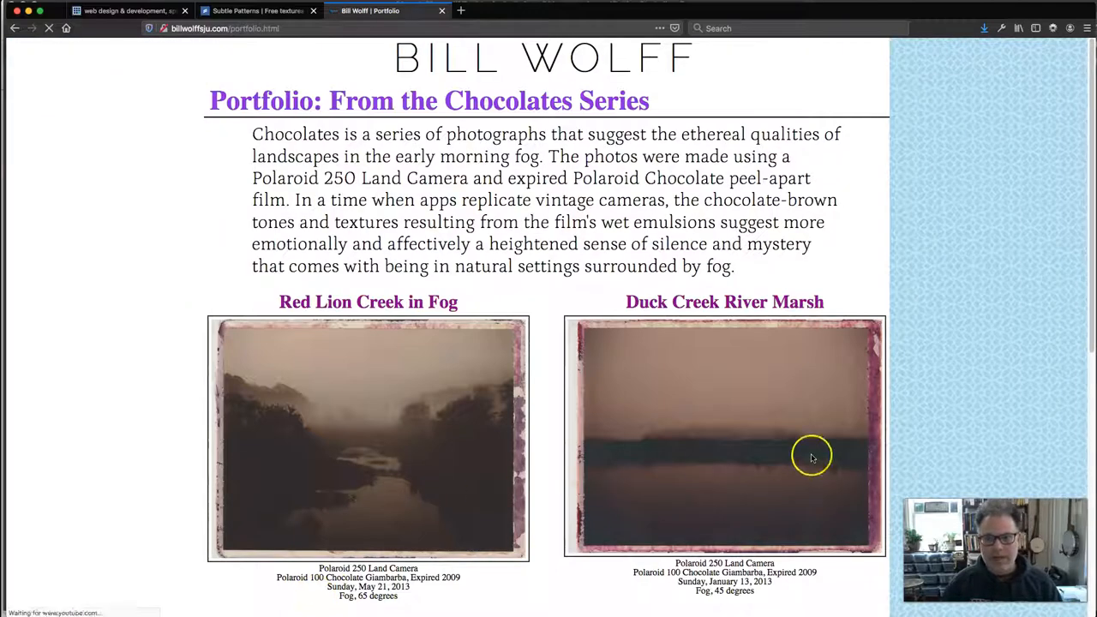
Scroll the reloaded portfolio page to confirm the bush pattern tiles as a strip down the right side.
scroll(down, 3)
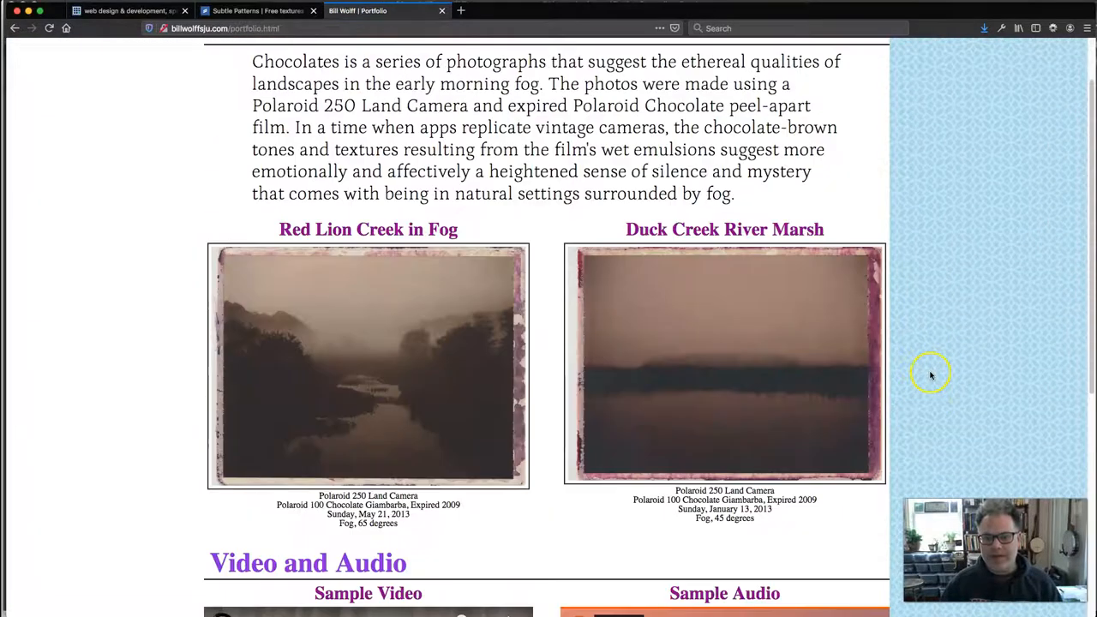
scroll(up, 3)
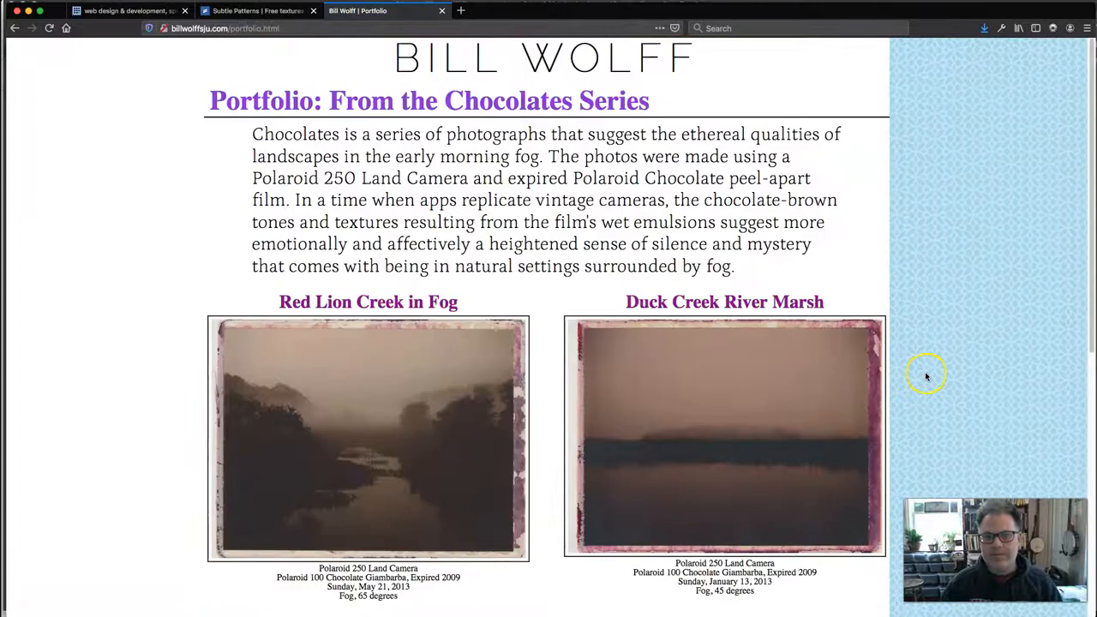
scroll(down, 3)
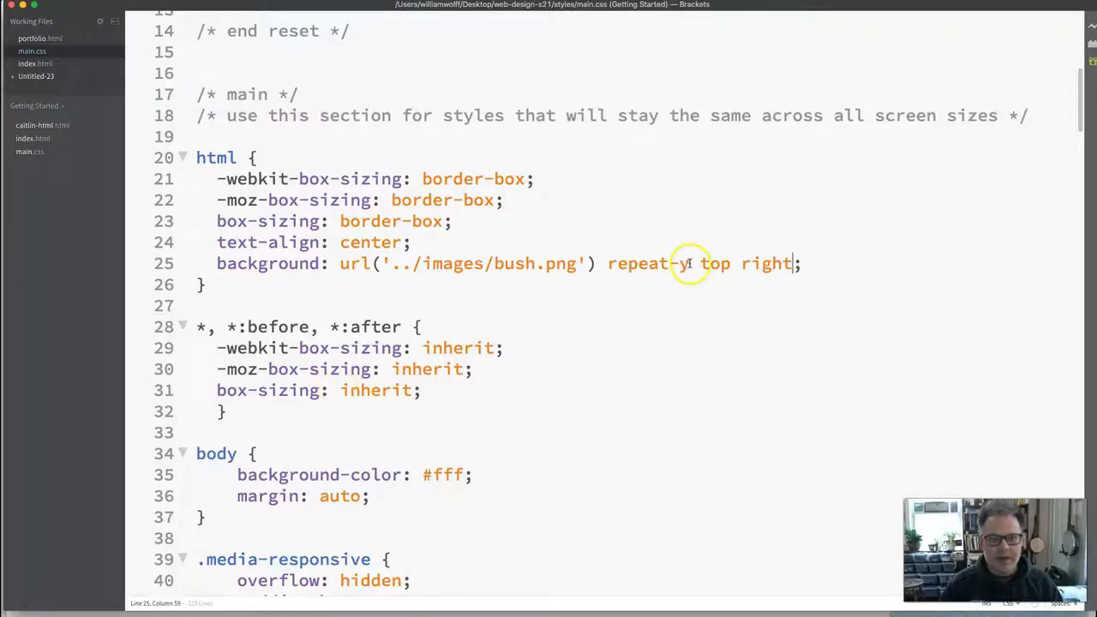
key(BackSpace)
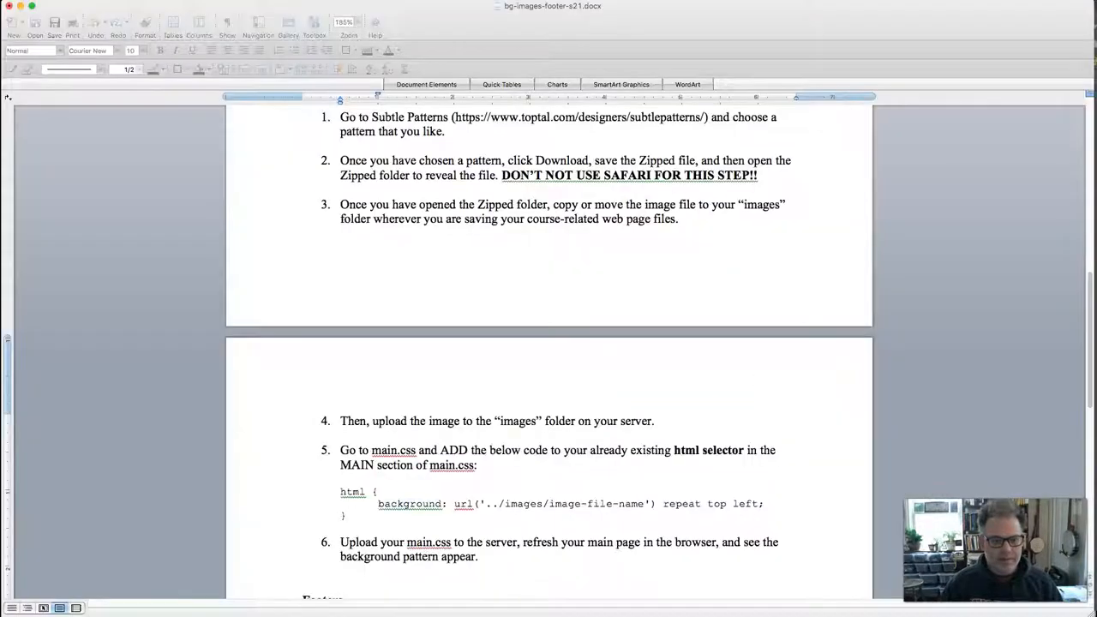
click(356, 11)
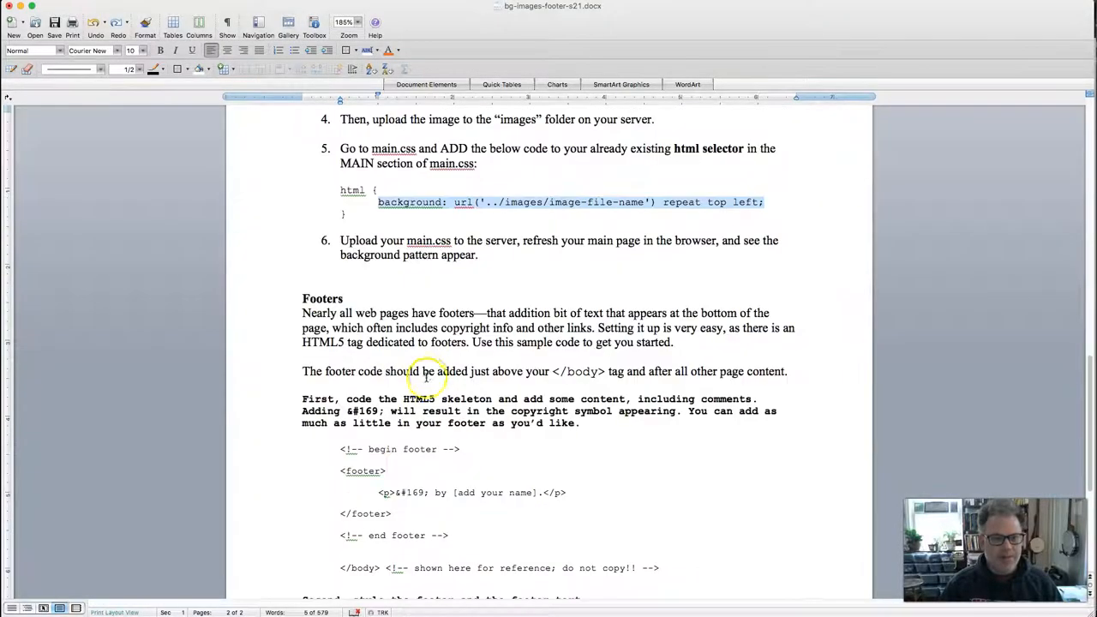
scroll(down, 3)
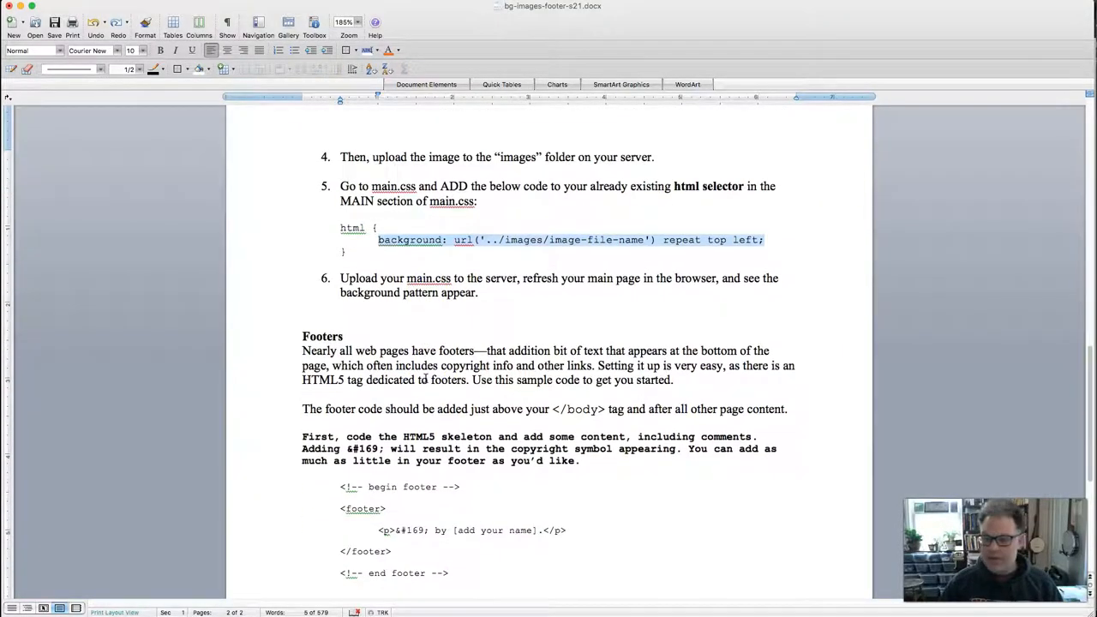
scroll(down, 3)
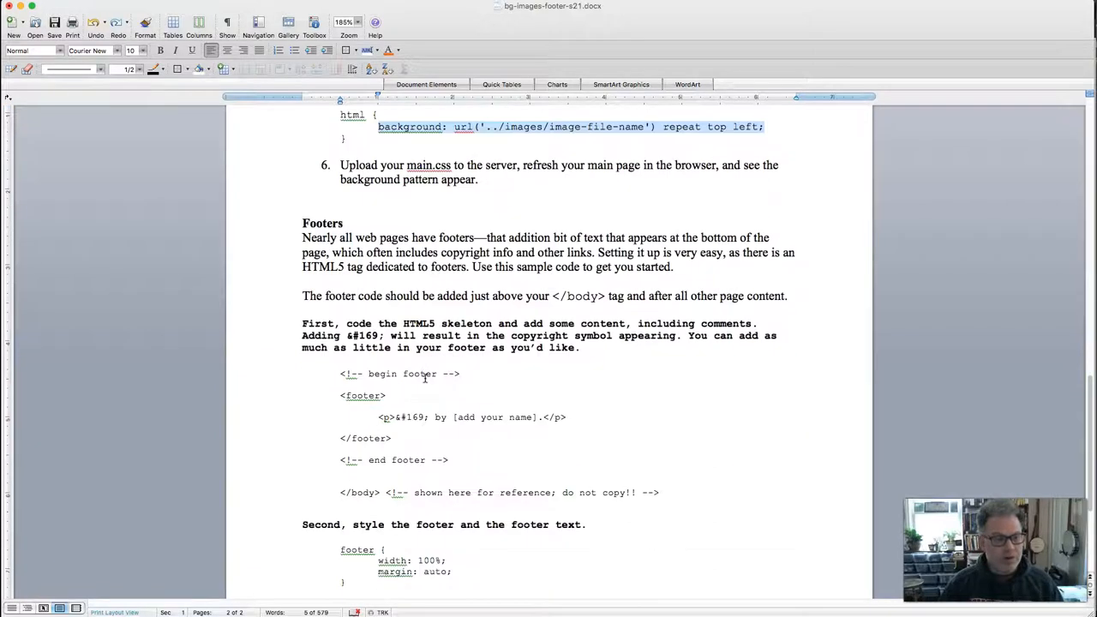
scroll(down, 3)
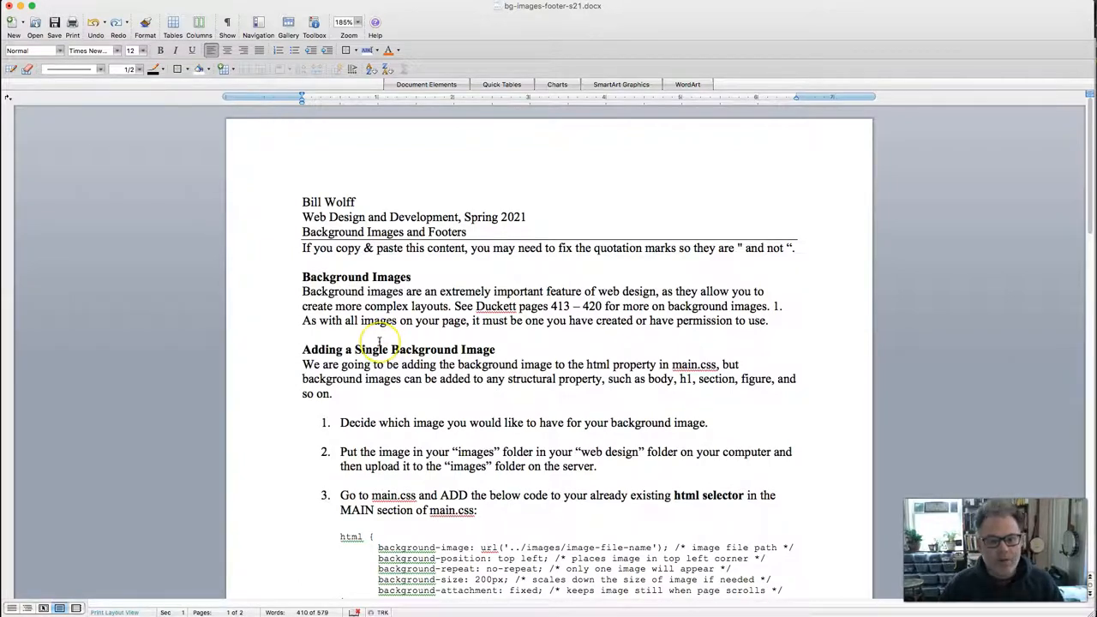
scroll(down, 3)
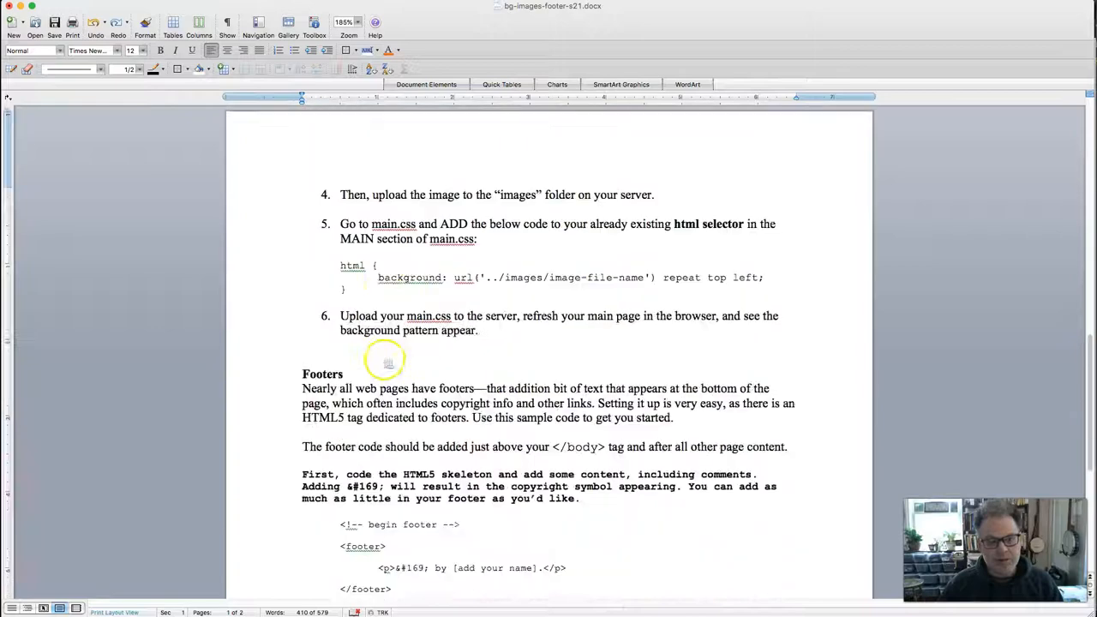
scroll(down, 3)
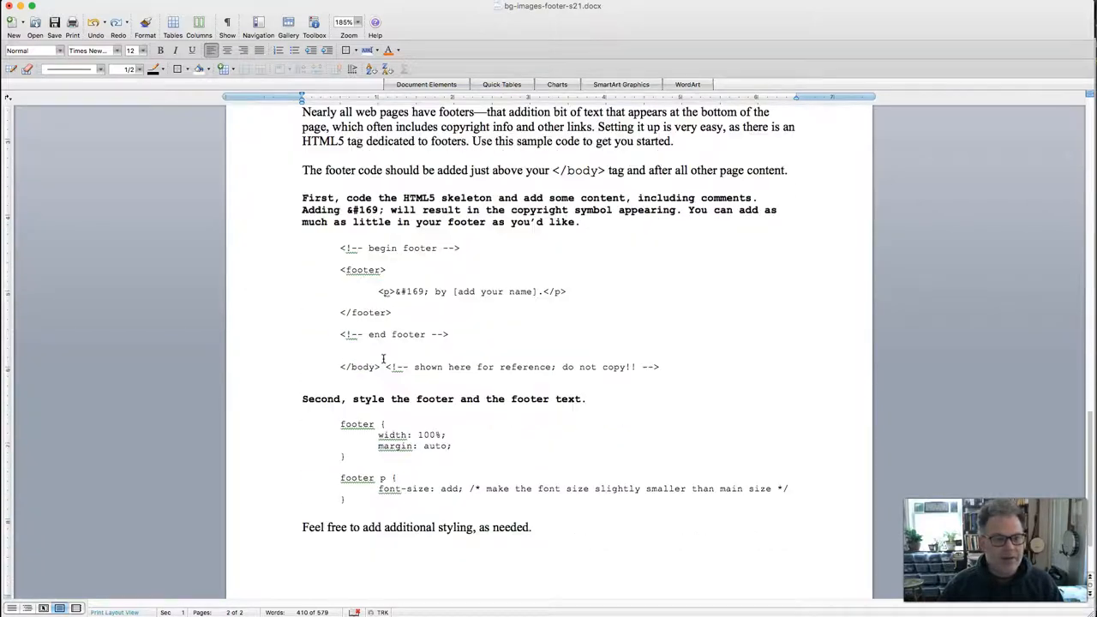